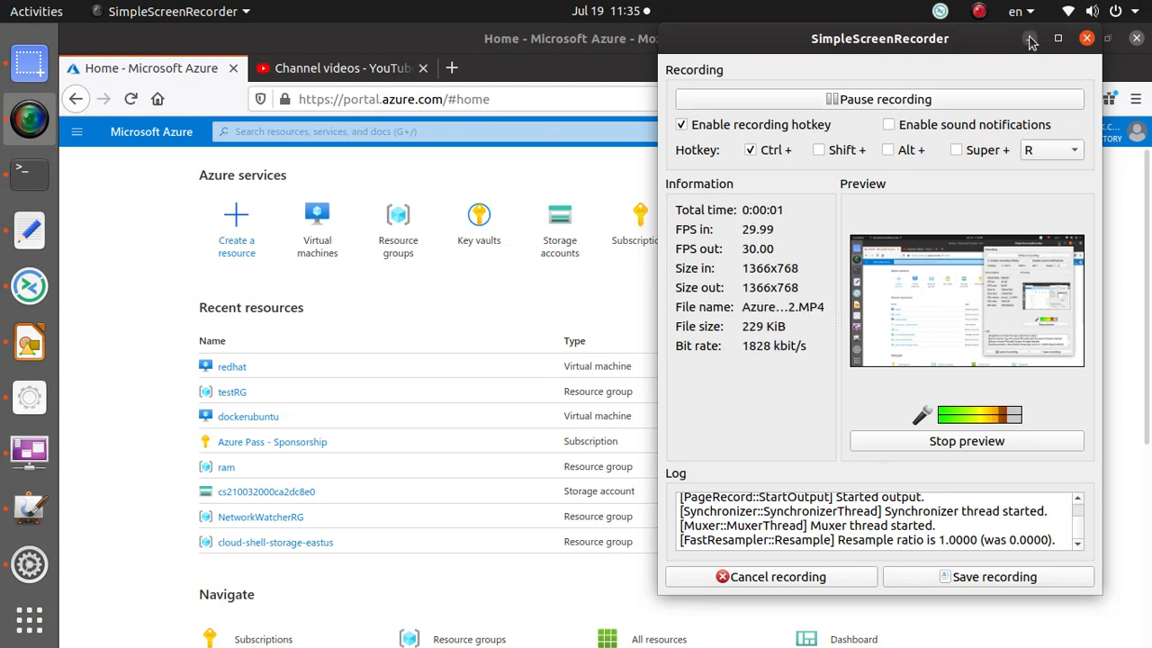
Step: Search the portal for 'virtual' and open the Virtual machines service listing the redhat VM
left_click(1030, 43)
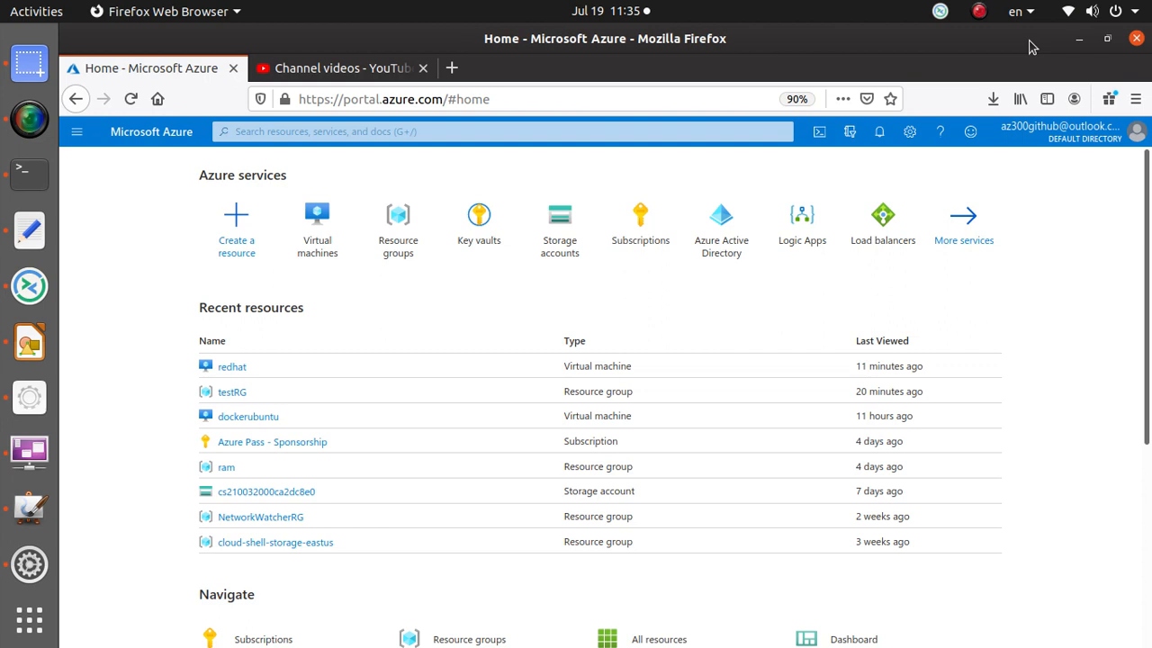
mouse_move(1033, 47)
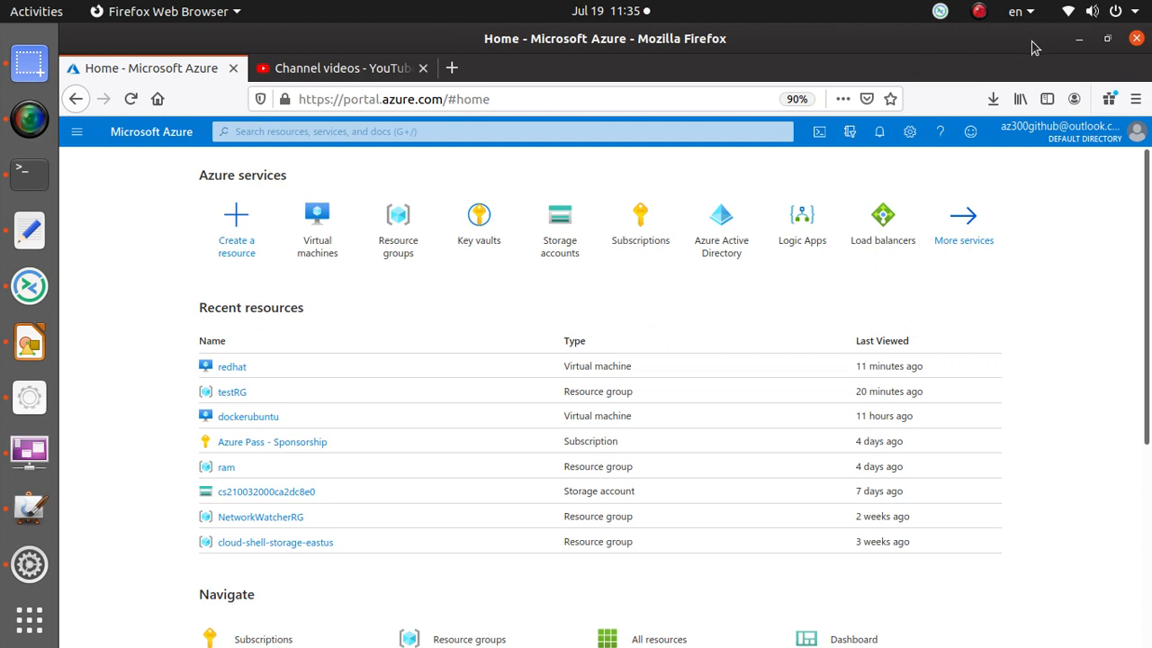
mouse_move(1014, 47)
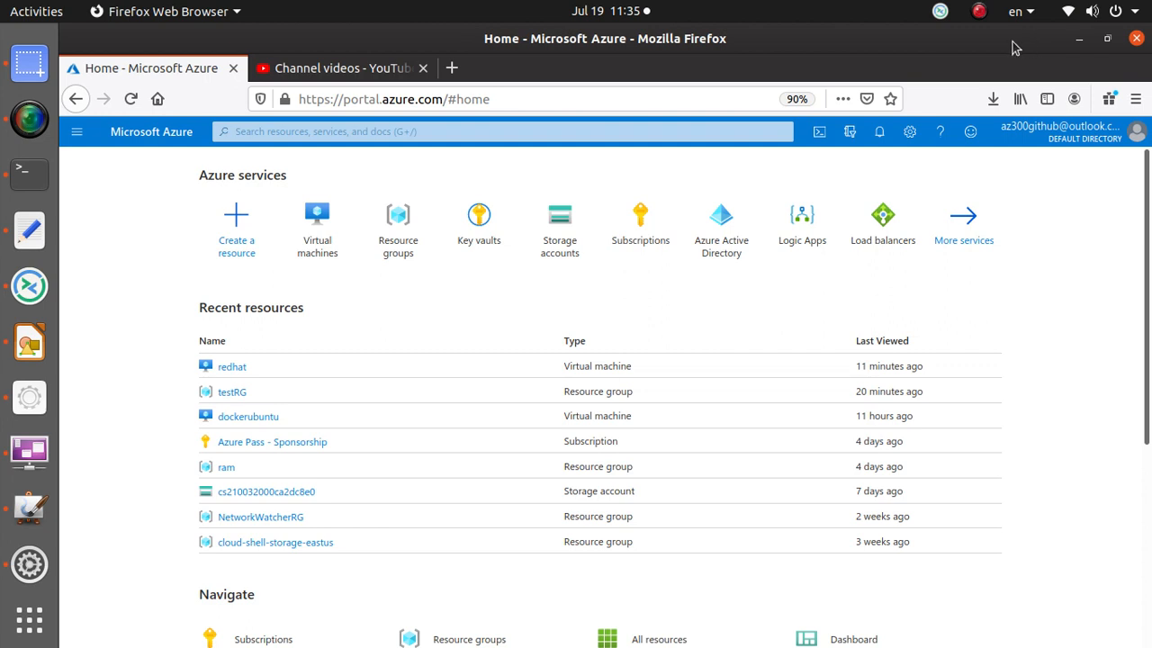
left_click(270, 132)
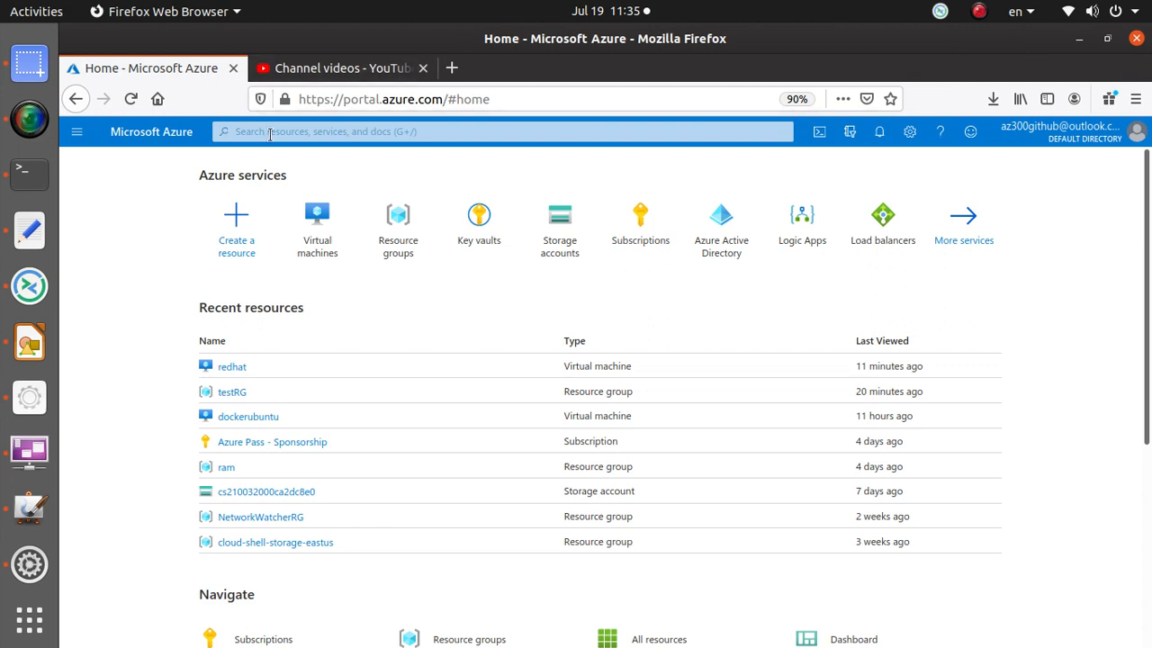
type("viru")
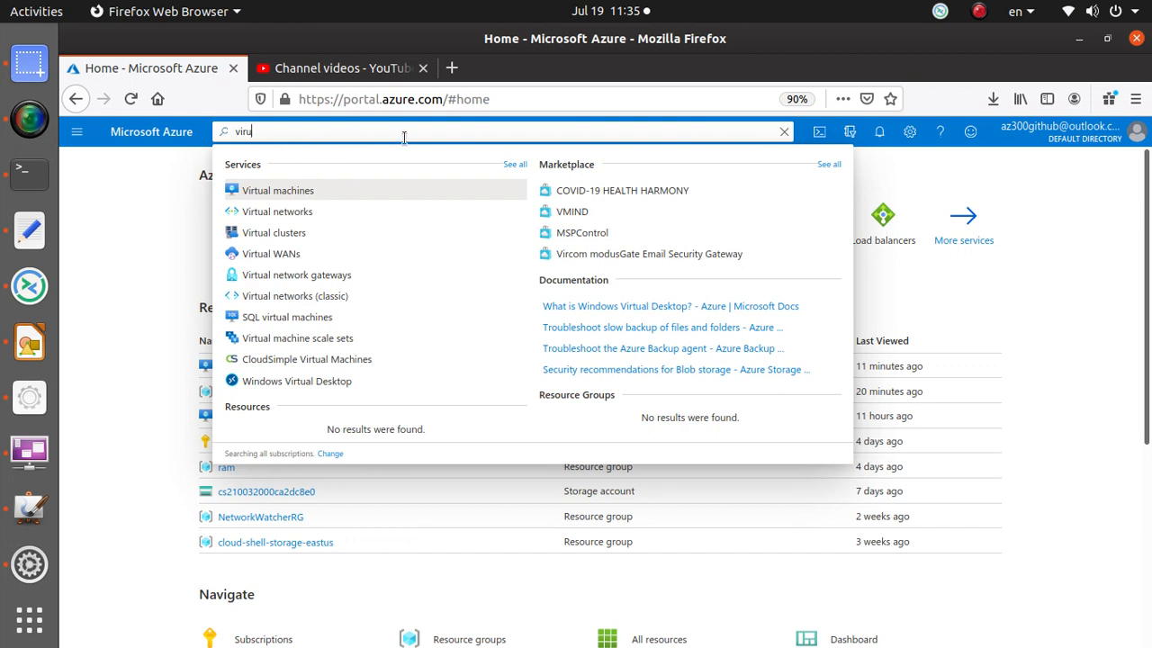
left_click(277, 190)
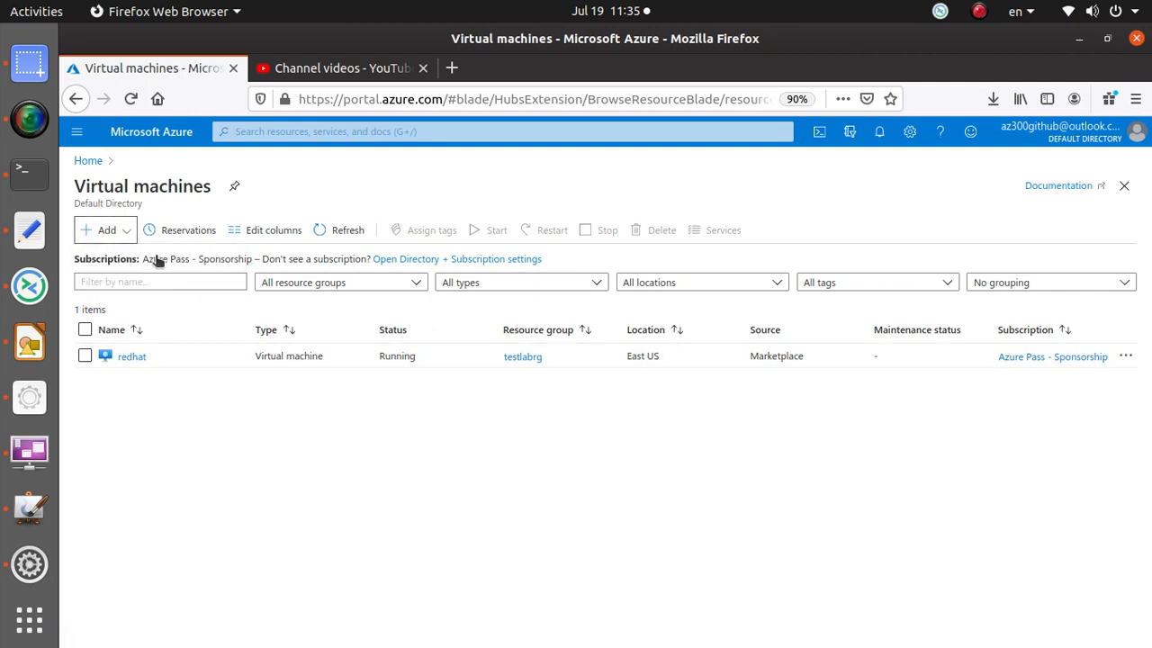
Step: Start a new virtual machine in resource group testlabrg and name it 'suse'
left_click(100, 230)
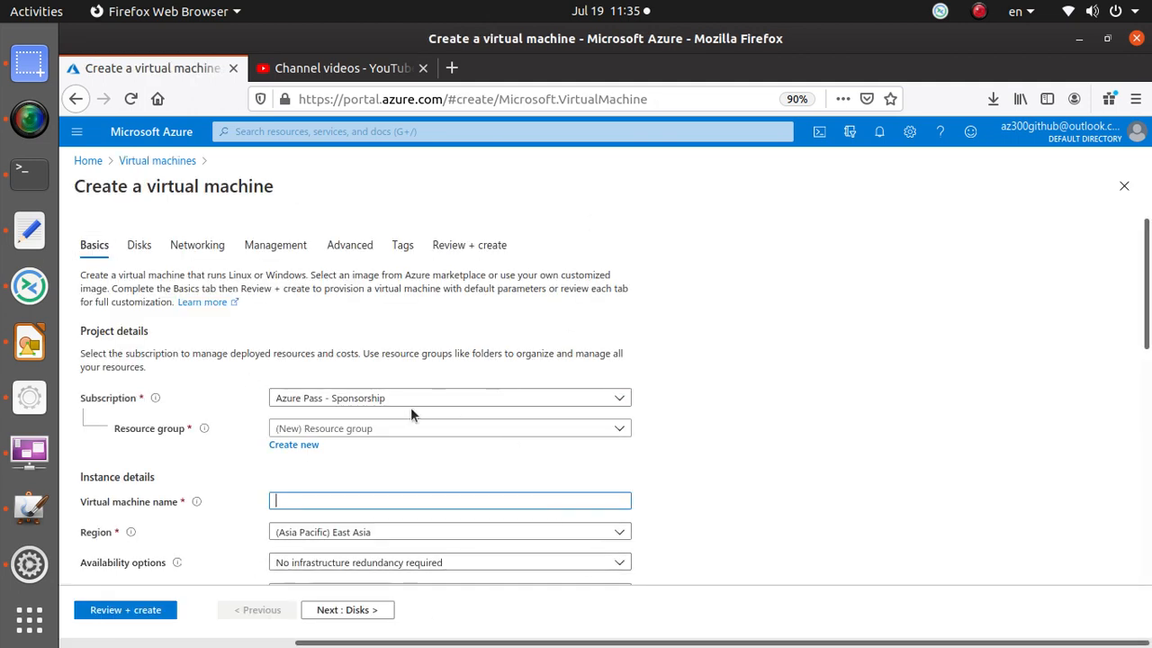
left_click(450, 427)
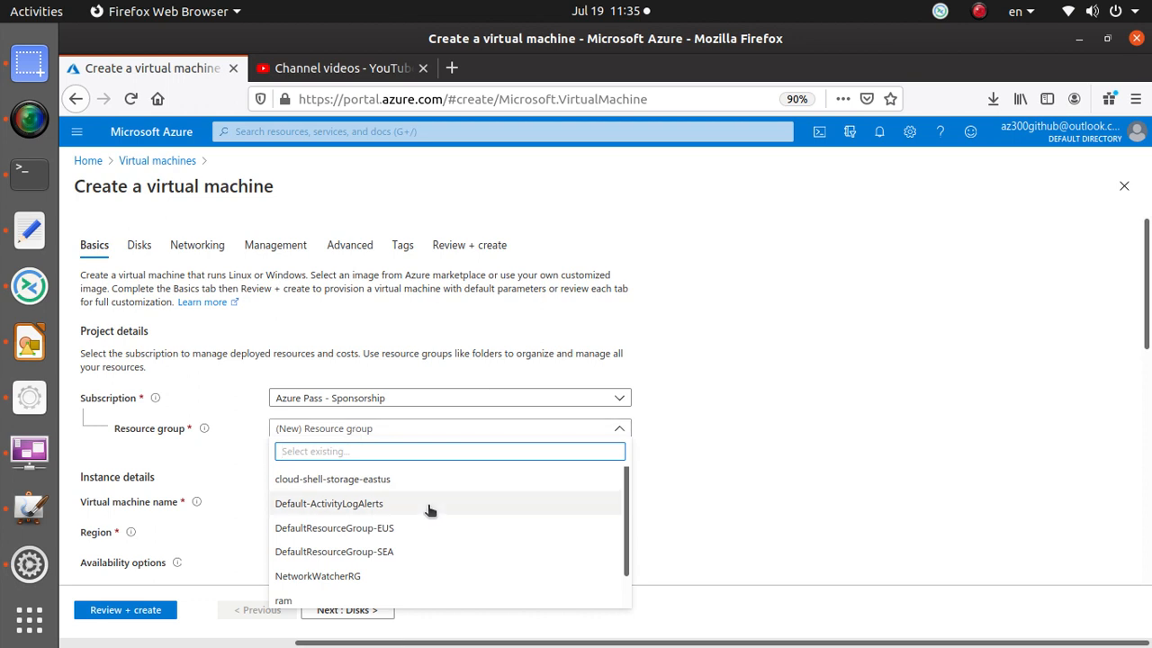
scroll("down", 3)
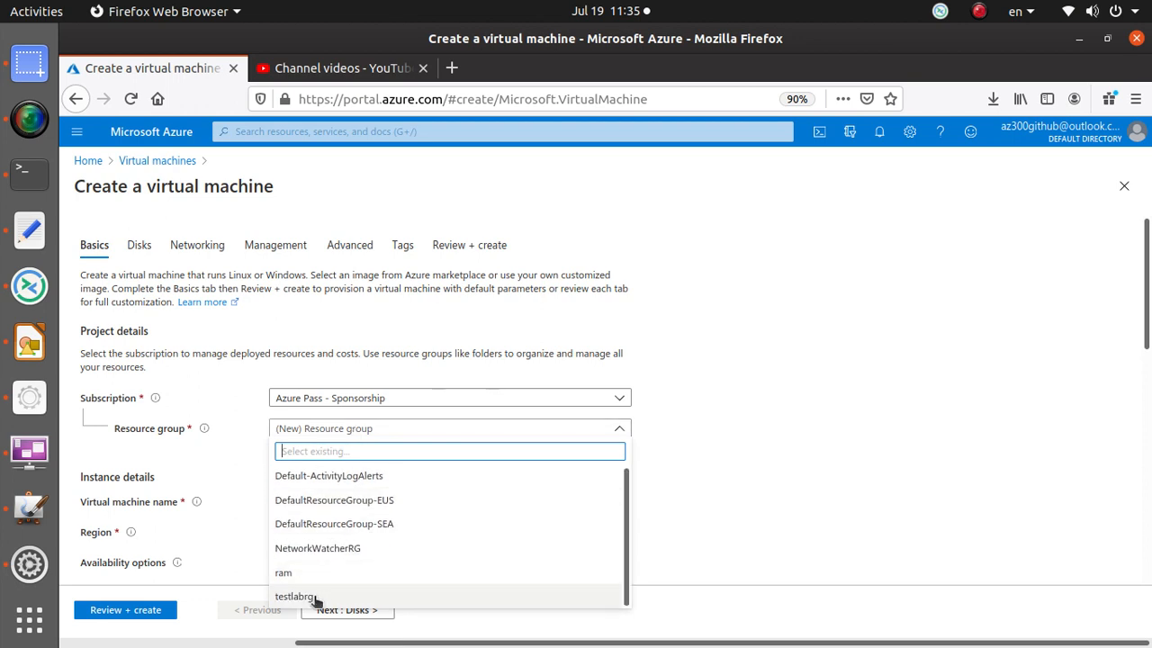
left_click(295, 596)
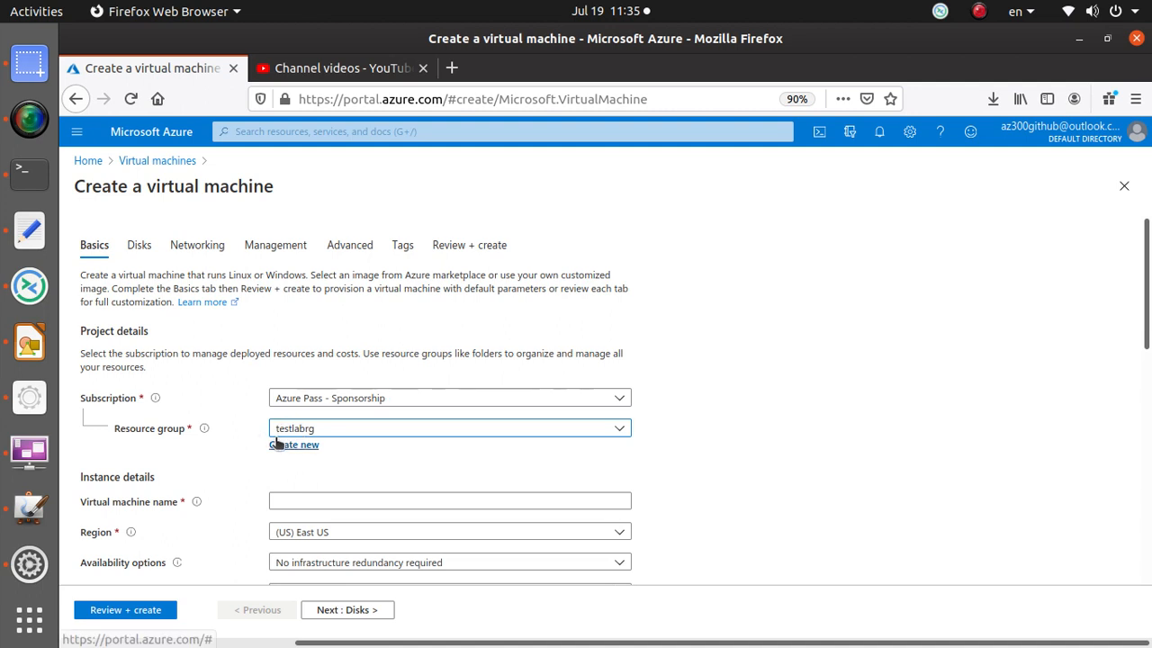
mouse_move(365, 438)
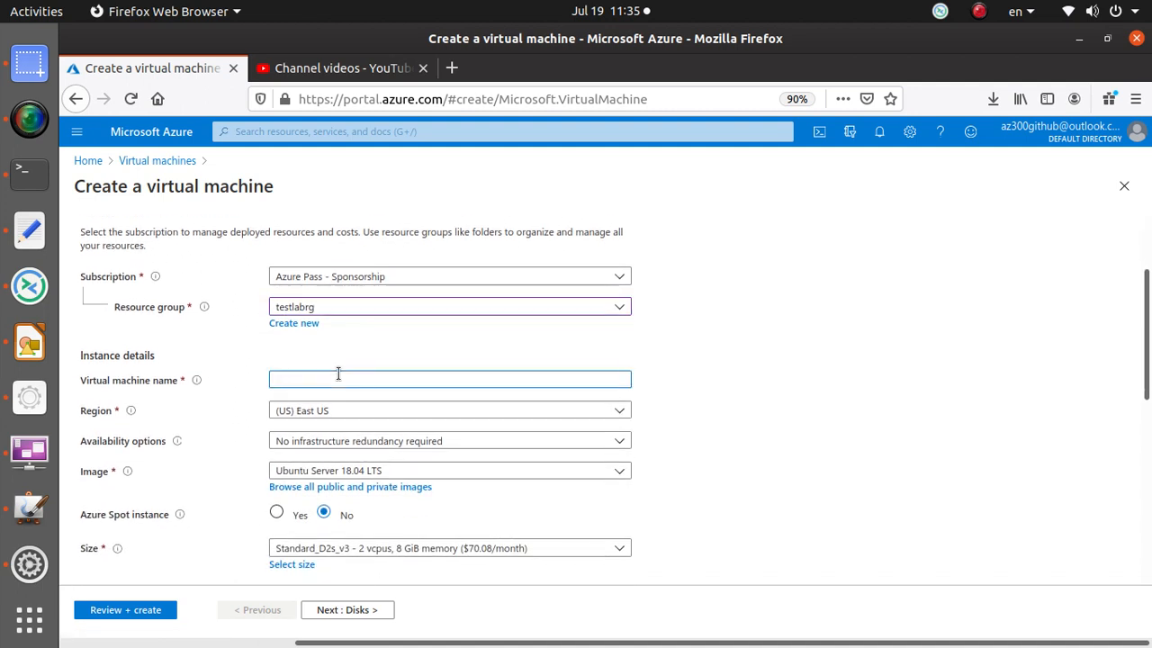
type("suse")
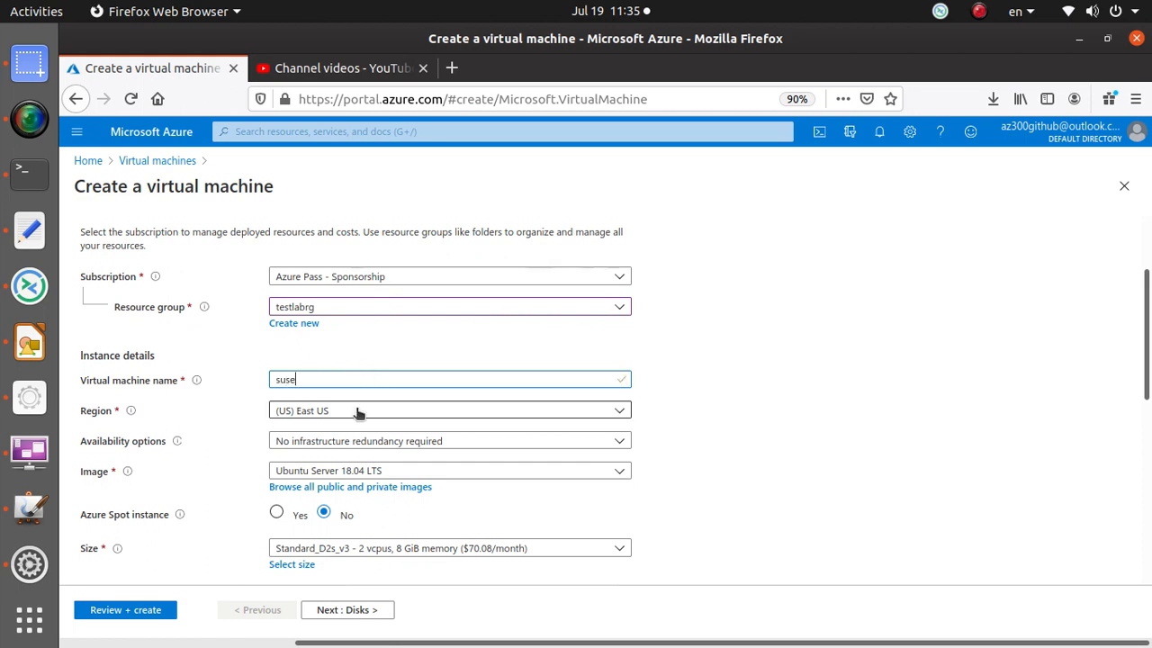
Step: Choose the SUSE Enterprise Linux 15 SP1 +Patching image for the new VM
scroll("down", 3)
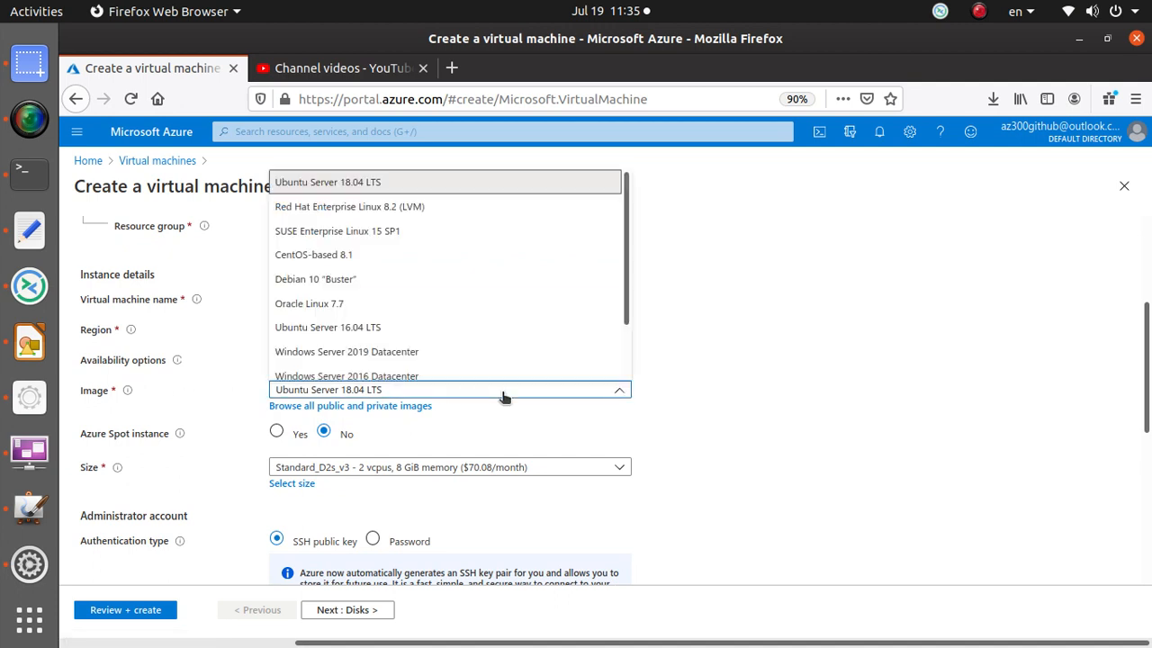
mouse_move(436, 350)
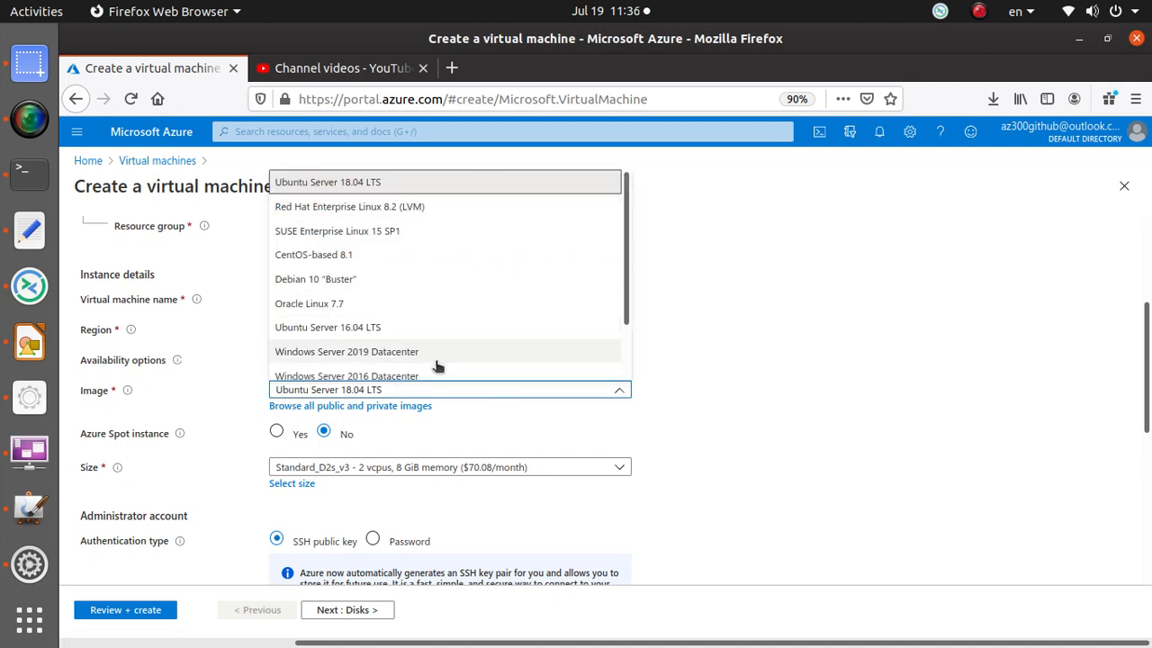
mouse_move(416, 182)
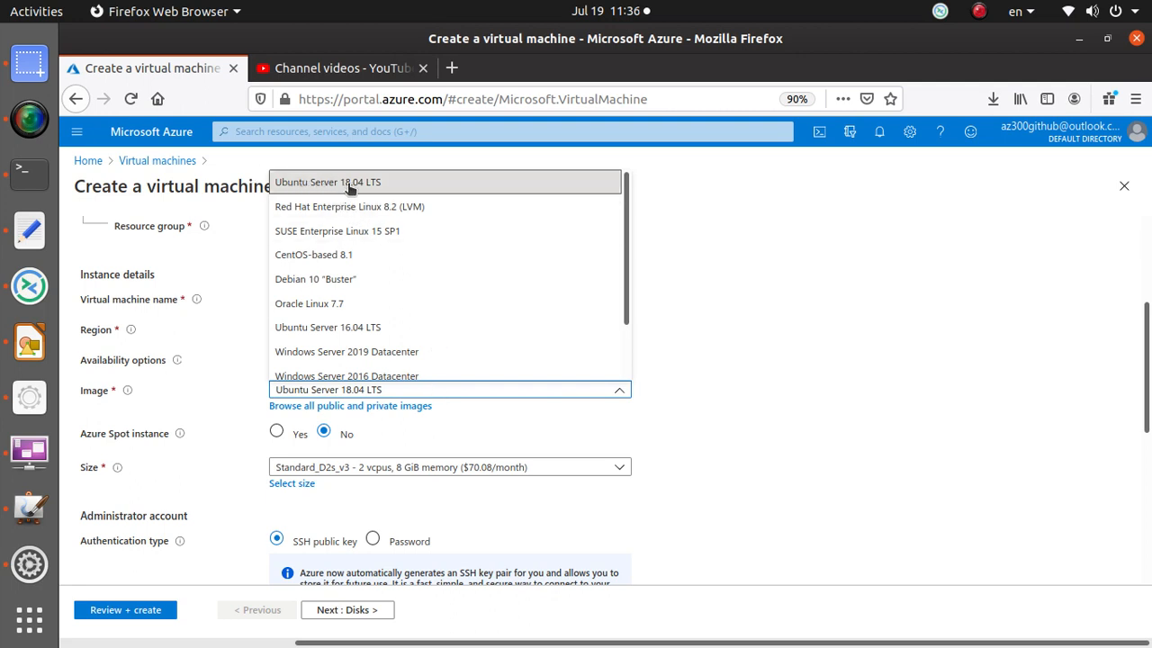
mouse_move(349, 207)
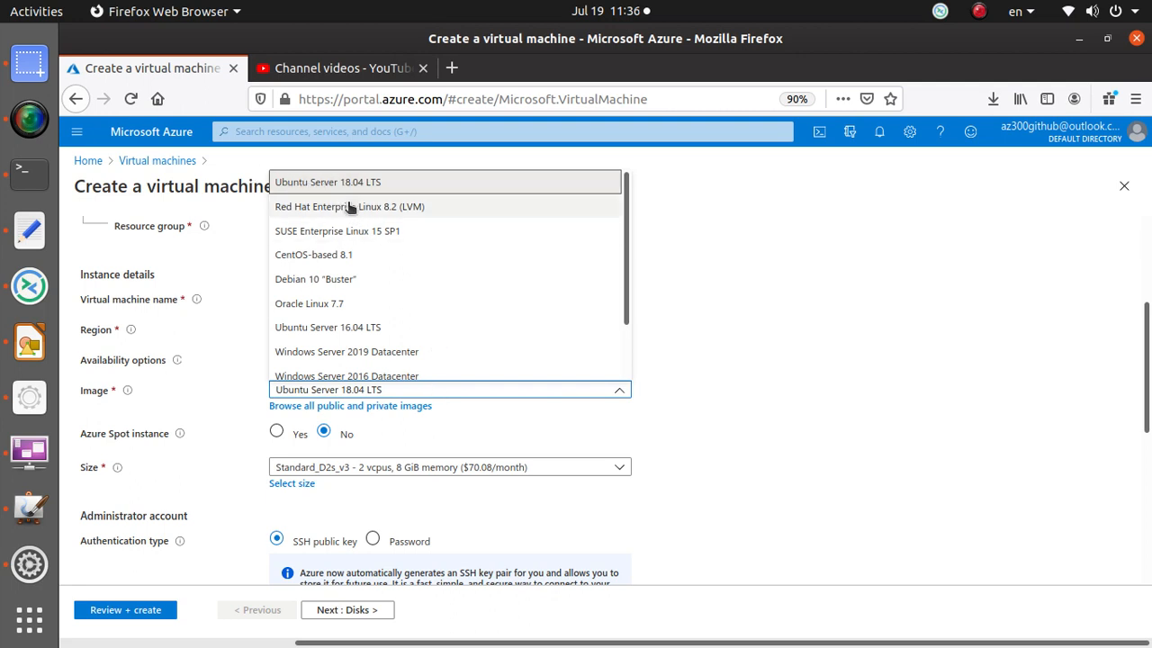
mouse_move(356, 231)
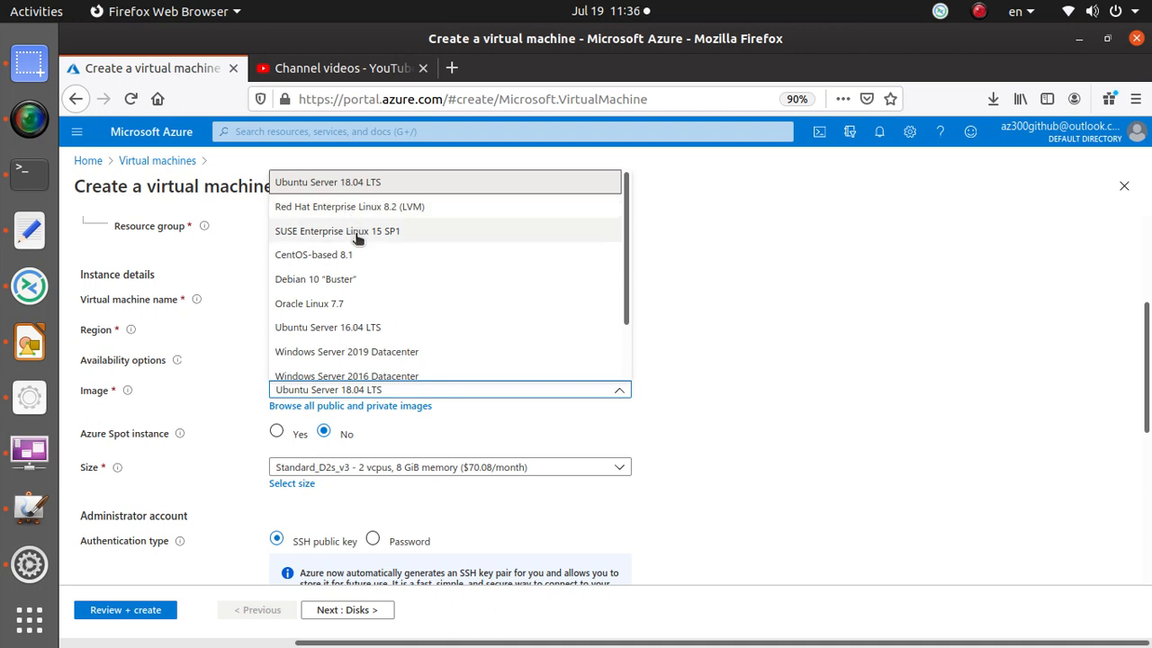
left_click(338, 230)
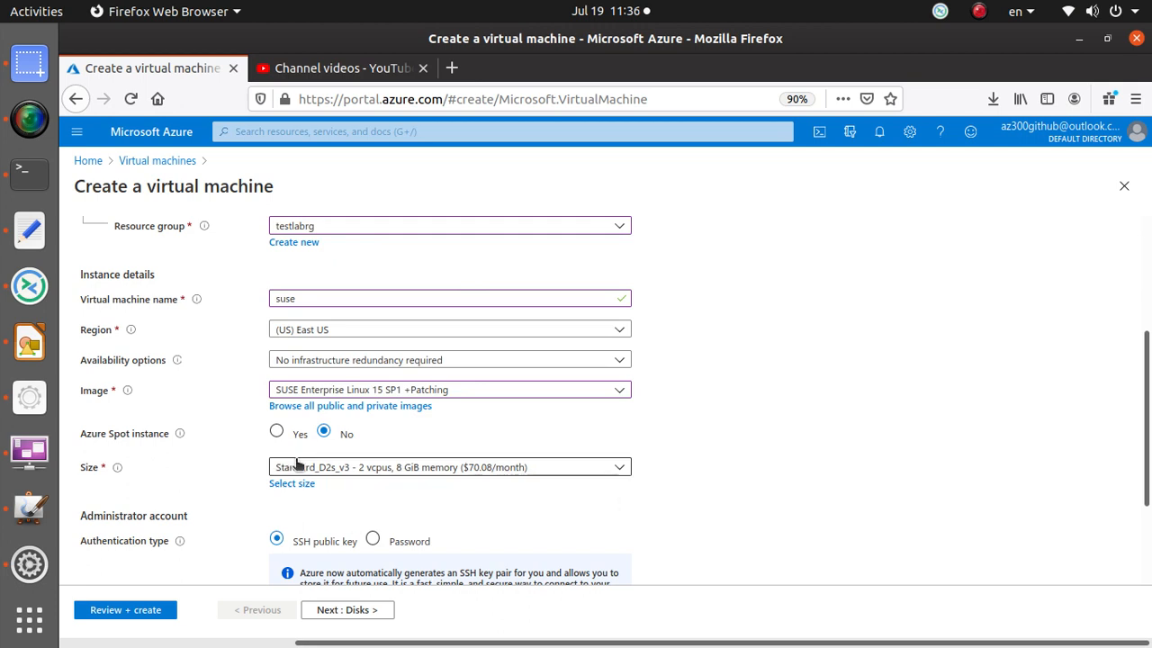
scroll("down", 3)
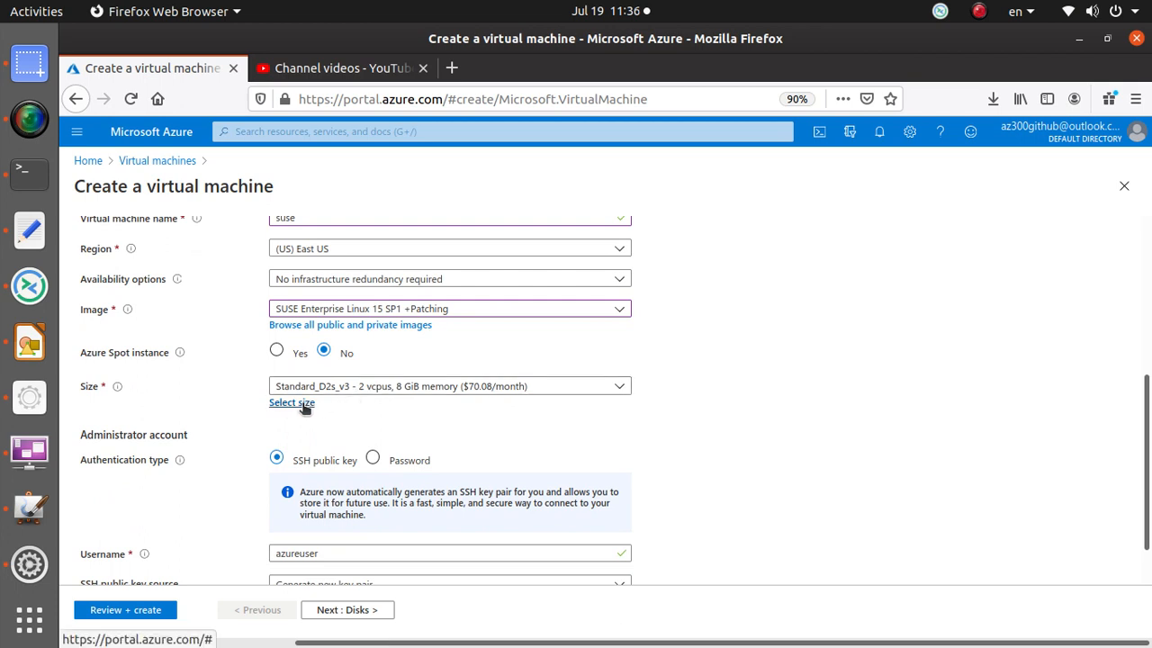
Step: Open the VM size catalogue to pick Standard_B1ms (1 vCPU, 2 GiB)
left_click(291, 402)
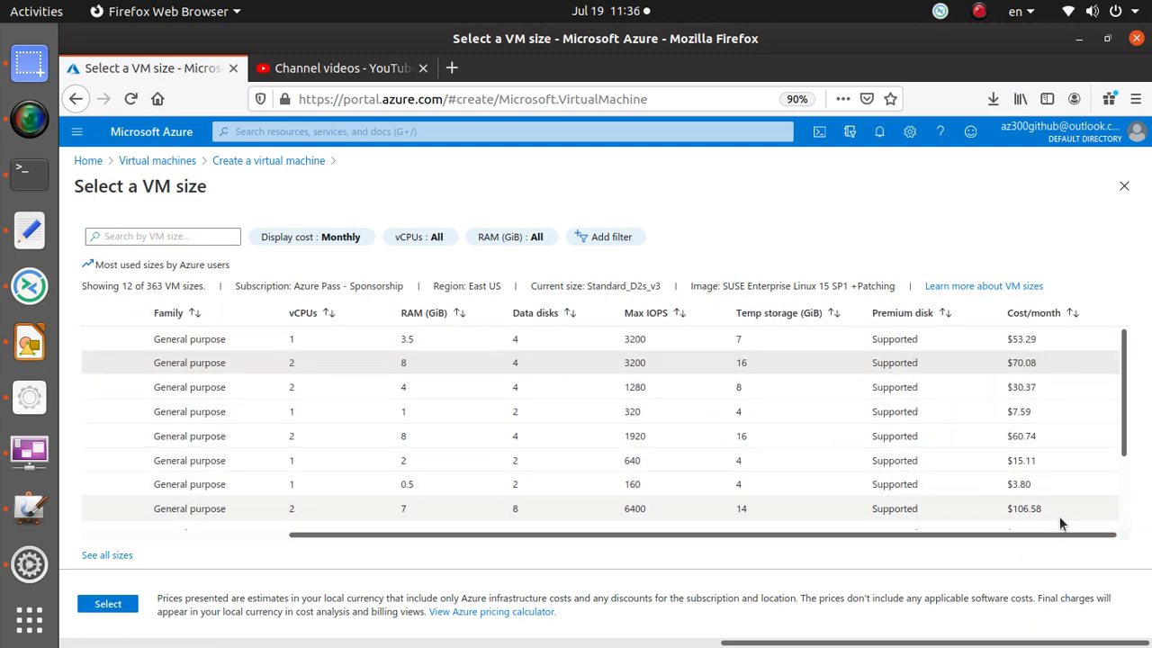
mouse_move(1037, 411)
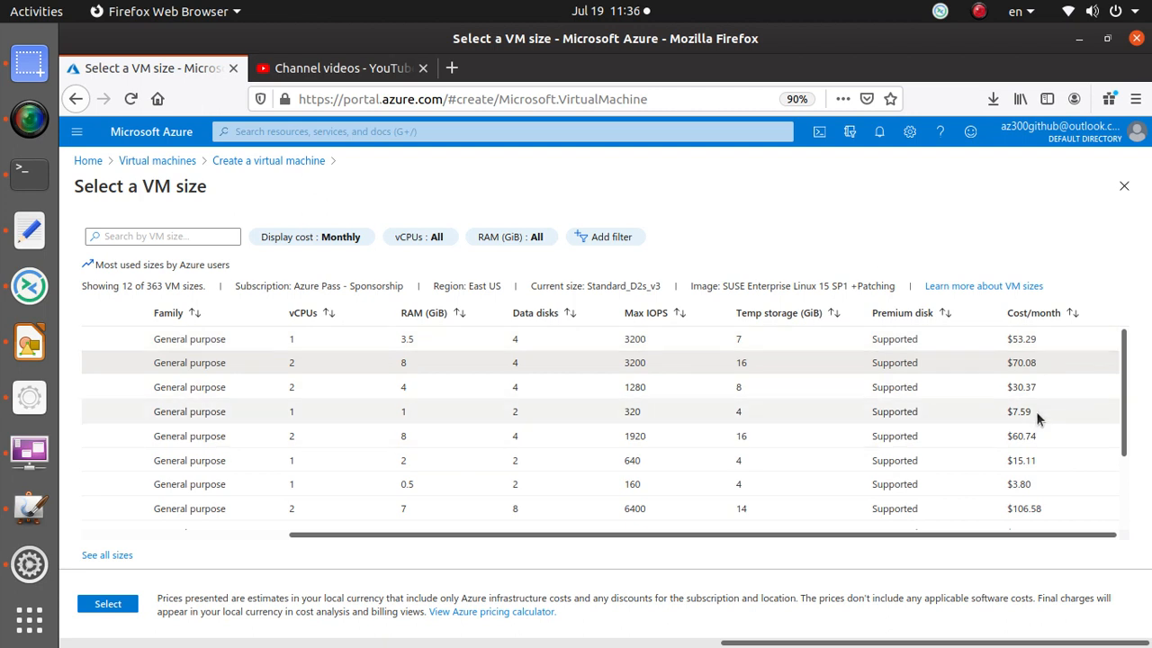
mouse_move(329, 460)
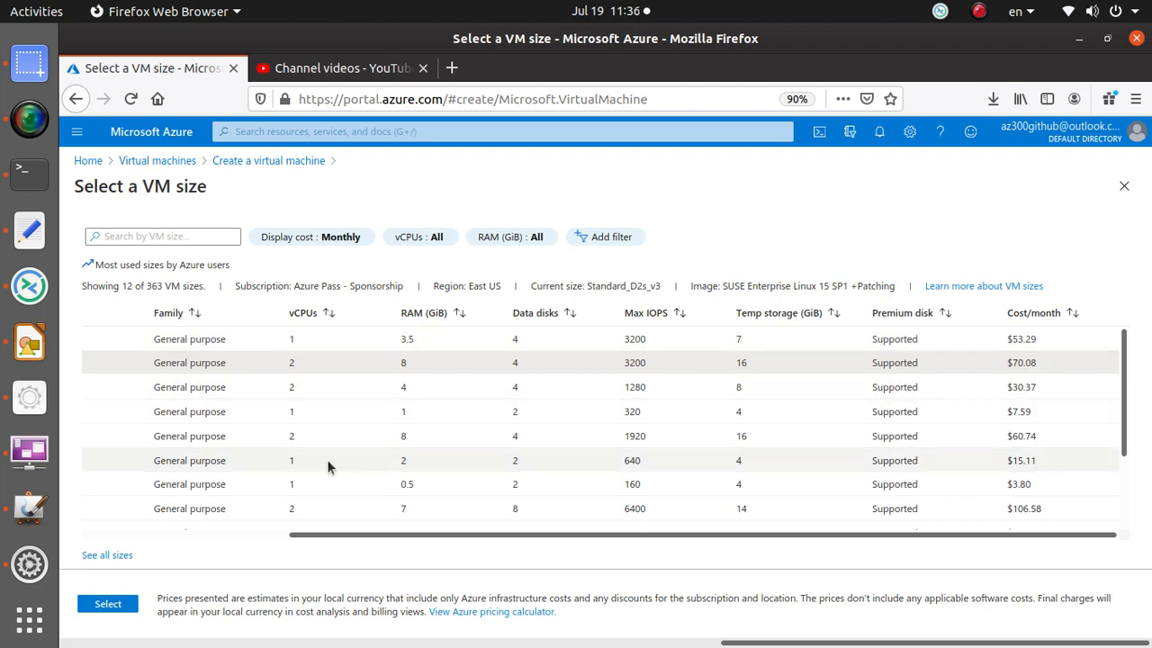
mouse_move(315, 467)
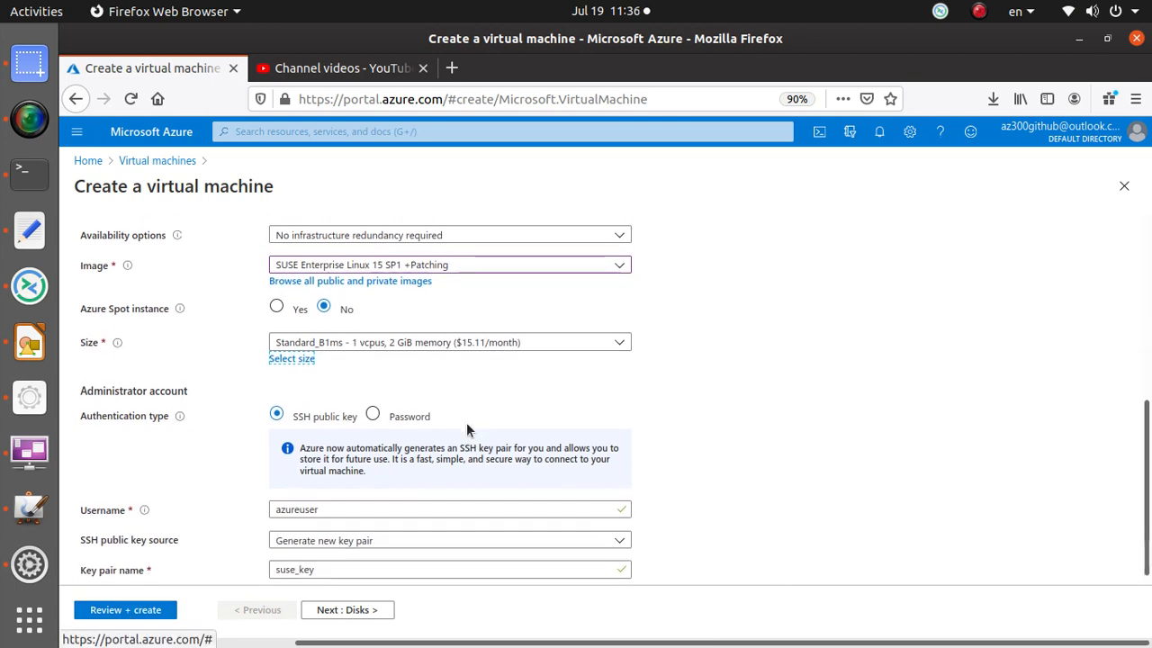
Step: Use SSH public key authentication for azureuser with a newly generated key pair 'susekey'
scroll("down", 3)
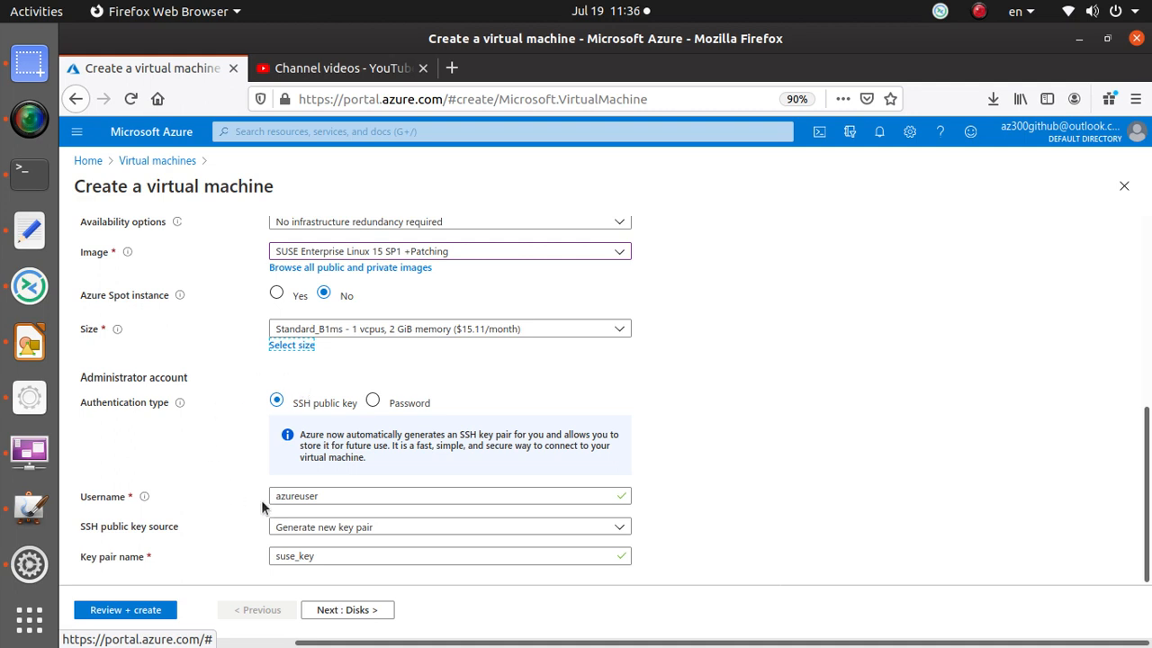
mouse_move(343, 418)
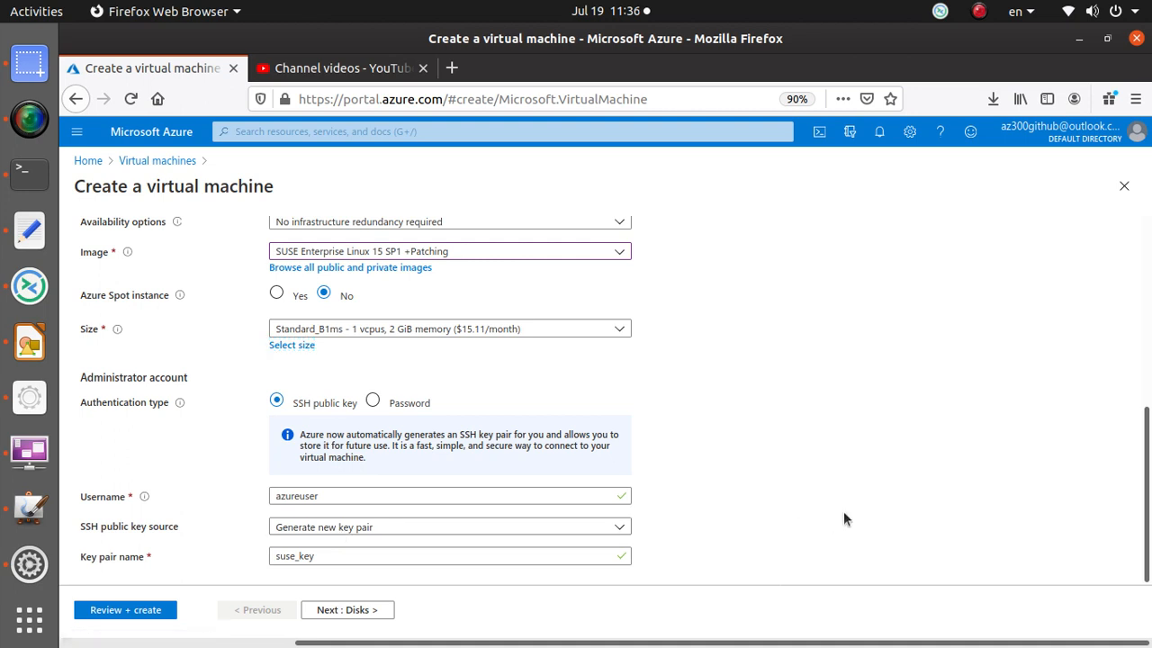
left_click(450, 527)
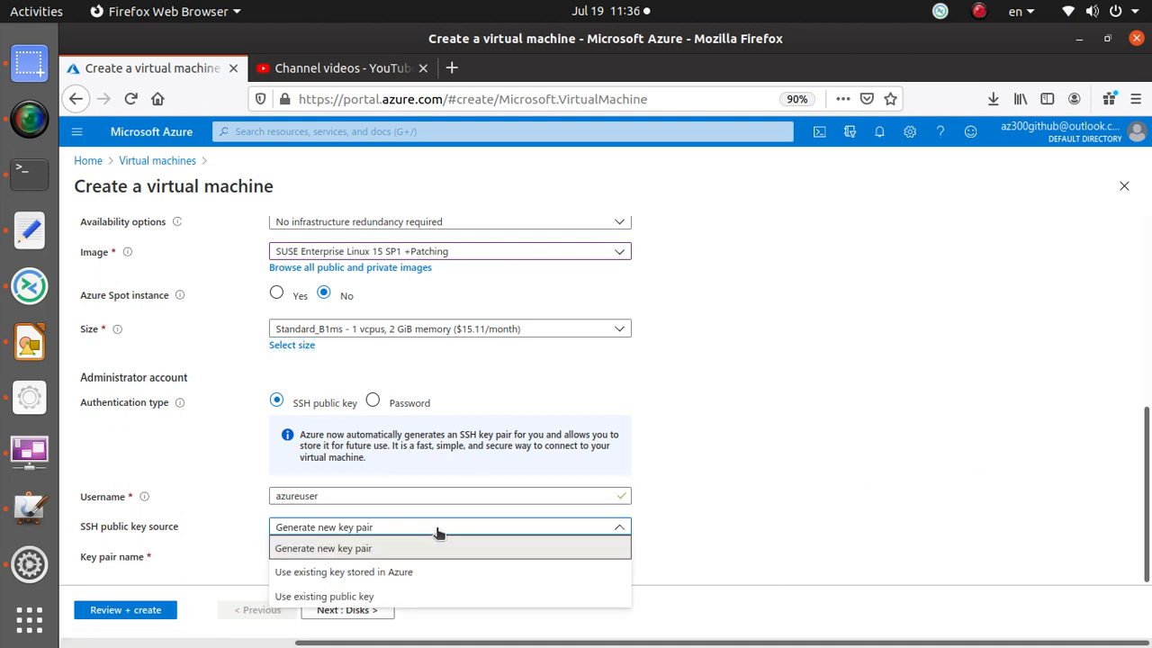
left_click(344, 571)
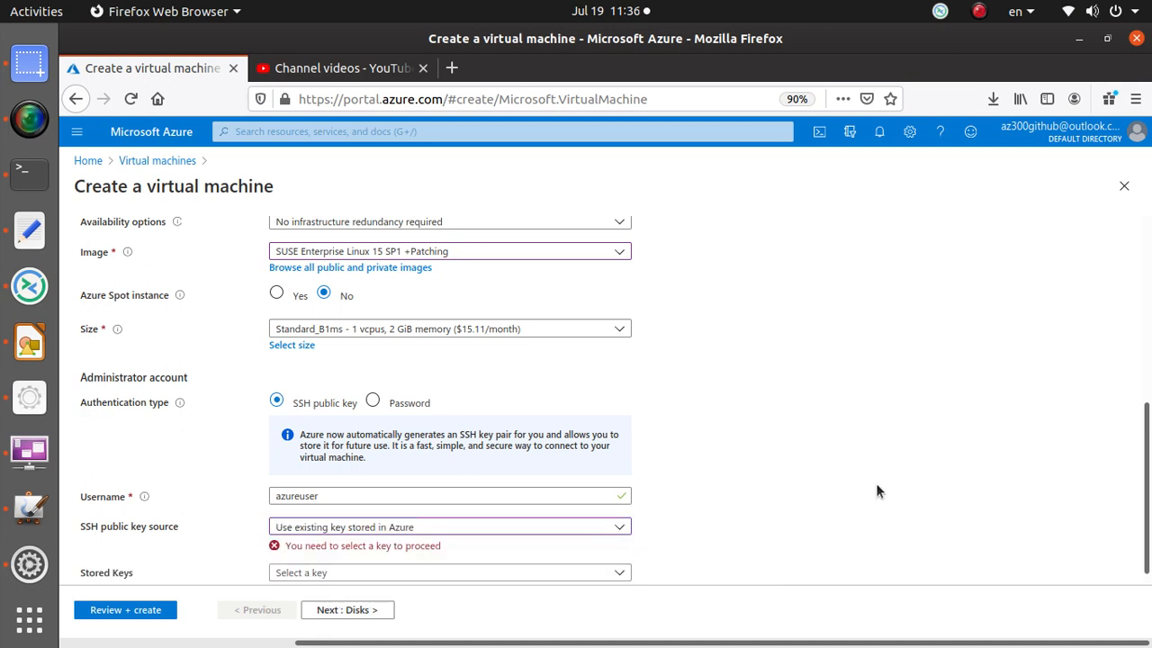
scroll("down", 3)
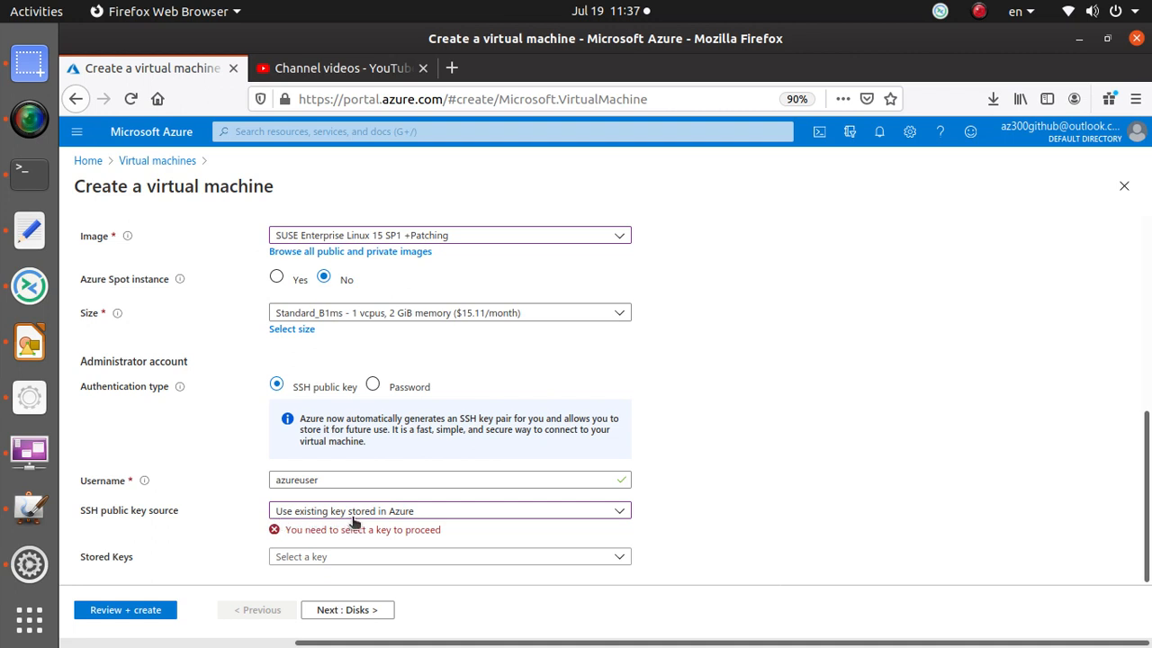
left_click(449, 510)
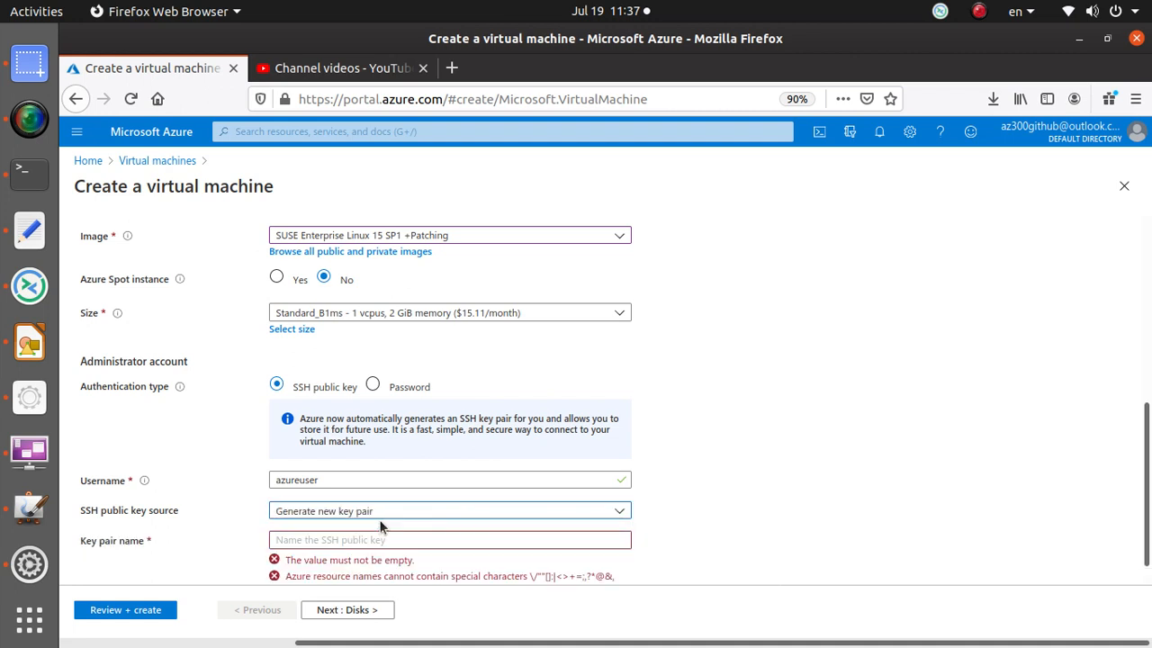
scroll("down", 3)
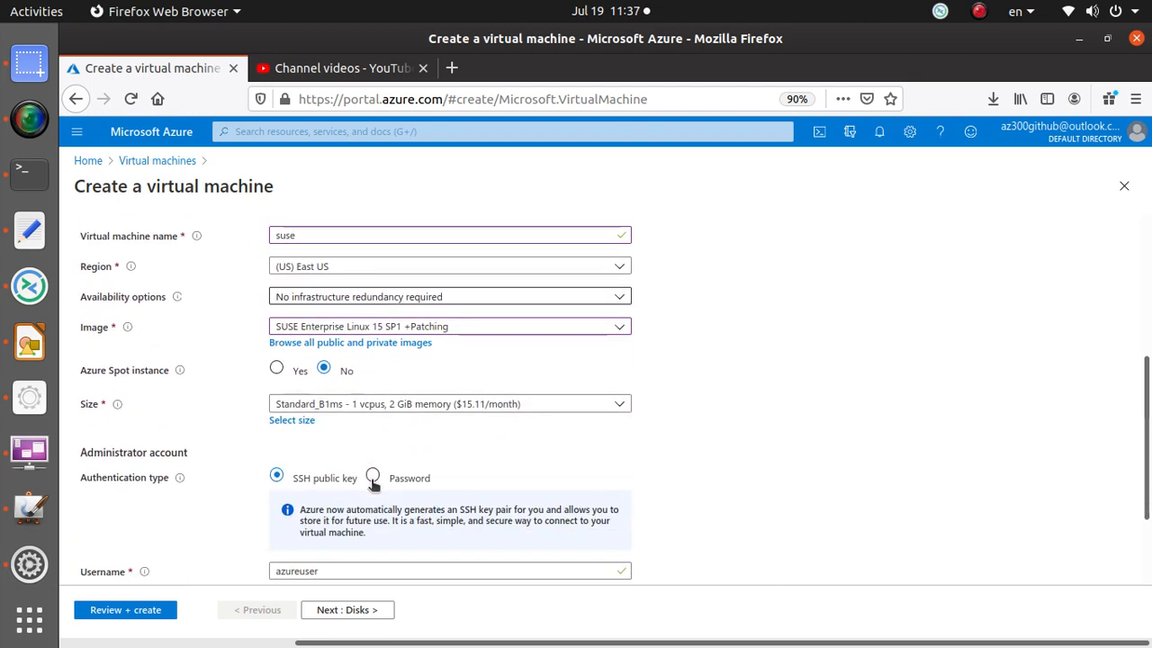
scroll("down", 3)
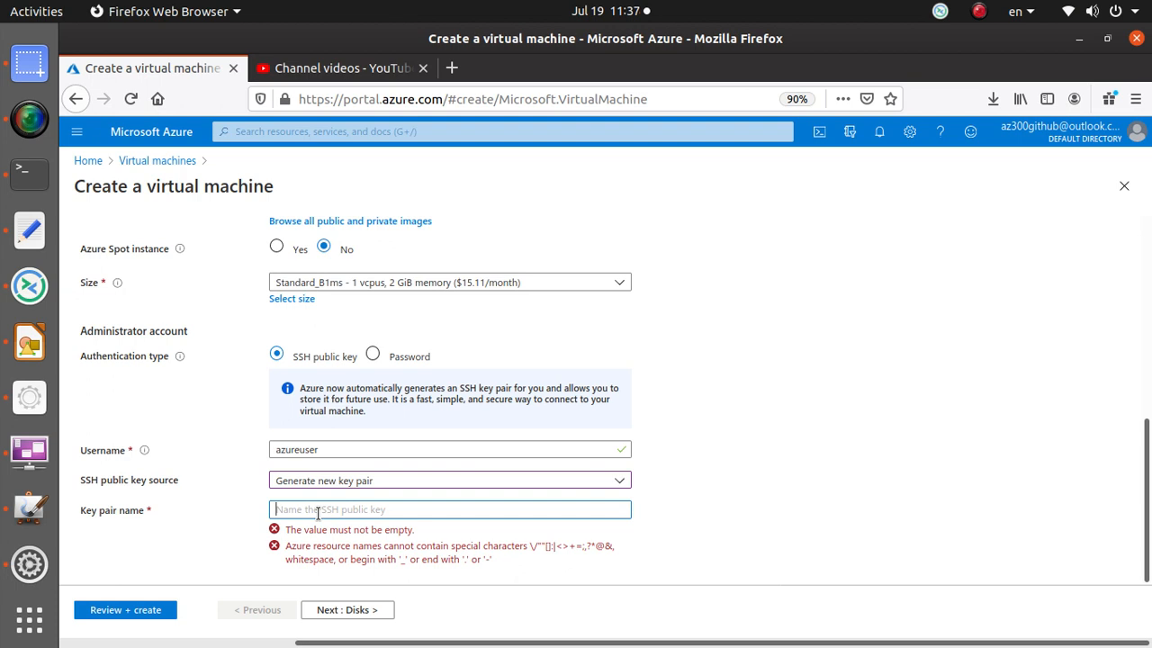
type("suse")
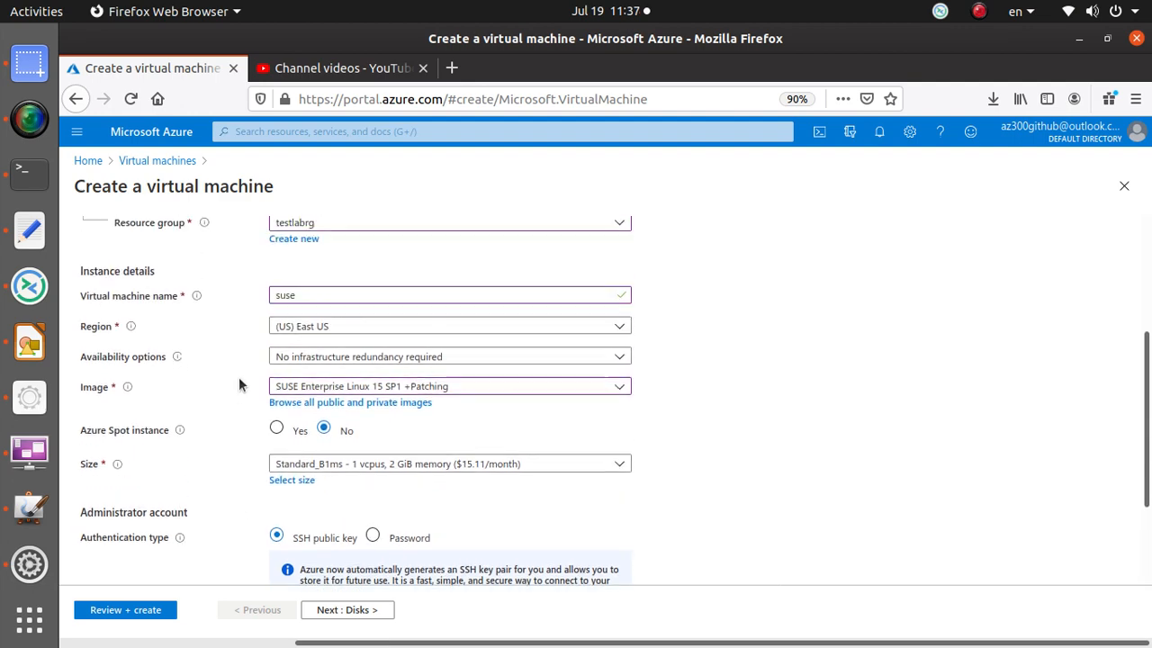
scroll("down", 3)
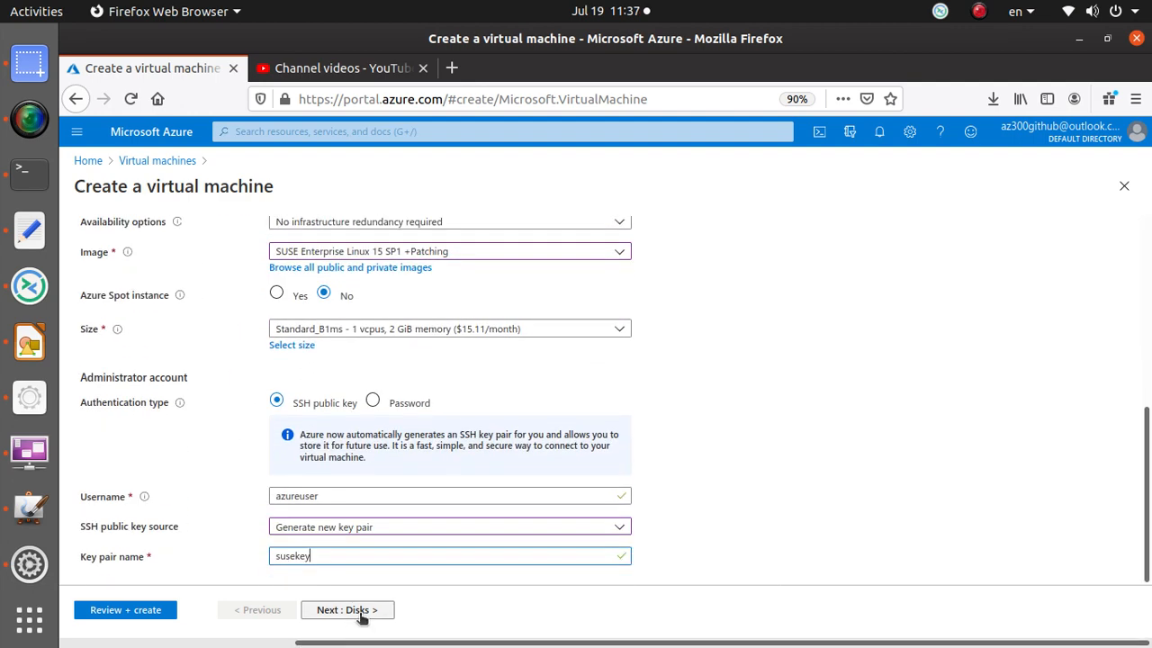
Step: On the Disks tab, set the OS disk type to Standard HDD, keeping default encryption
left_click(347, 609)
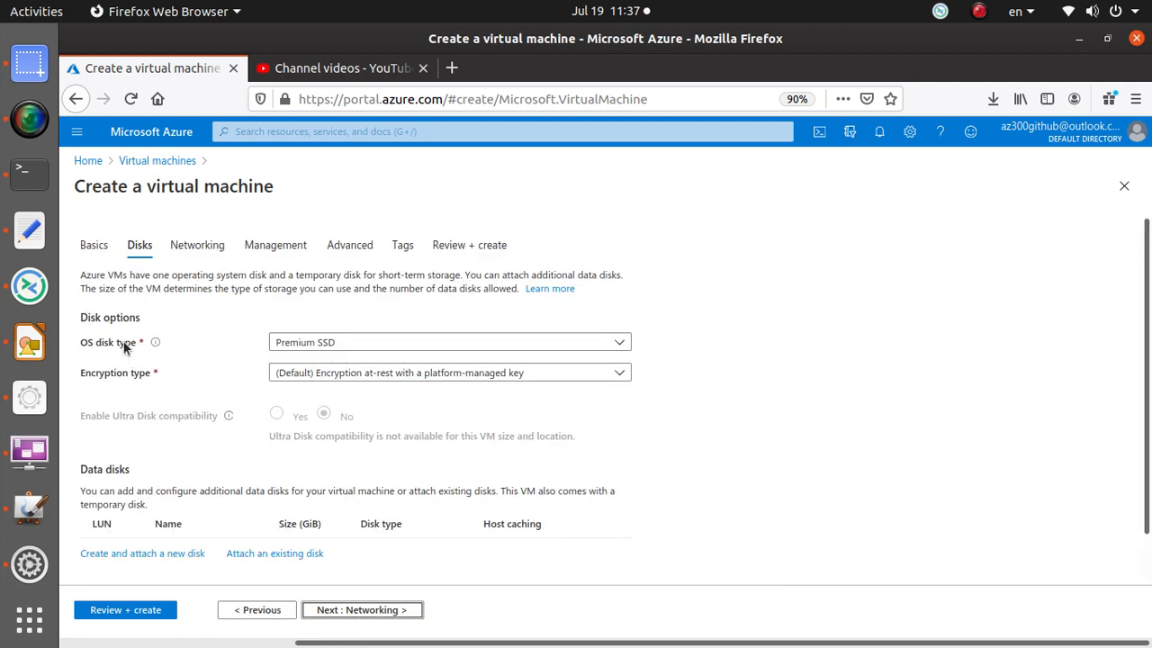
left_click(449, 342)
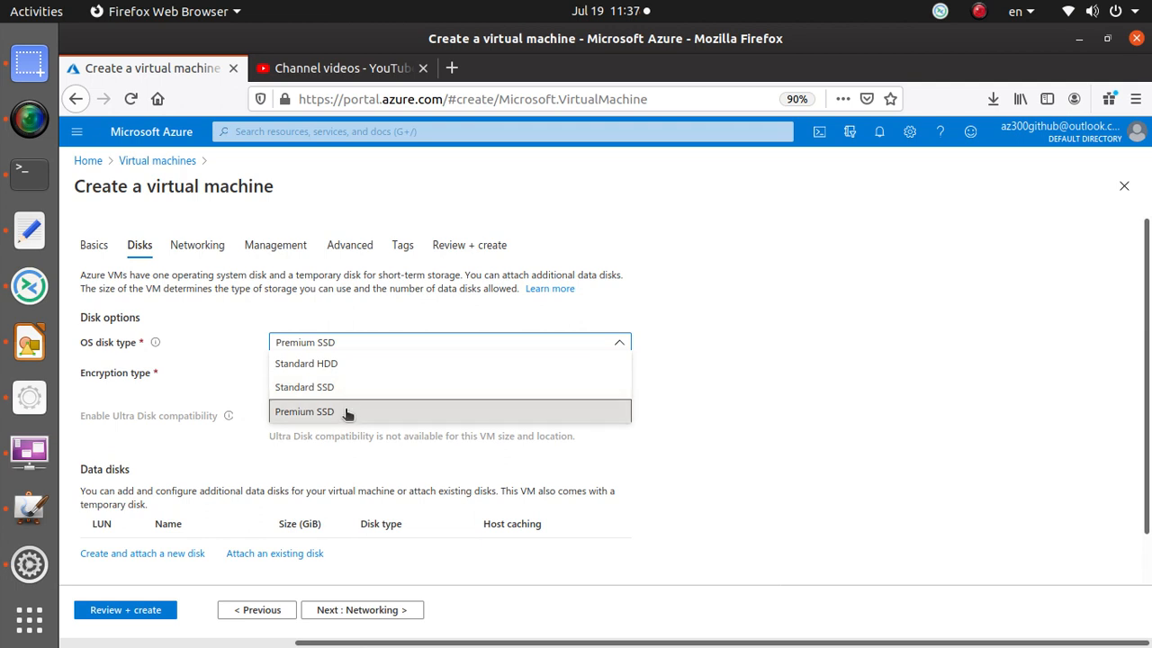
left_click(304, 412)
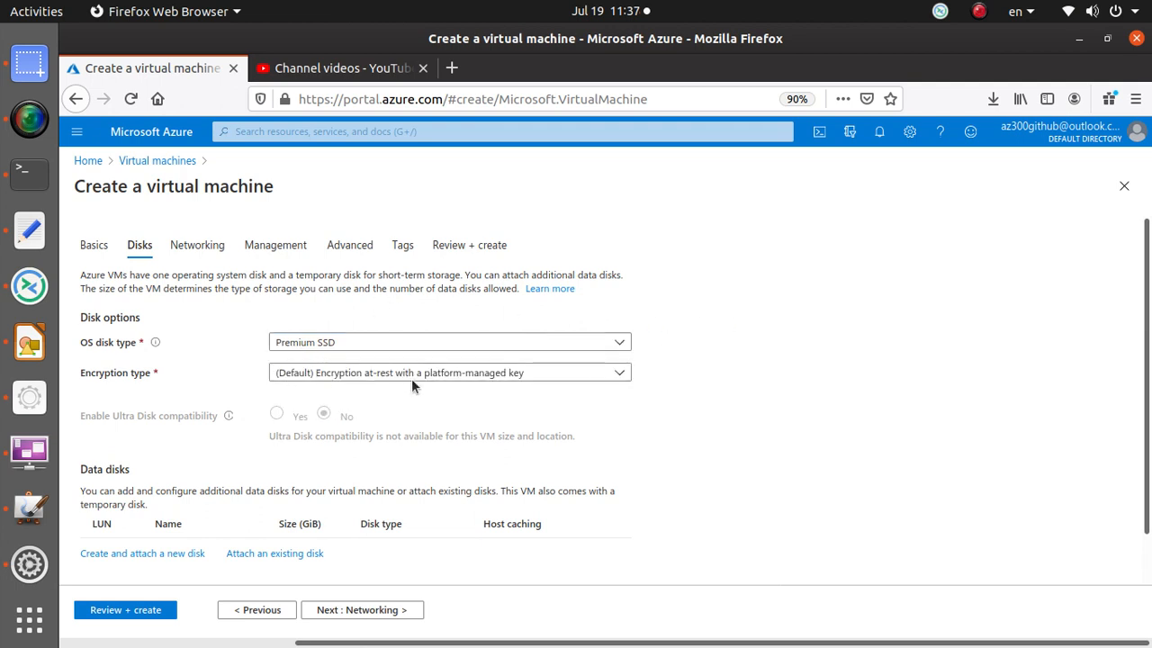
mouse_move(342, 383)
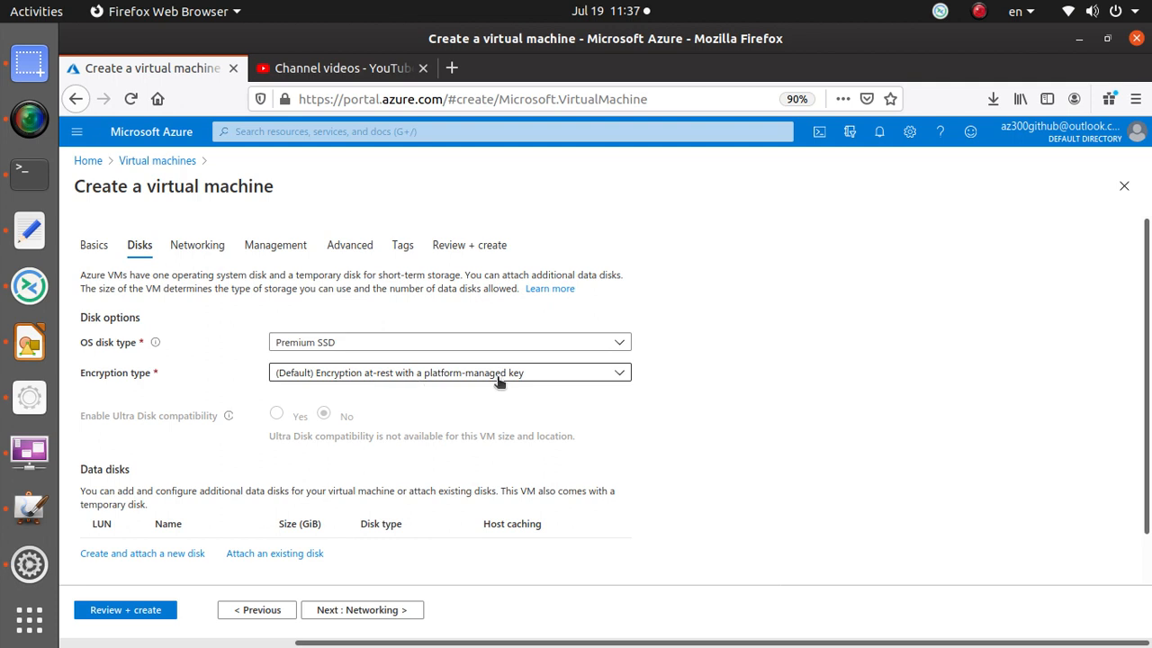
left_click(448, 371)
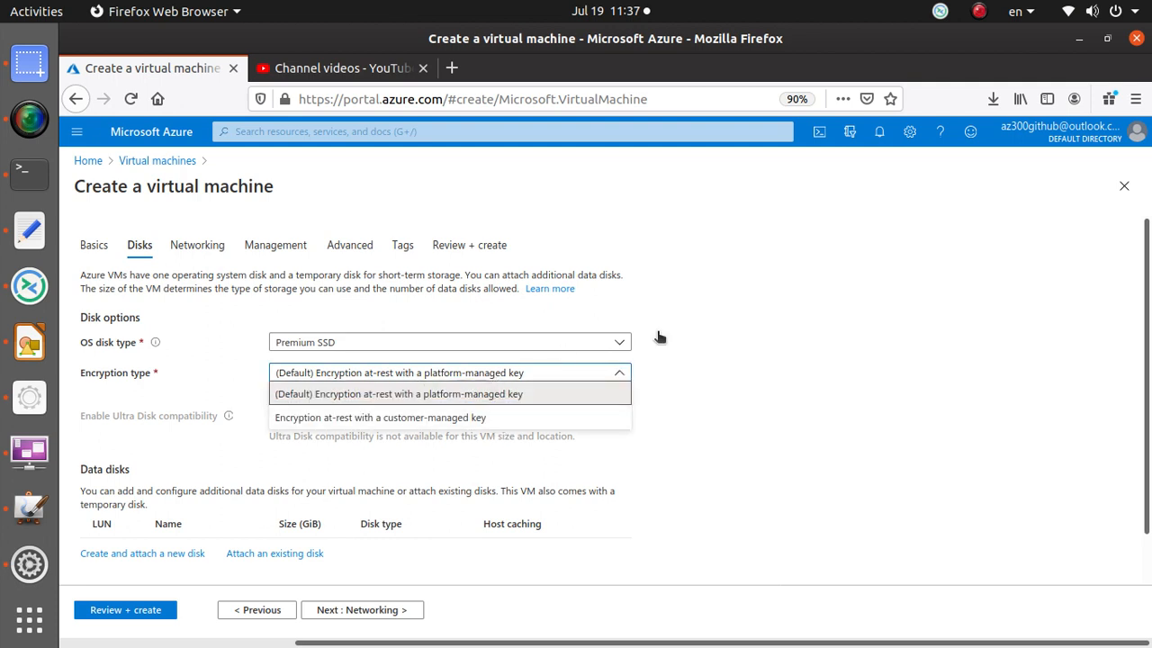
left_click(450, 342)
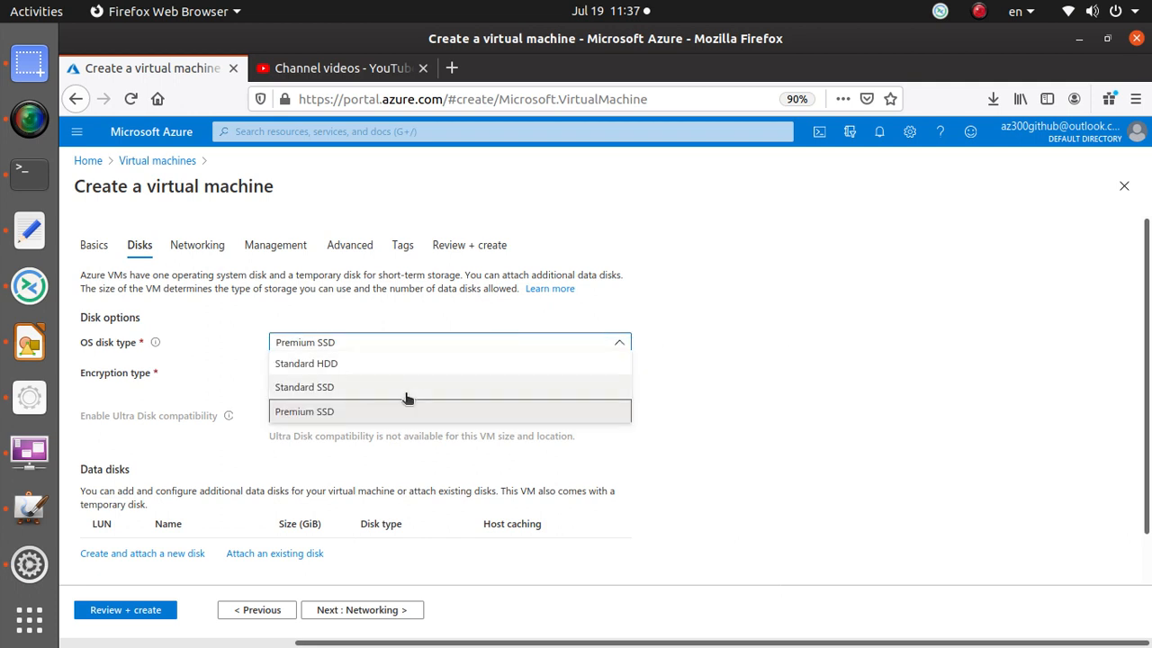
left_click(306, 363)
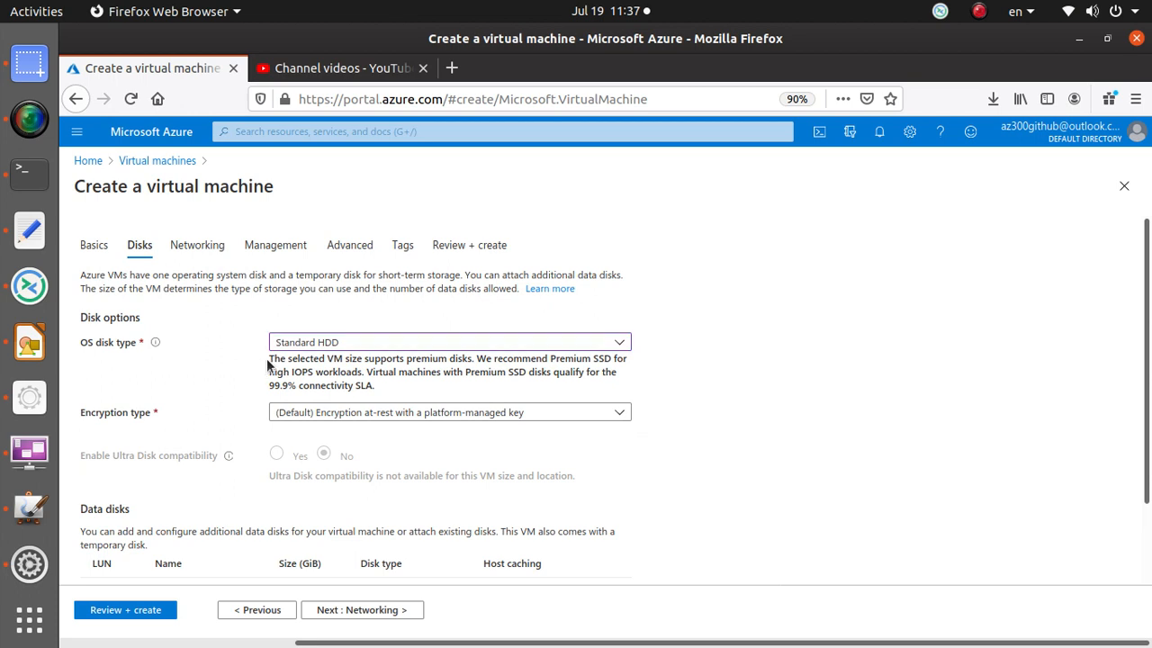
mouse_move(457, 372)
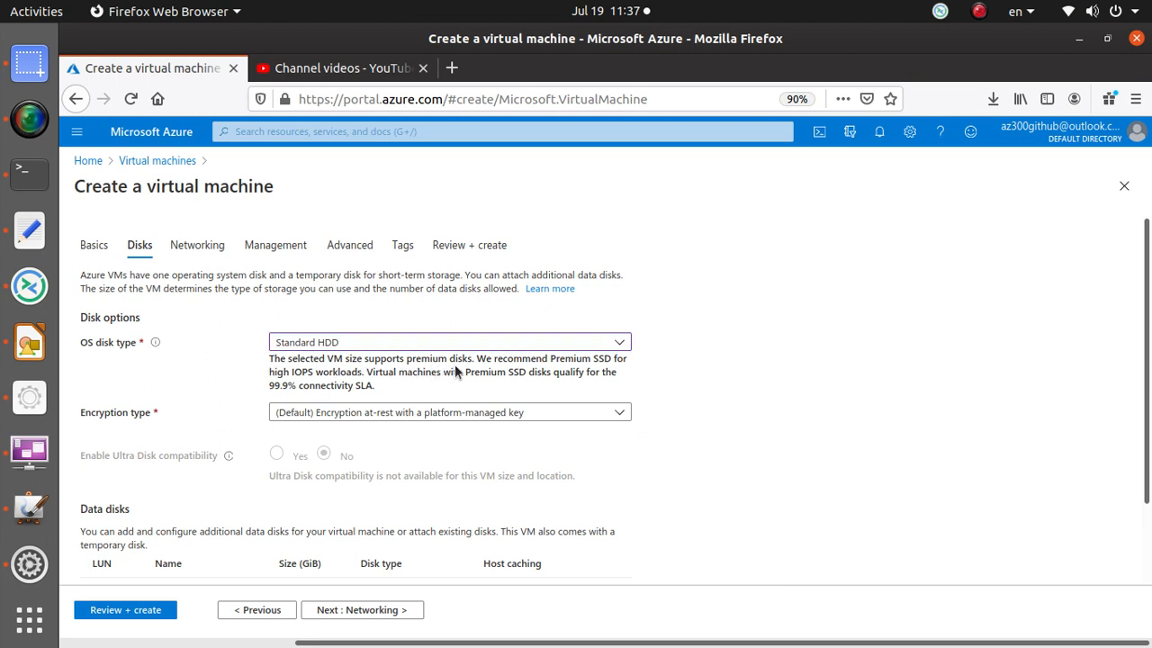
mouse_move(634, 373)
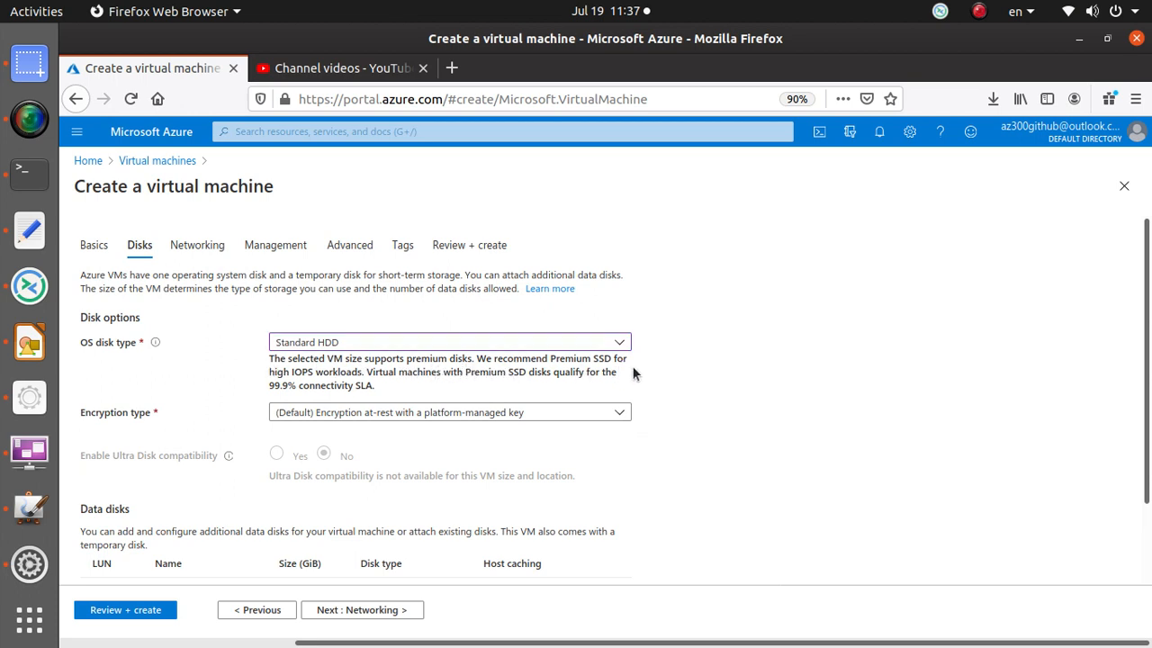
mouse_move(297, 387)
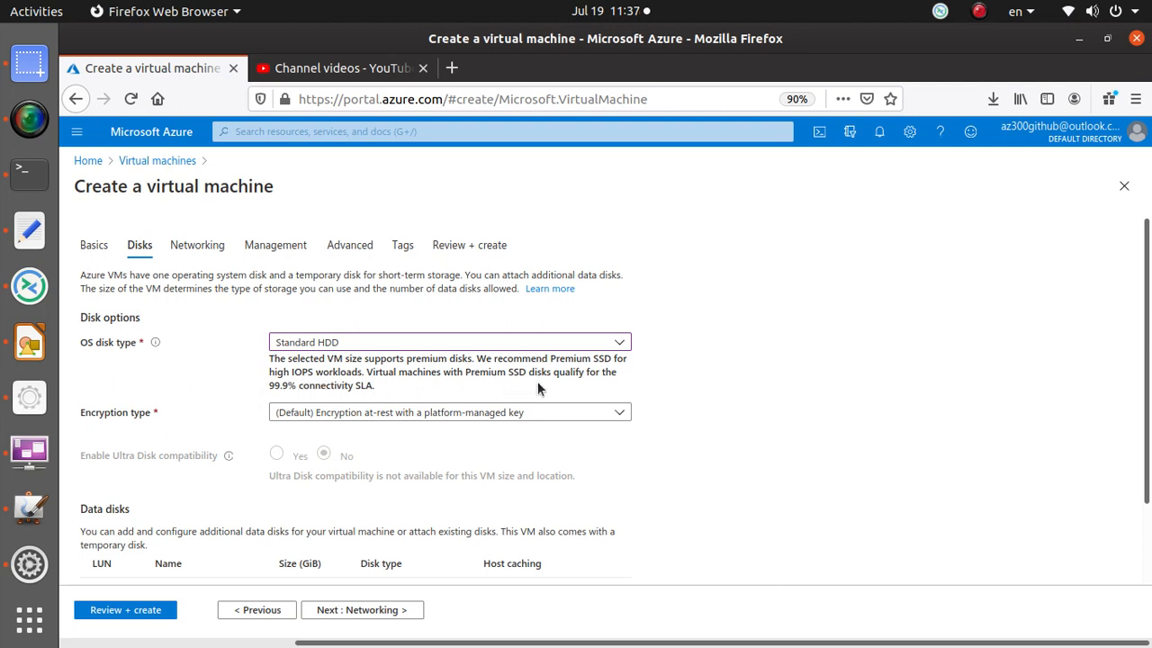
mouse_move(265, 396)
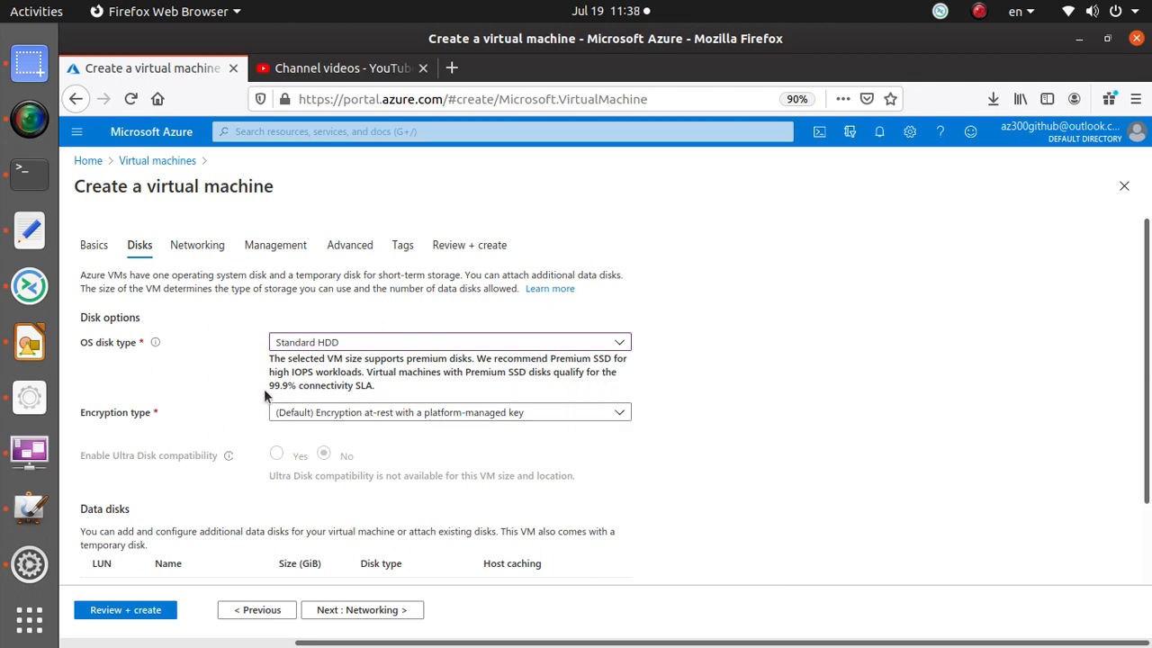
mouse_move(459, 384)
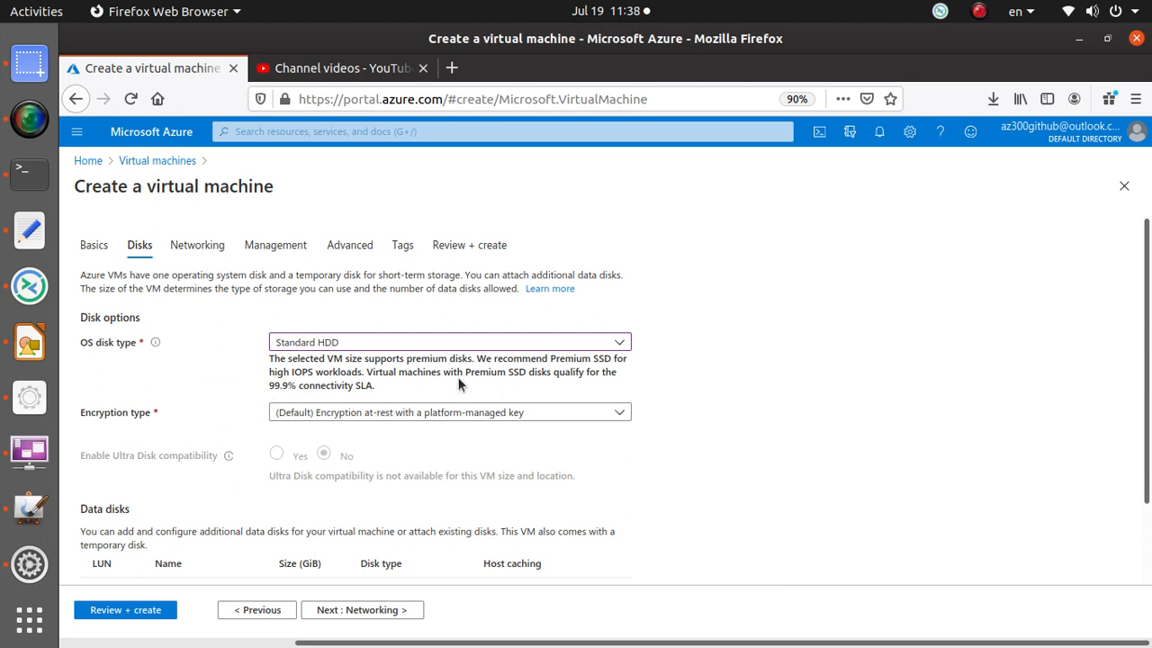
scroll("down", 3)
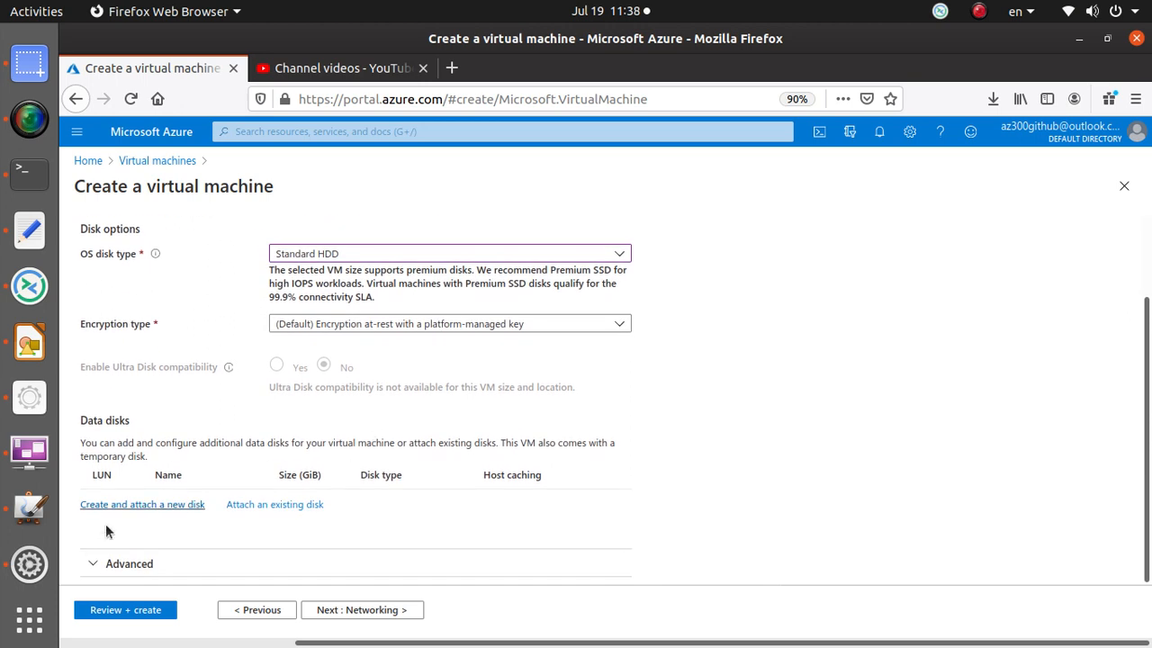
mouse_move(165, 513)
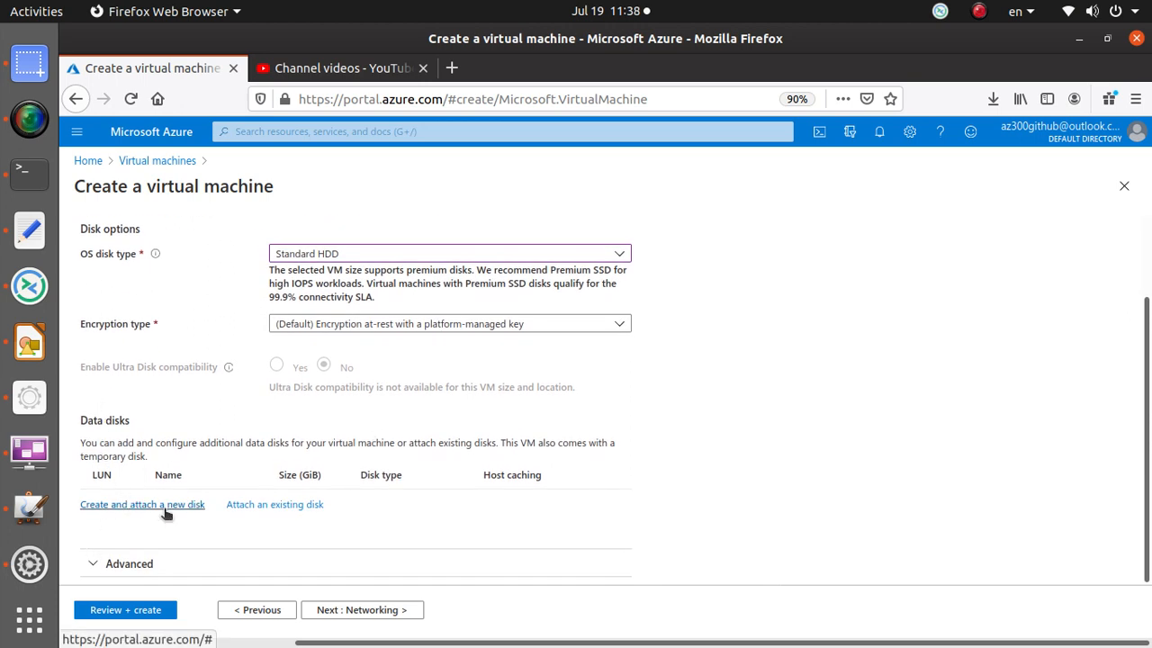
Step: Review Networking defaults: testlabrg-vnet, default subnet, new suse-ip and suse-nsg
left_click(361, 609)
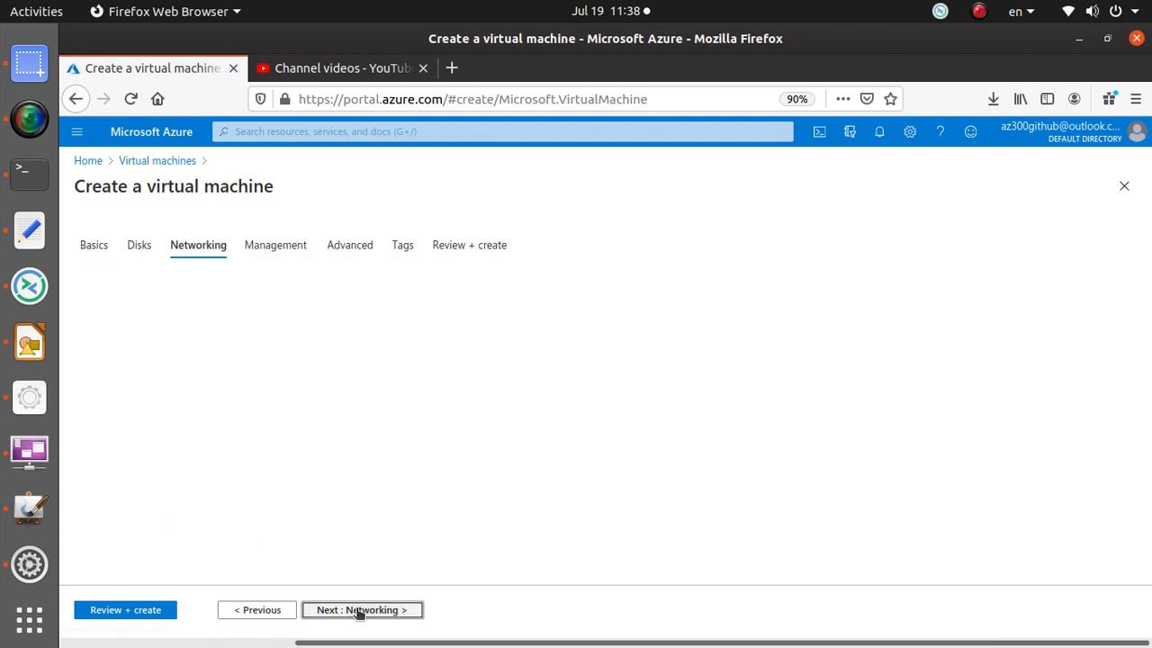
left_click(361, 609)
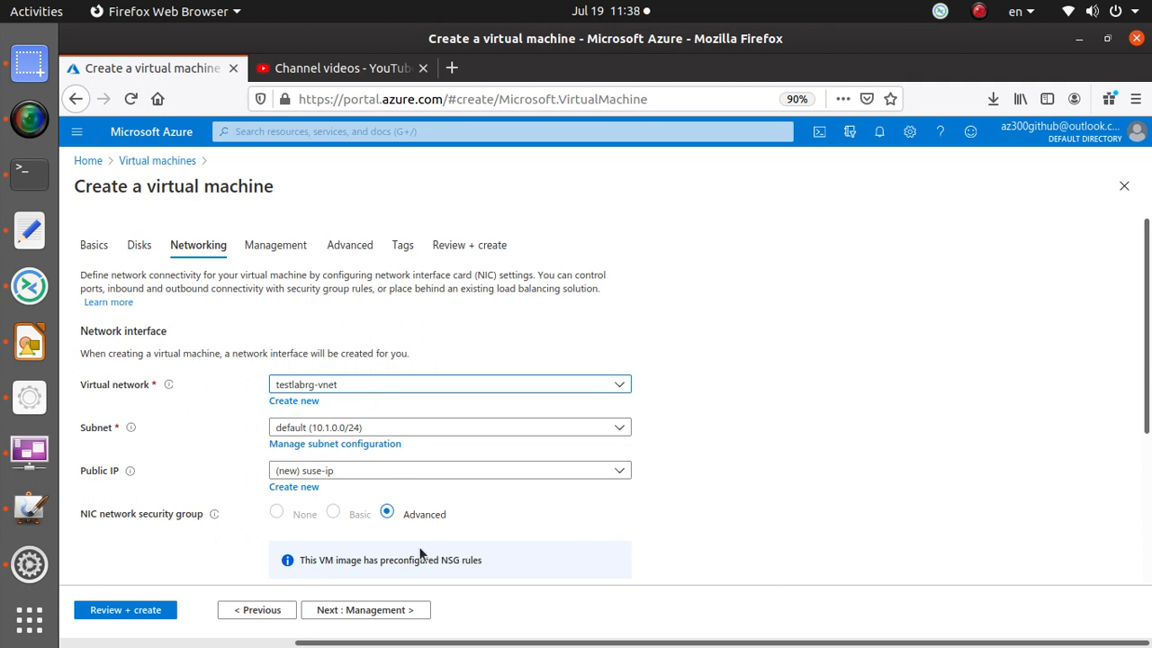
mouse_move(305, 482)
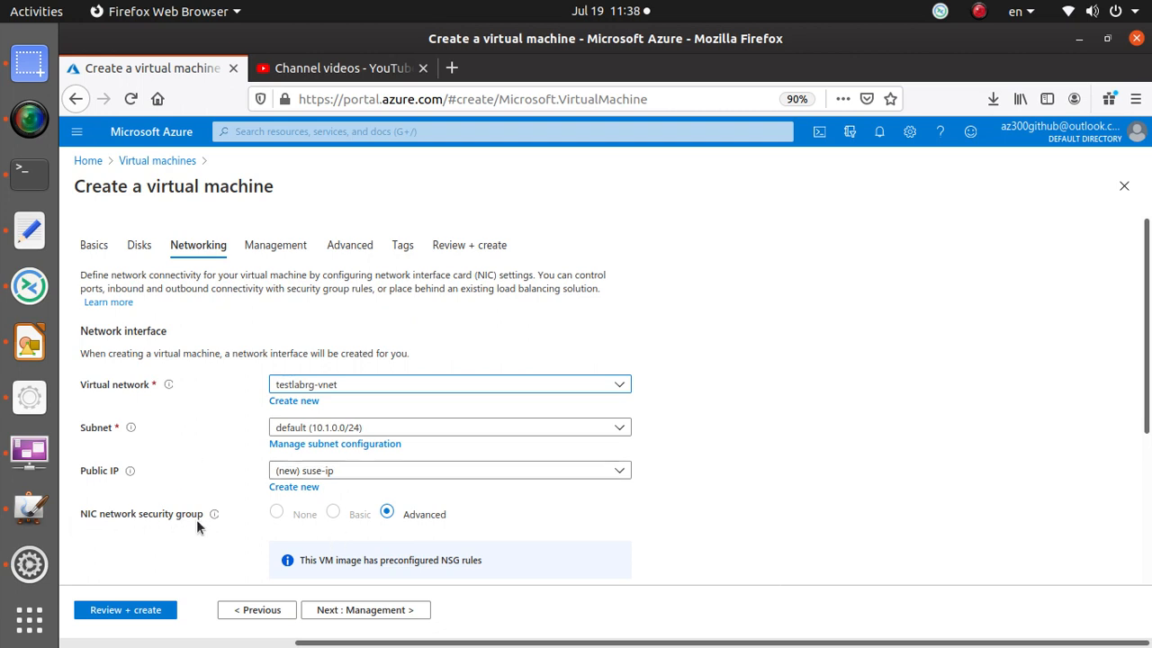
mouse_move(214, 531)
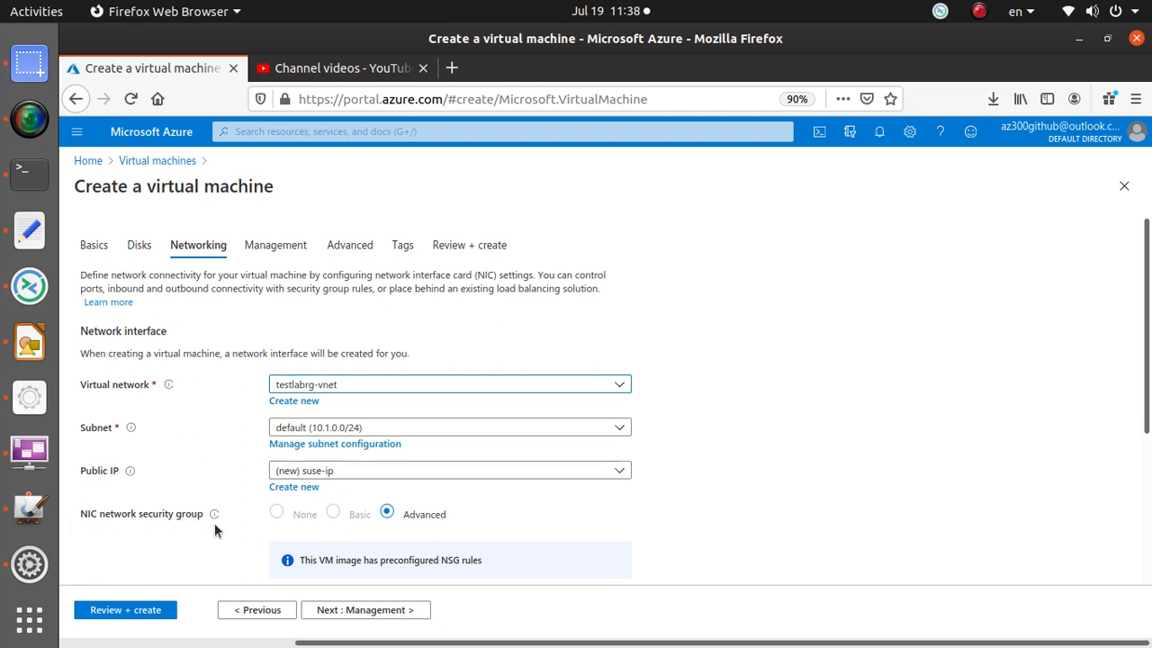
scroll("down", 3)
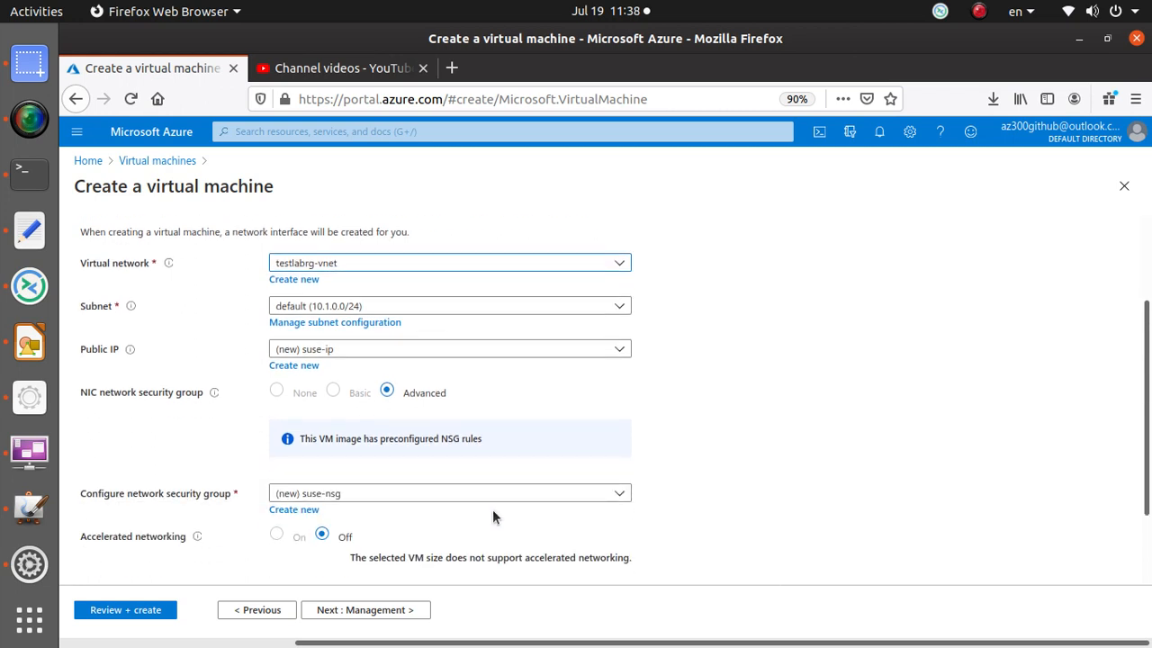
mouse_move(460, 448)
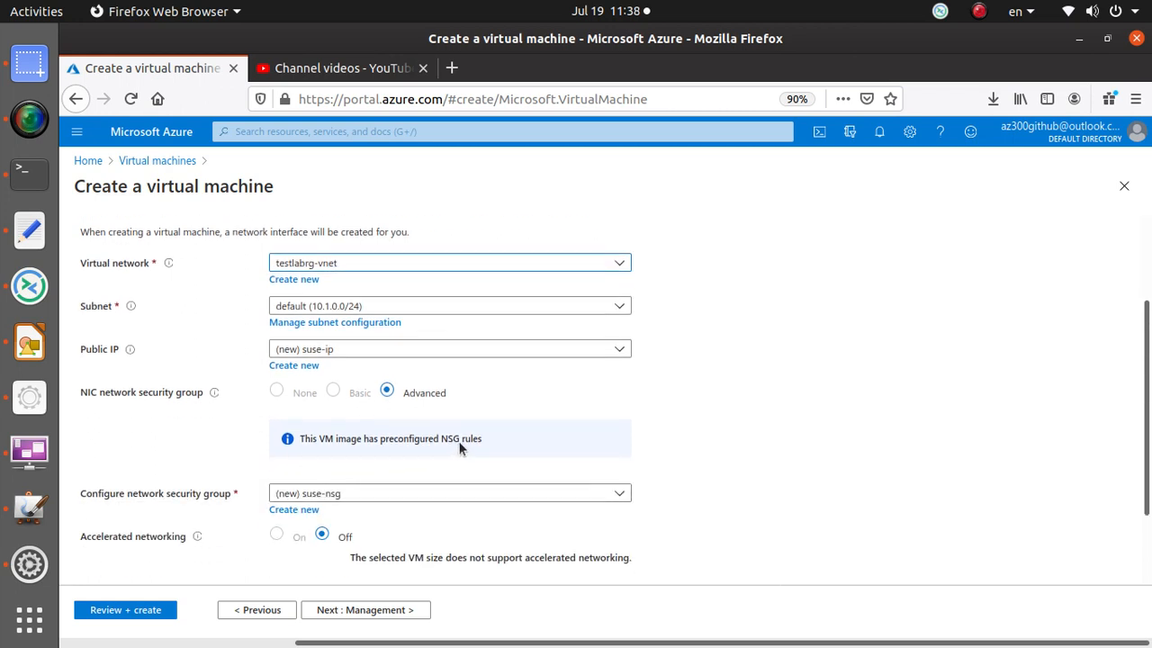
scroll("down", 3)
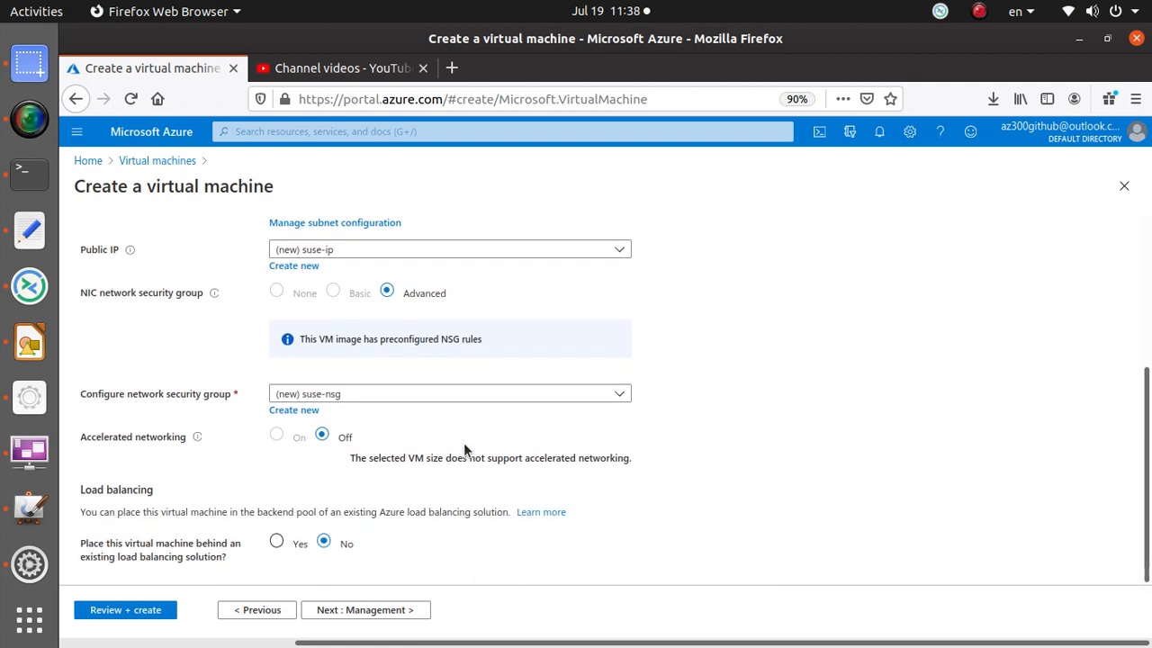
mouse_move(359, 374)
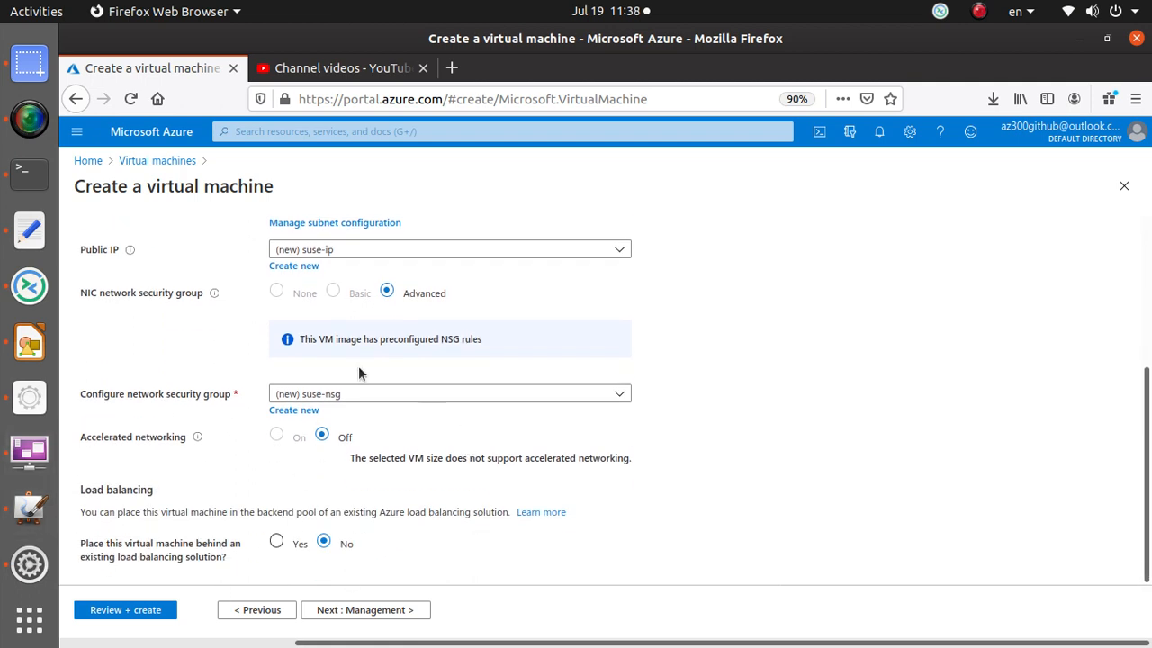
Step: Enable OS guest diagnostics and auto-shutdown at 7:00 PM UTC with notification
left_click(365, 609)
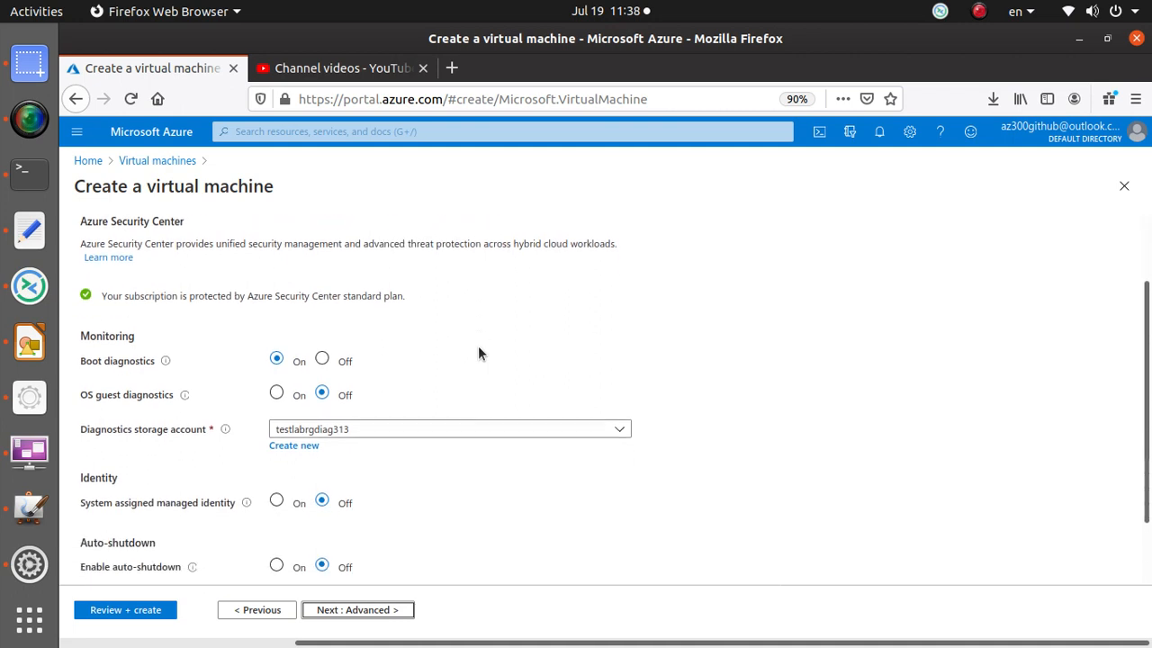
scroll("down", 3)
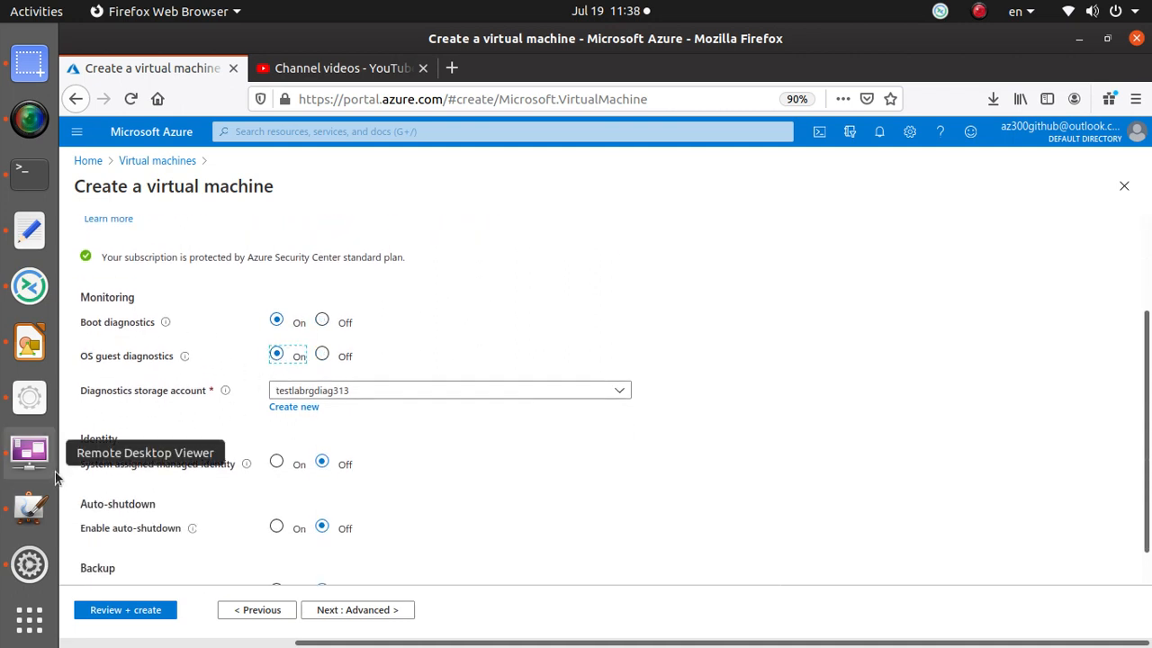
mouse_move(362, 412)
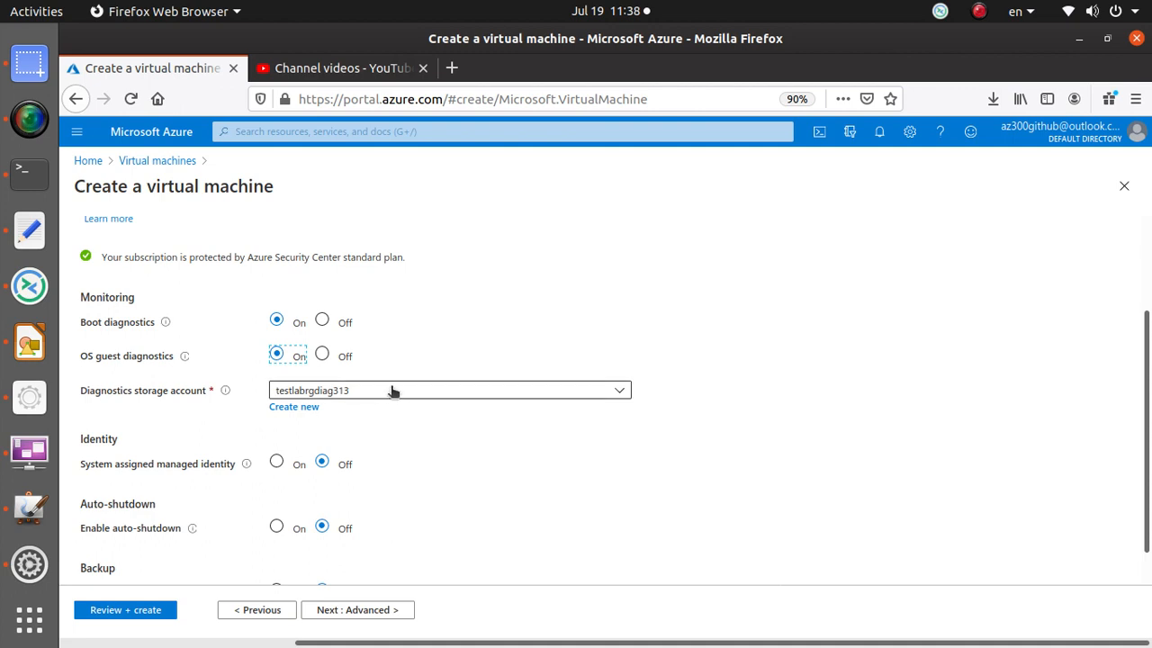
scroll("down", 3)
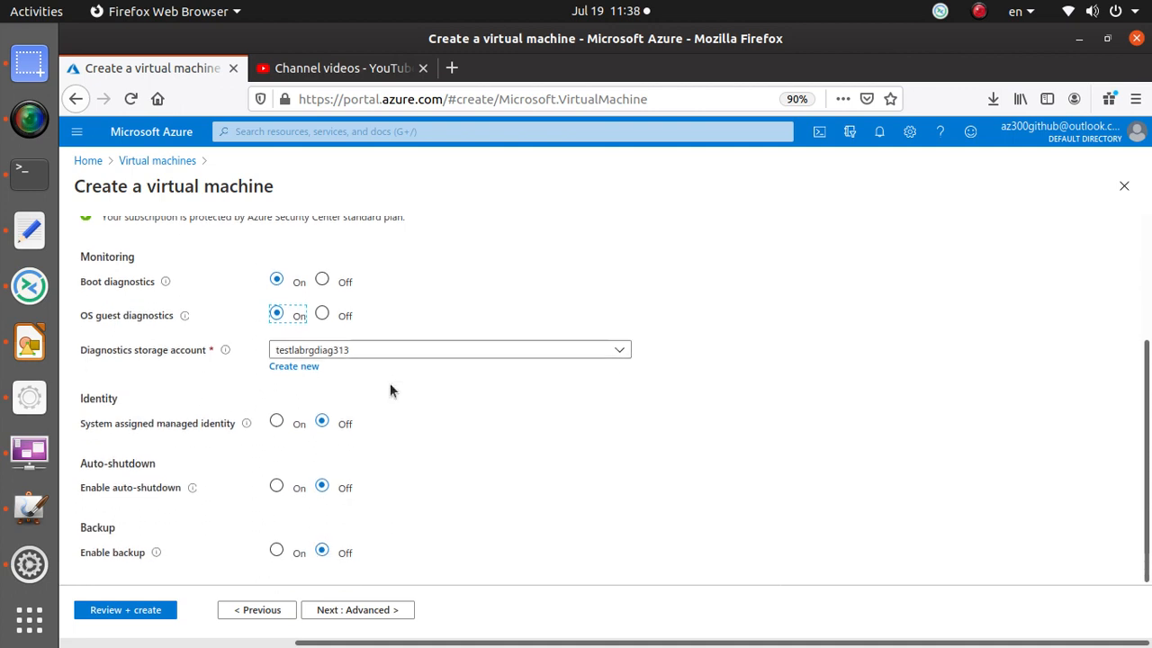
left_click(276, 486)
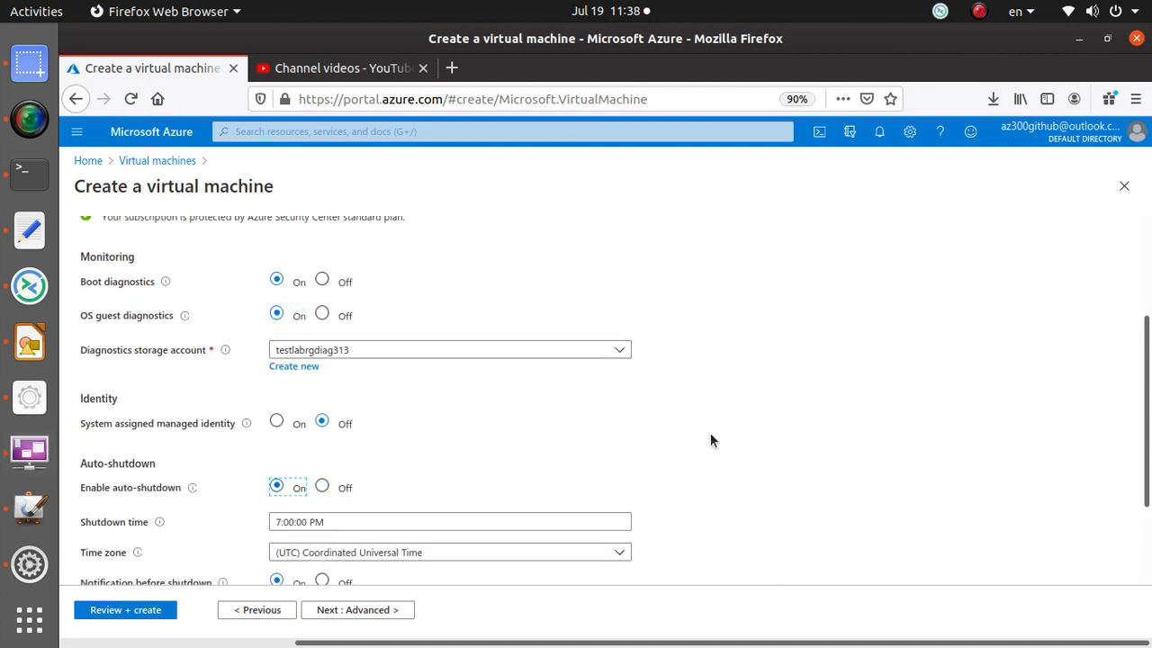
scroll("down", 3)
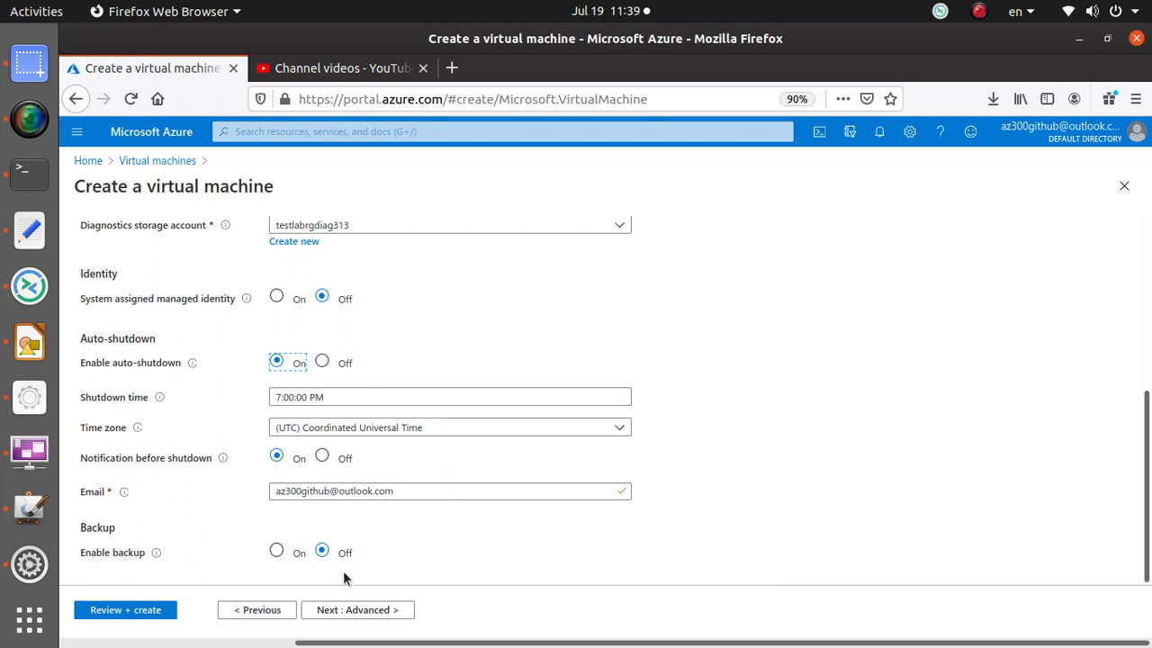
Step: Open the Advanced tab, leaving extensions and custom data empty
left_click(358, 609)
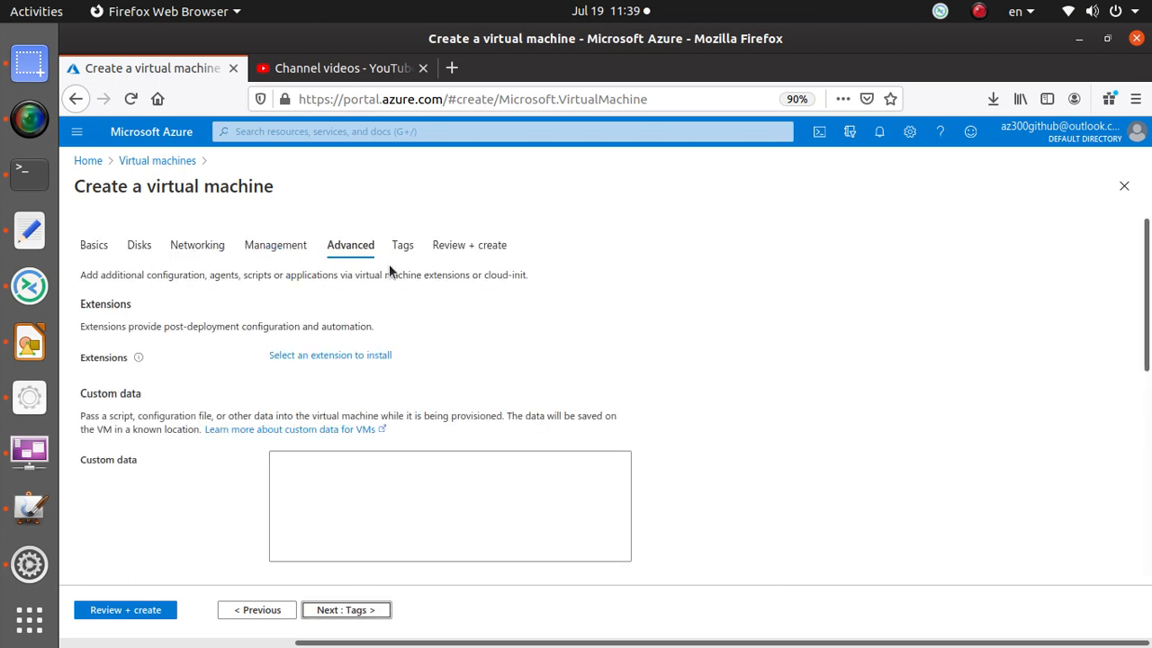
mouse_move(52, 310)
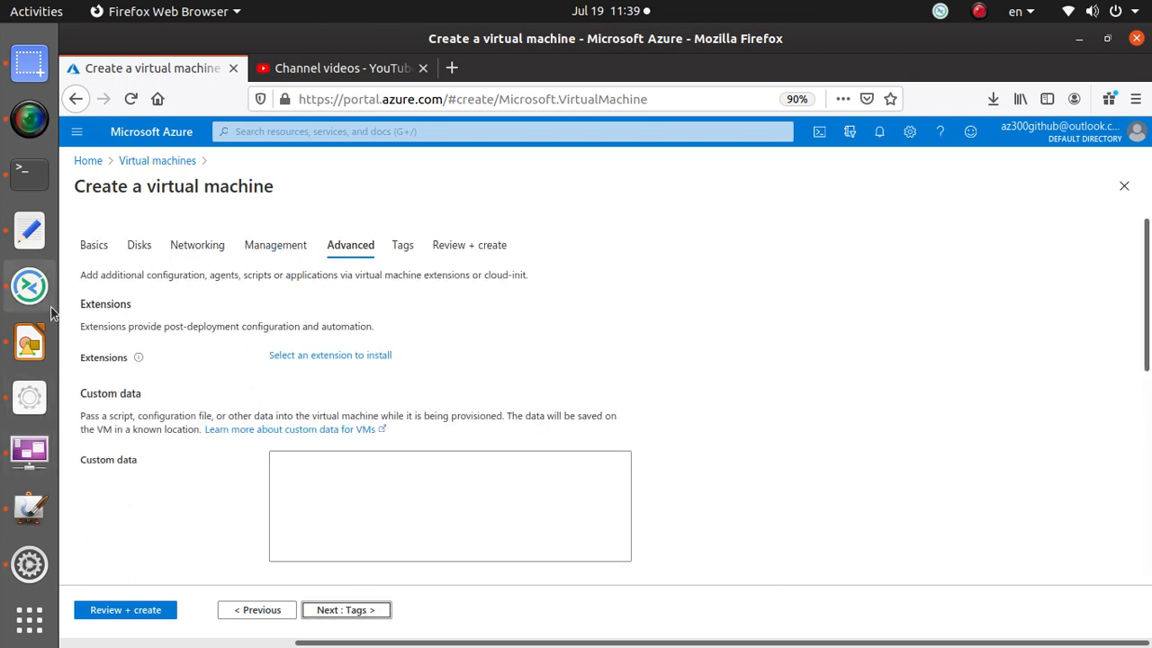
mouse_move(28, 285)
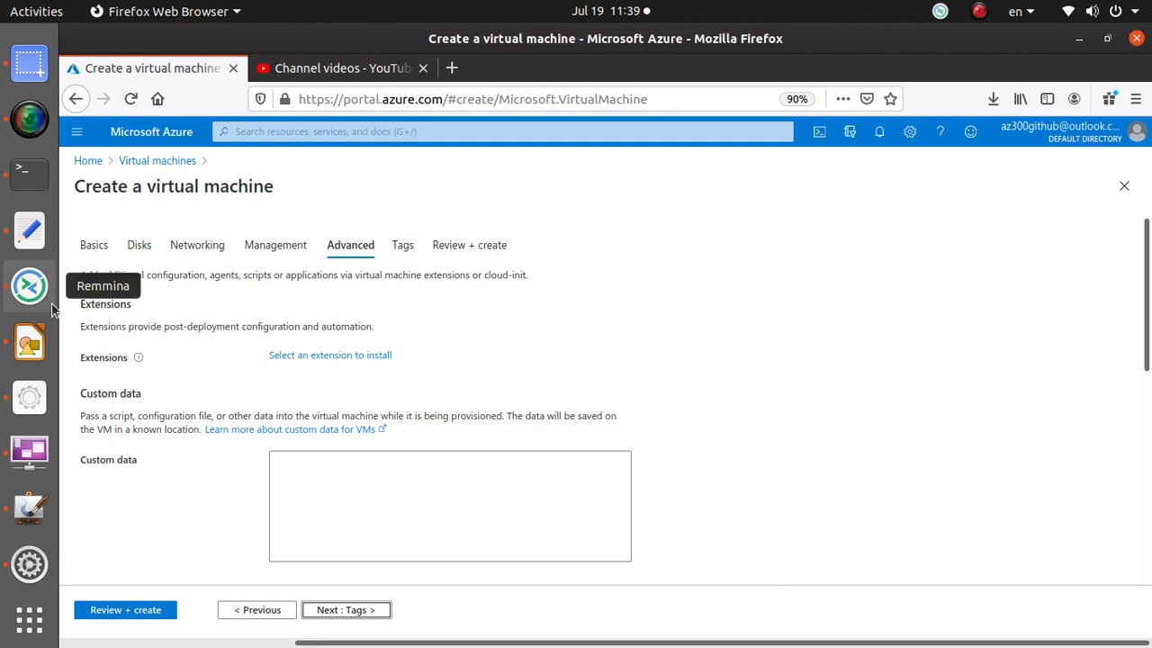
mouse_move(537, 358)
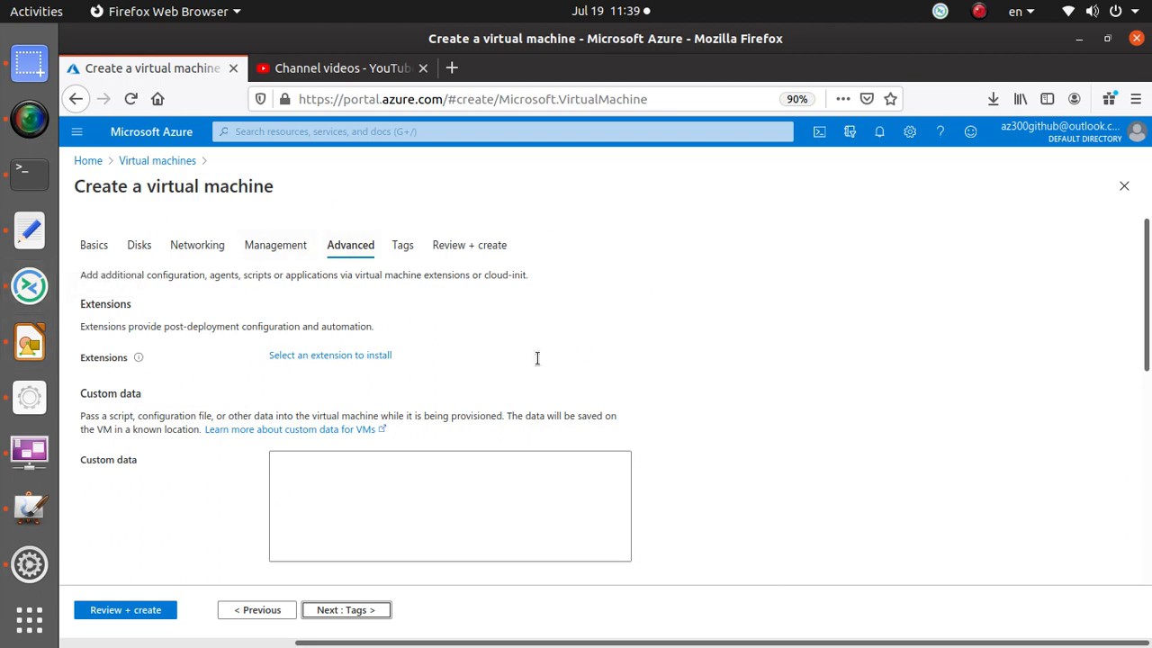
Step: Add the tag department with value labs to the new VM's resources
left_click(346, 609)
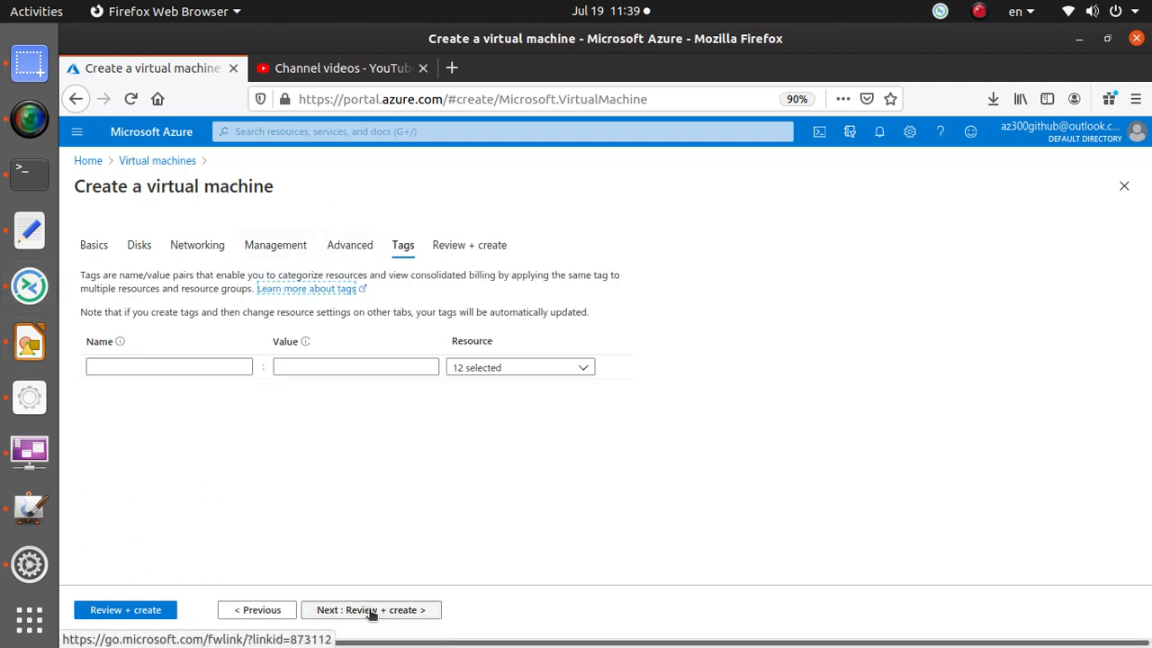
left_click(168, 367)
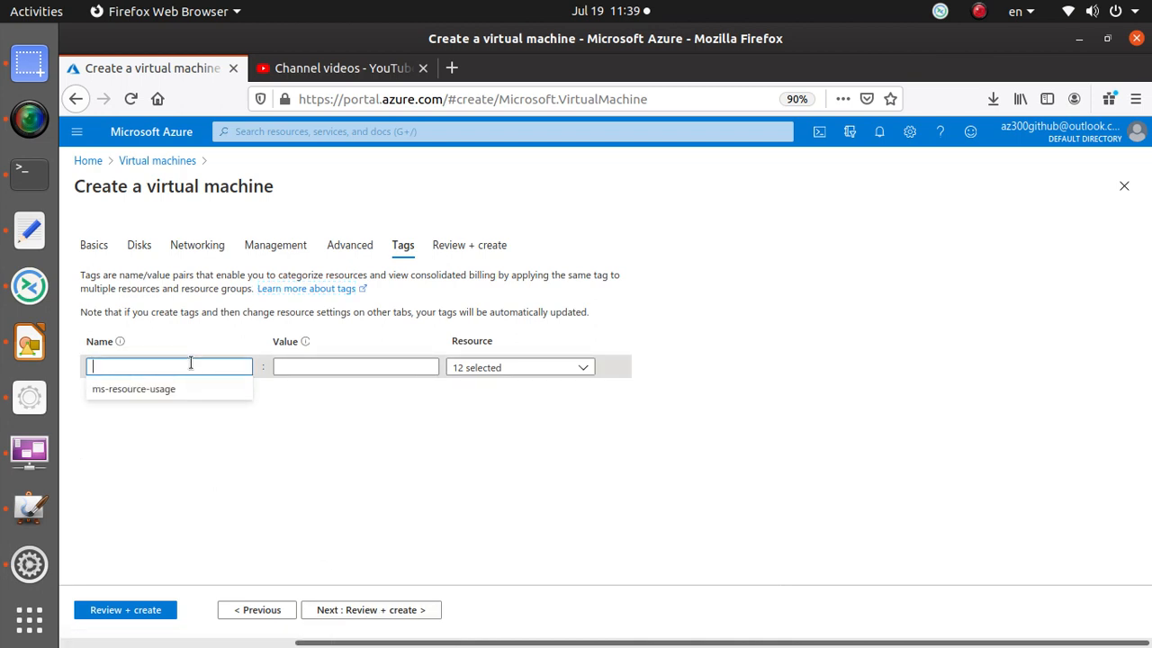
type("department")
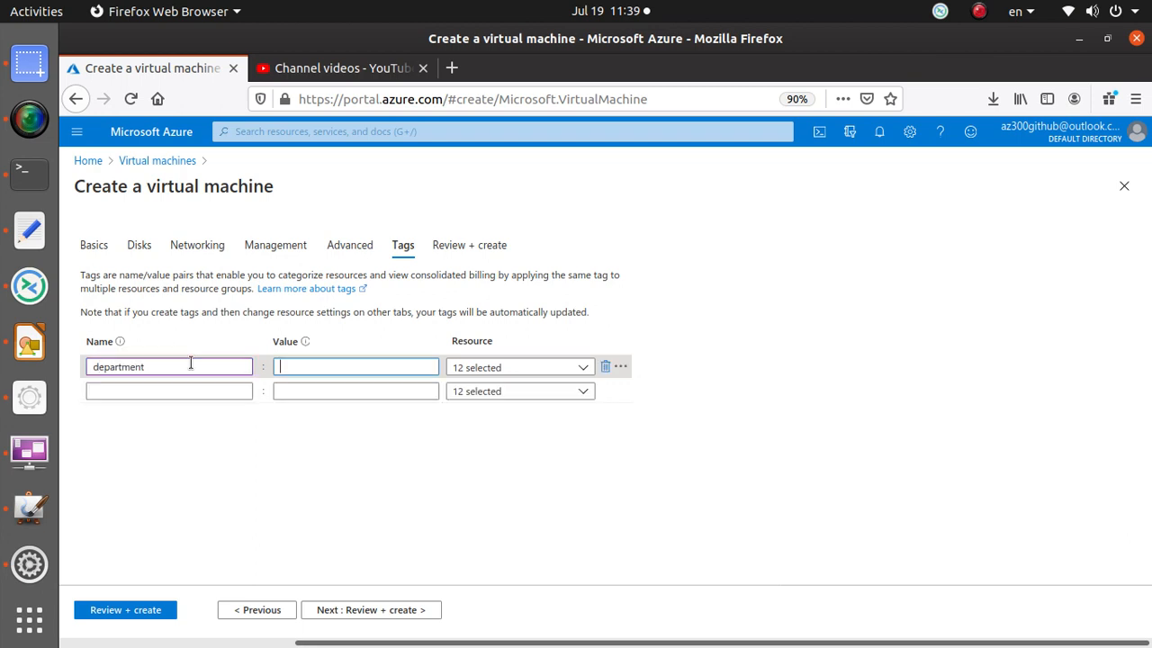
type("labs")
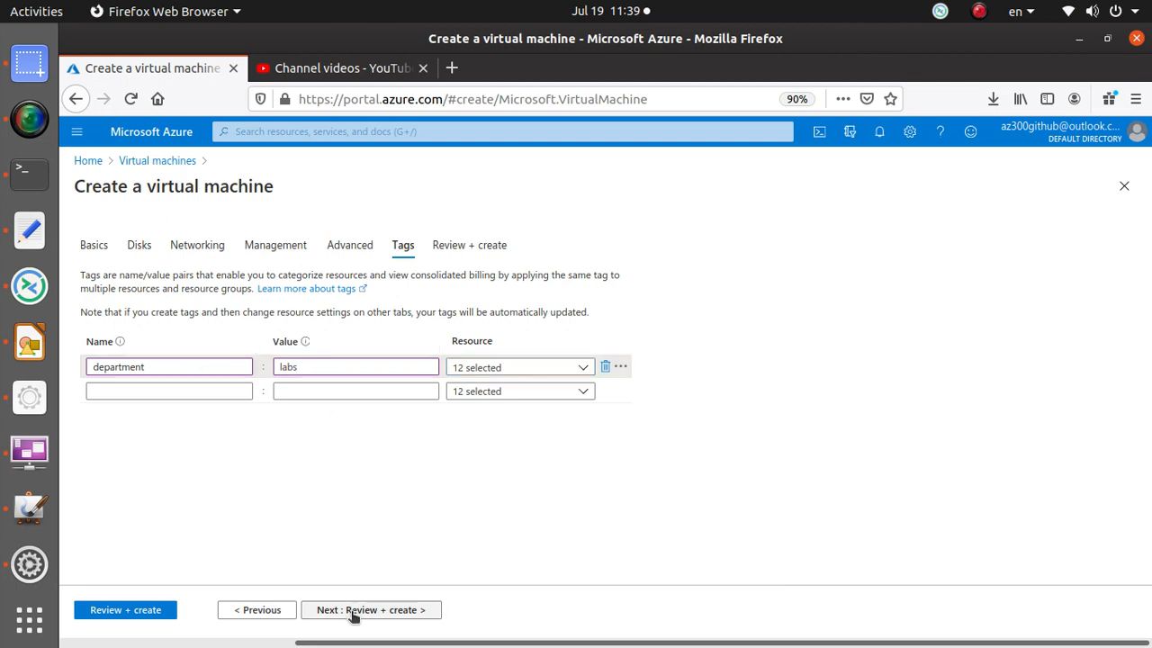
Step: Validate the SUSE VM settings and scroll the review summary showing department: labs tags
left_click(371, 609)
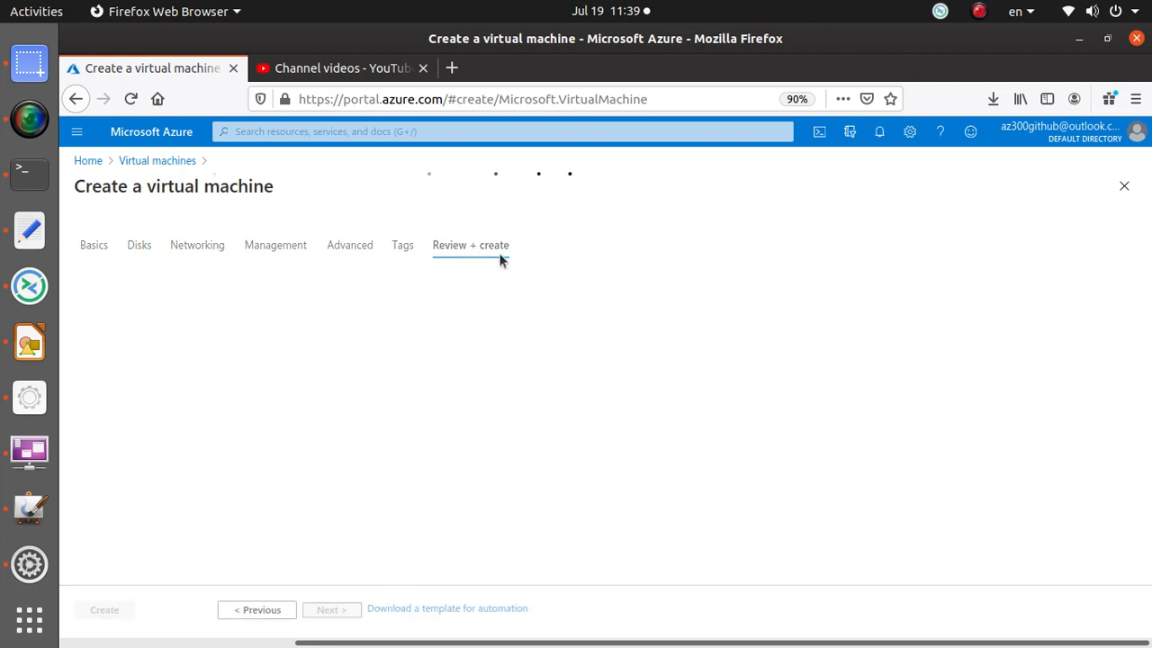
left_click(469, 245)
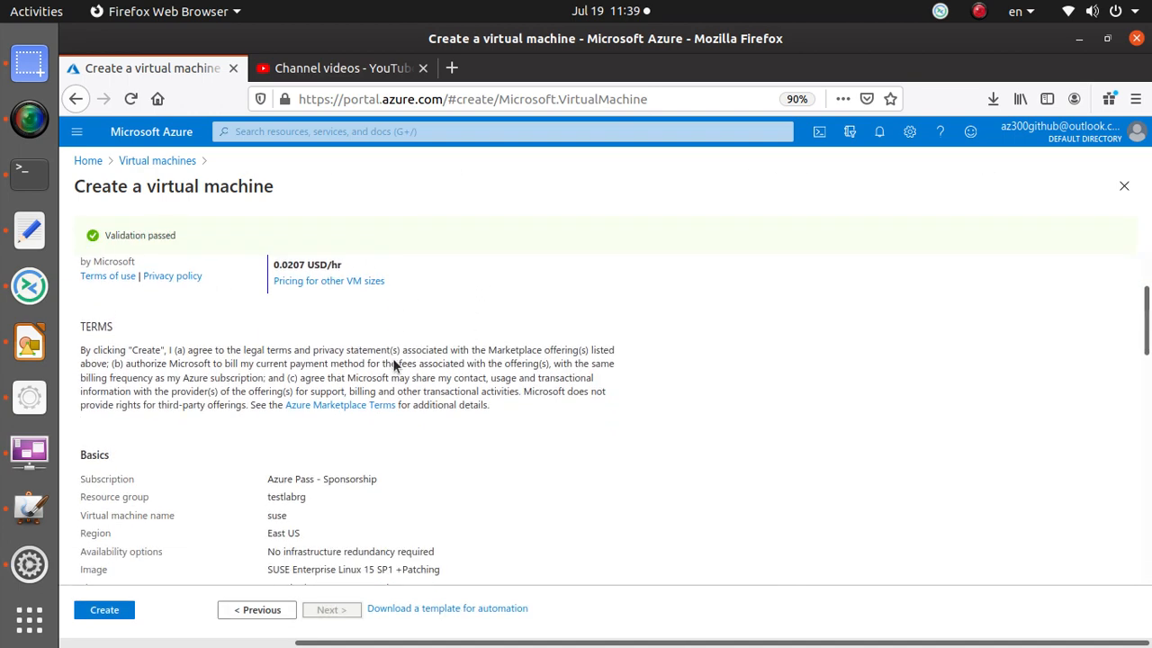
scroll("down", 3)
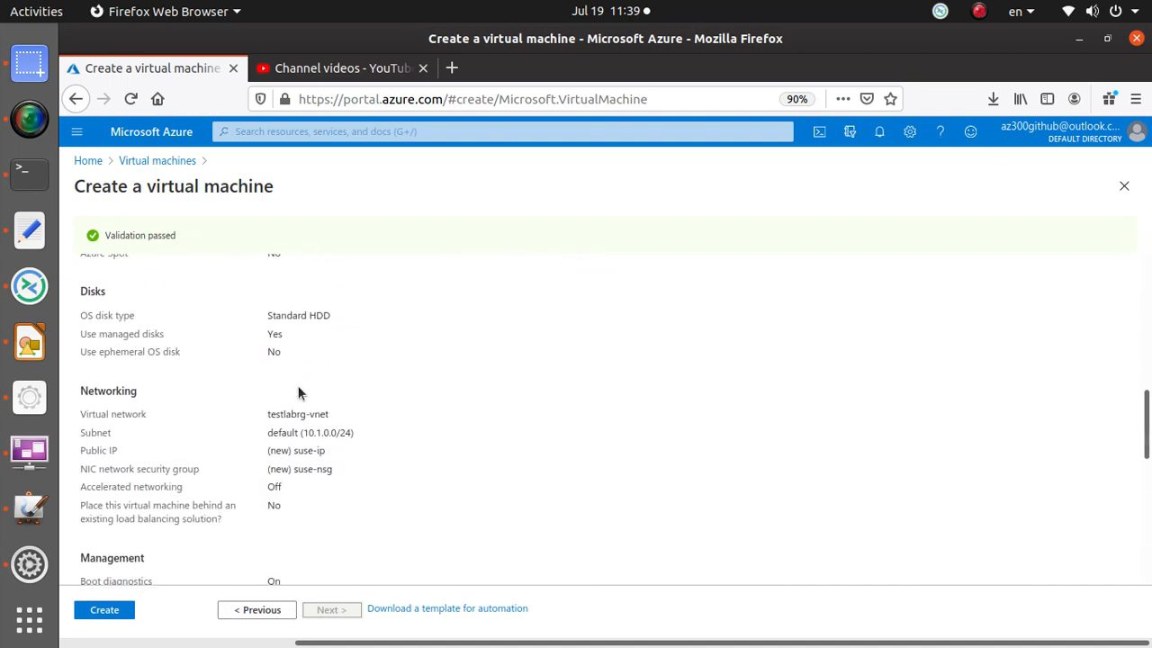
scroll("down", 3)
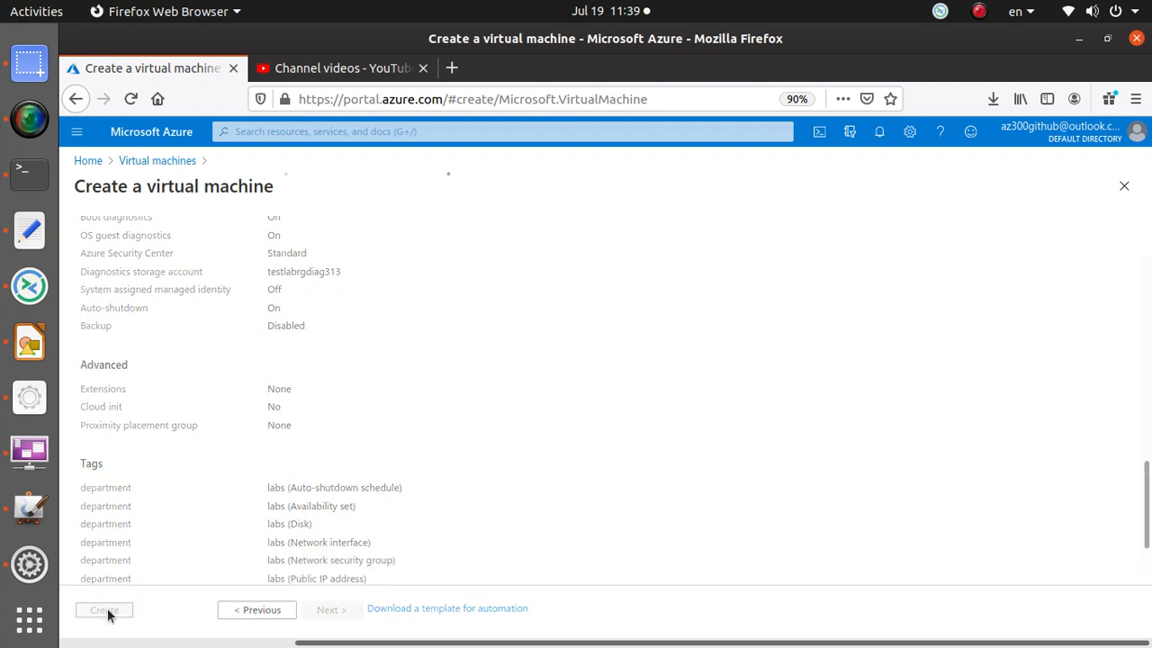
Step: Create the SUSE VM in testlabrg and save the susekey.pem private key file
left_click(103, 609)
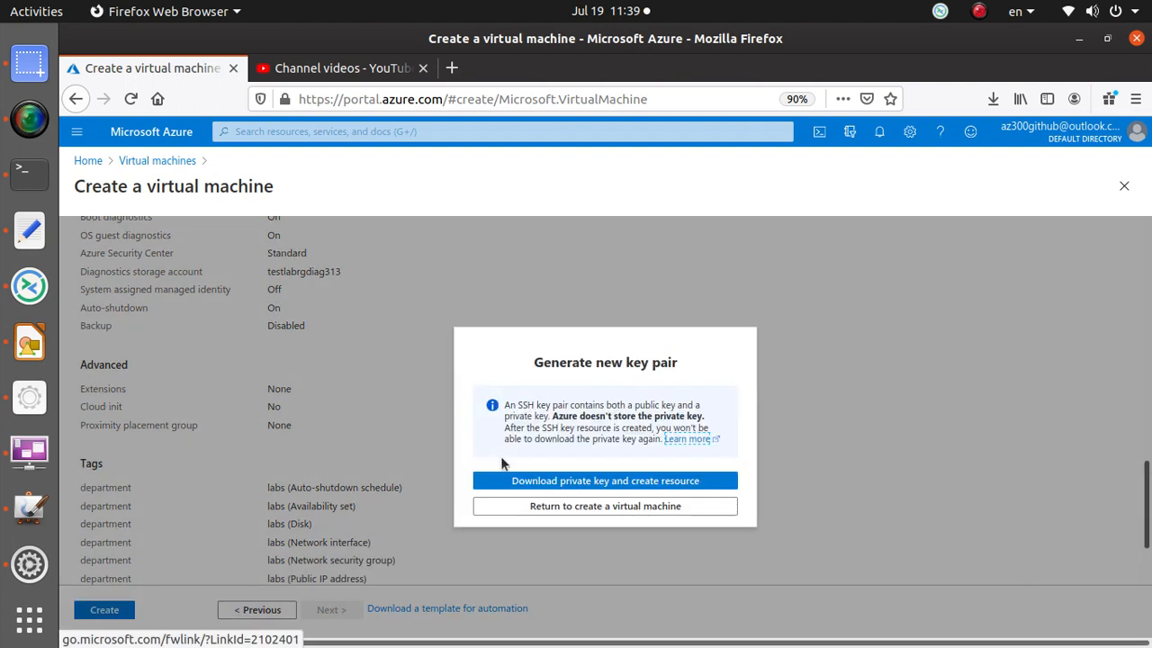
mouse_move(650, 443)
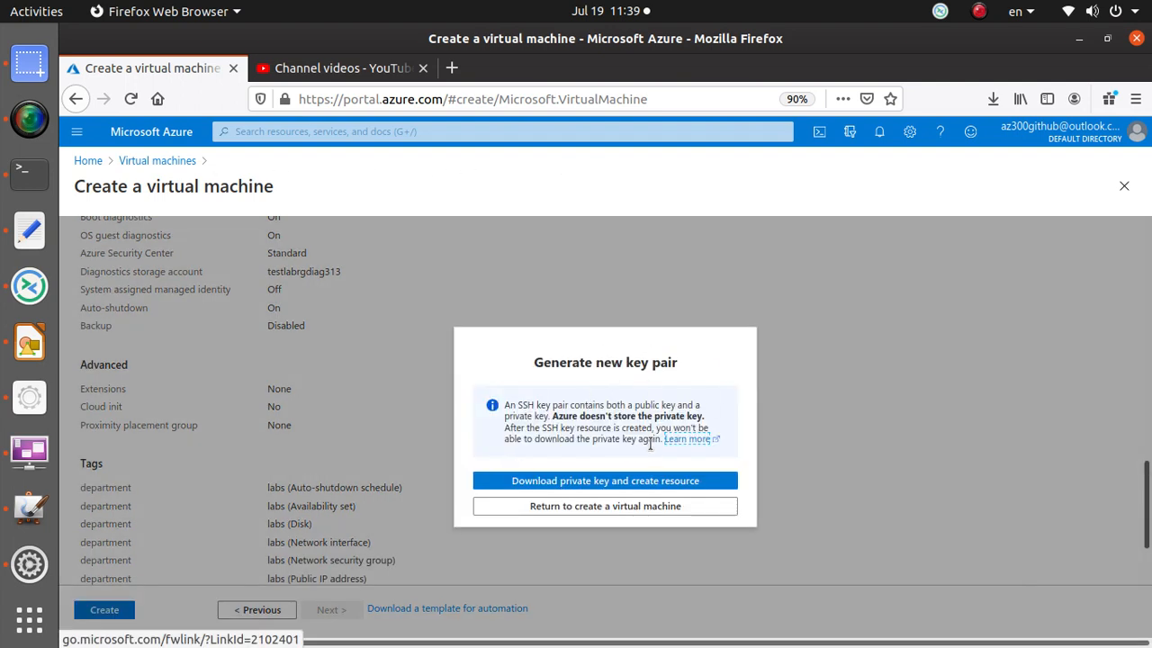
left_click(604, 480)
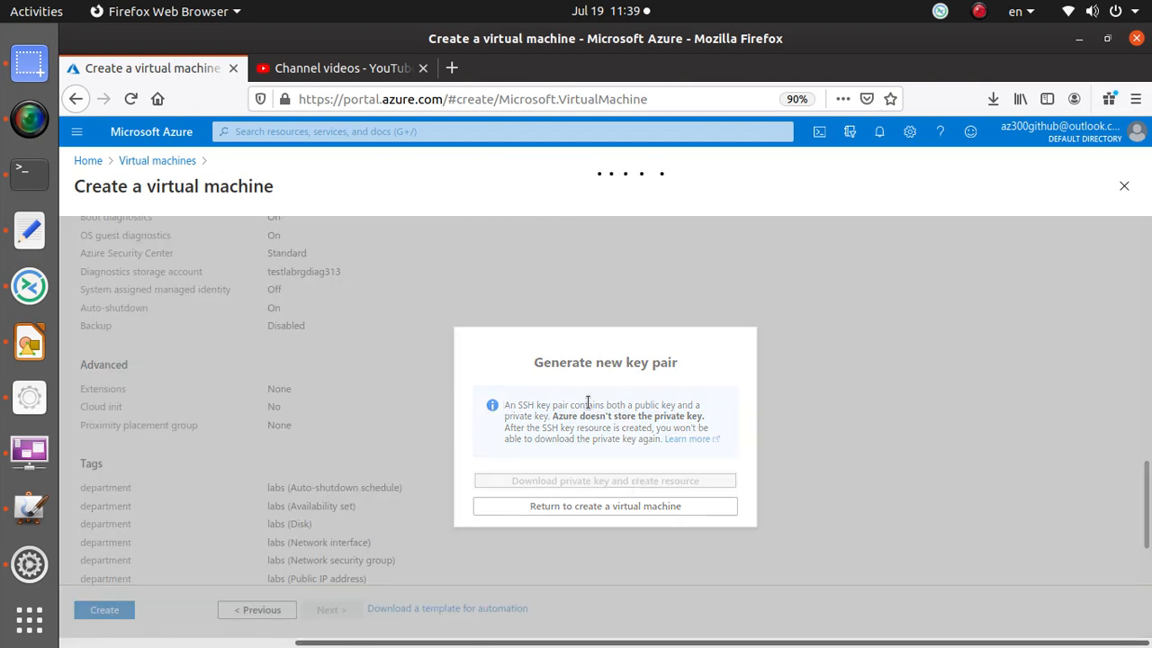
left_click(605, 480)
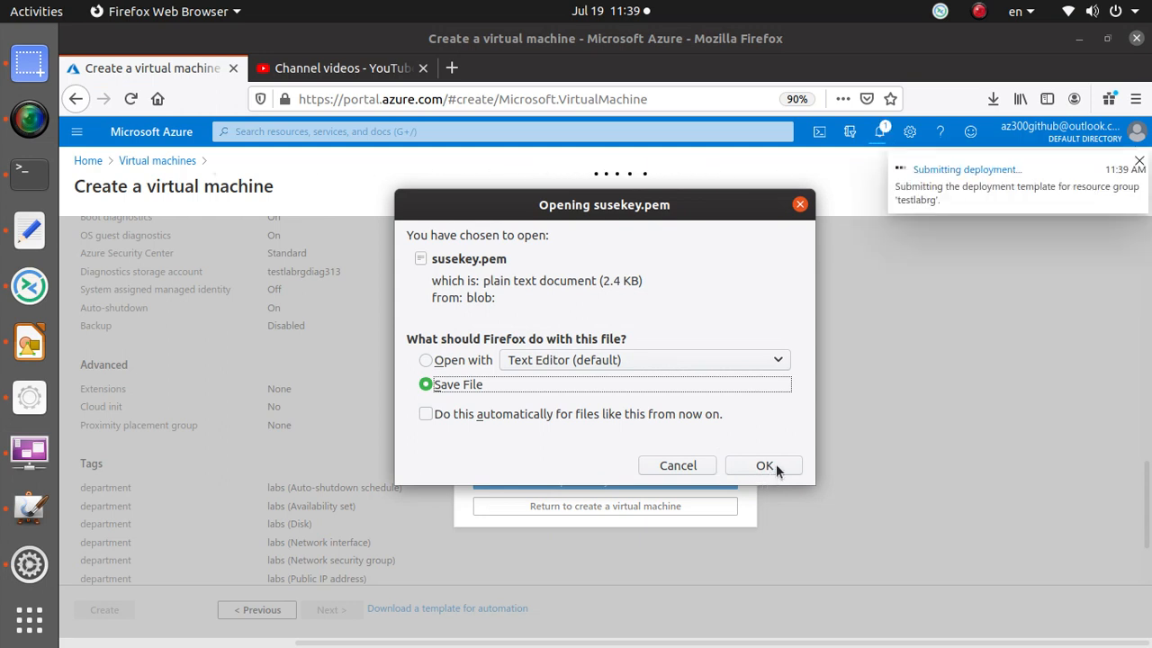
left_click(763, 465)
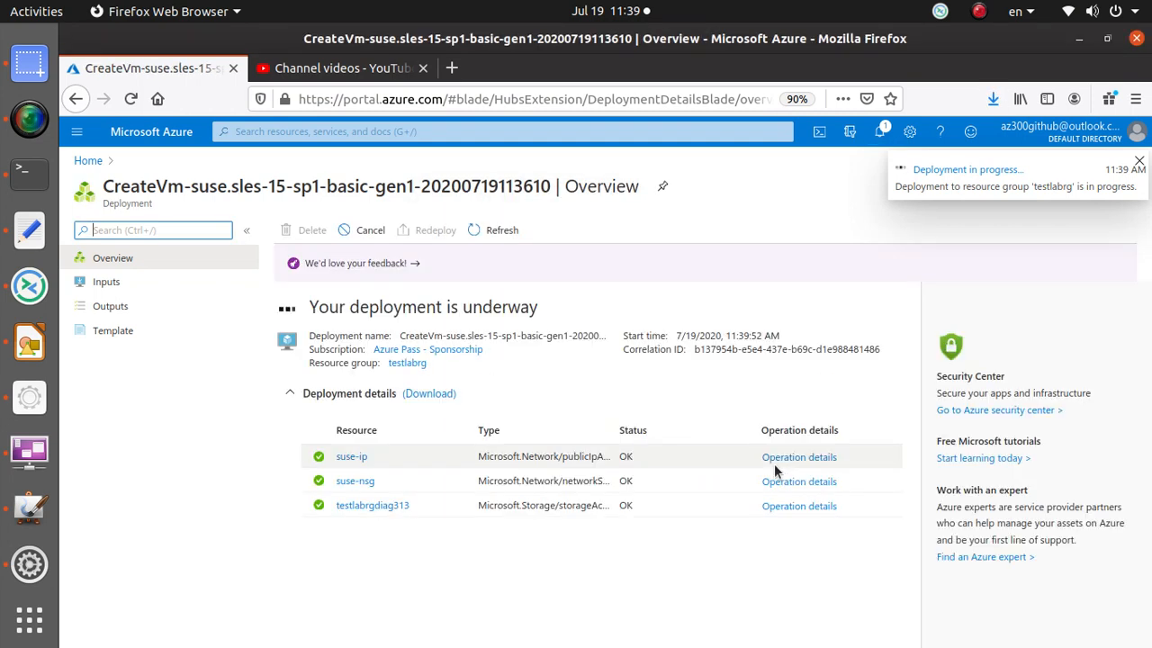
Step: Switch to the terminal session logged into the redhat VM
left_click(1139, 160)
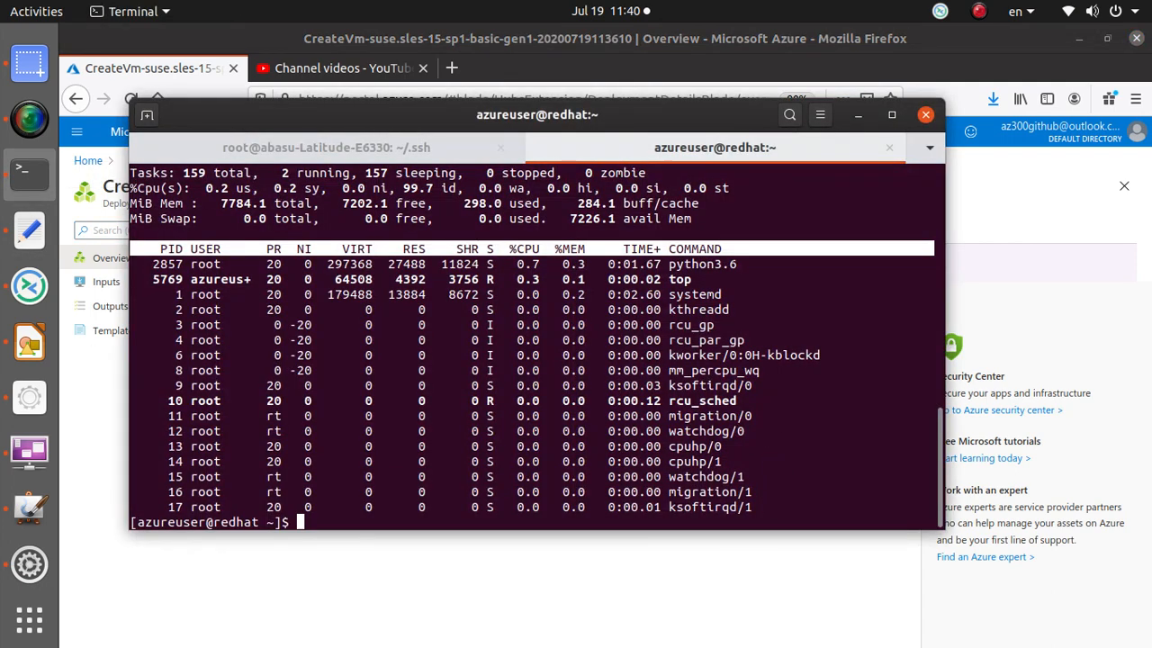
Step: Log out of redhat and confirm susekey.pem in Downloads has -rw-r--r-- permissions via ls -lah
type("logout")
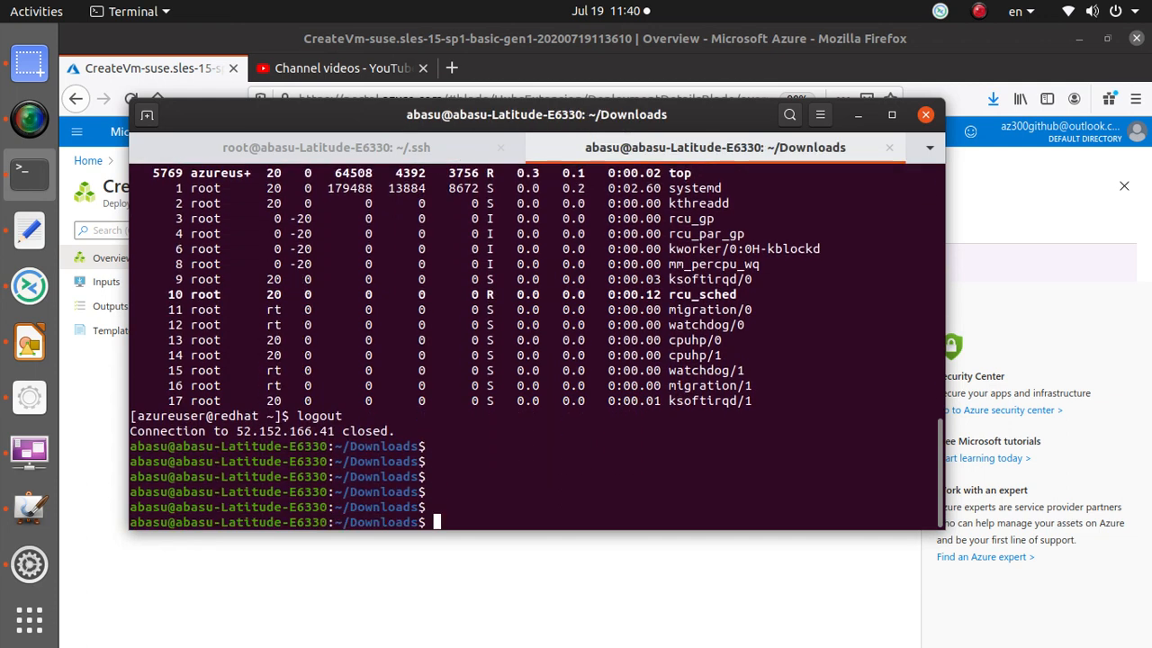
type("ls")
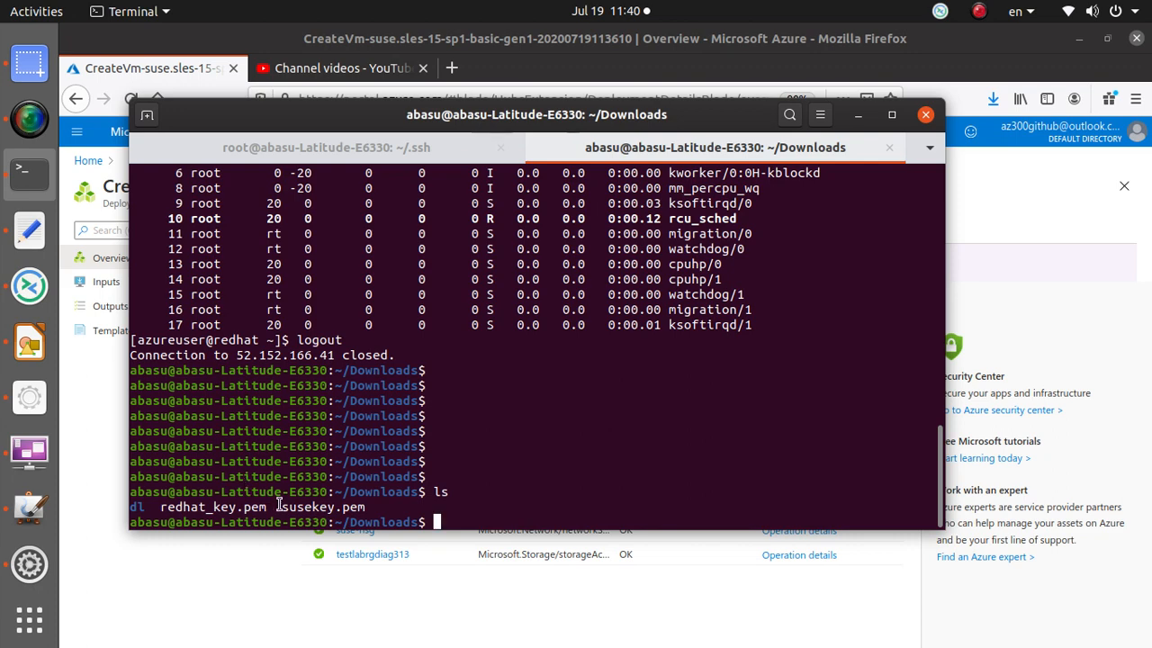
double_click(323, 506)
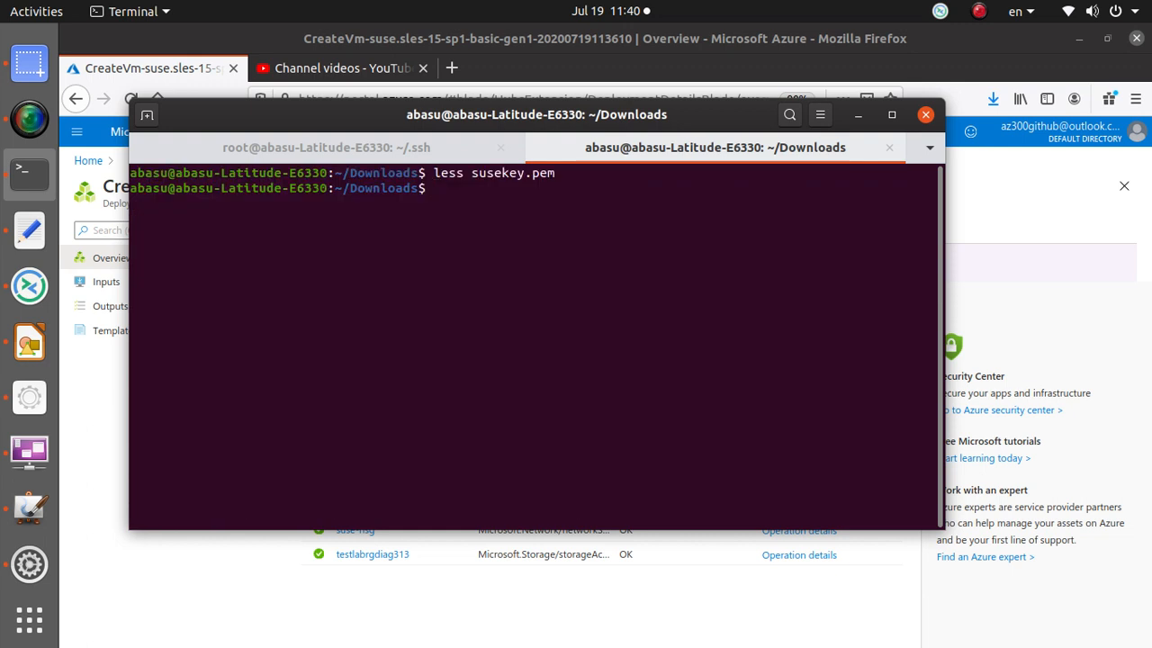
type("ls")
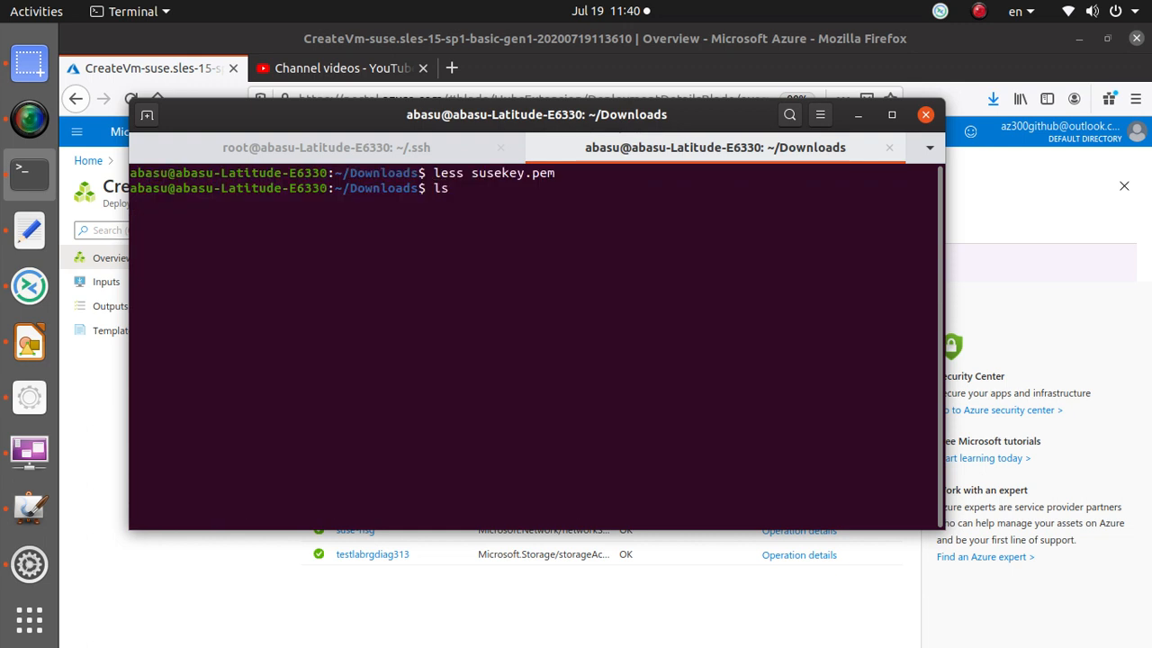
type("-lah")
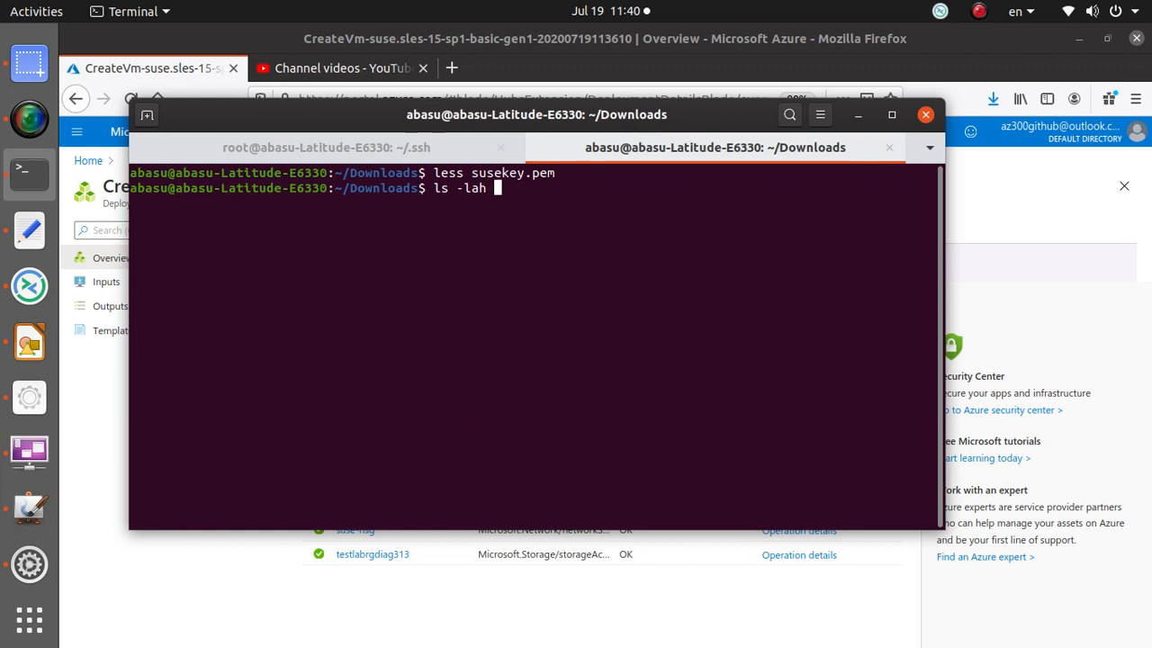
type("susekey.pem")
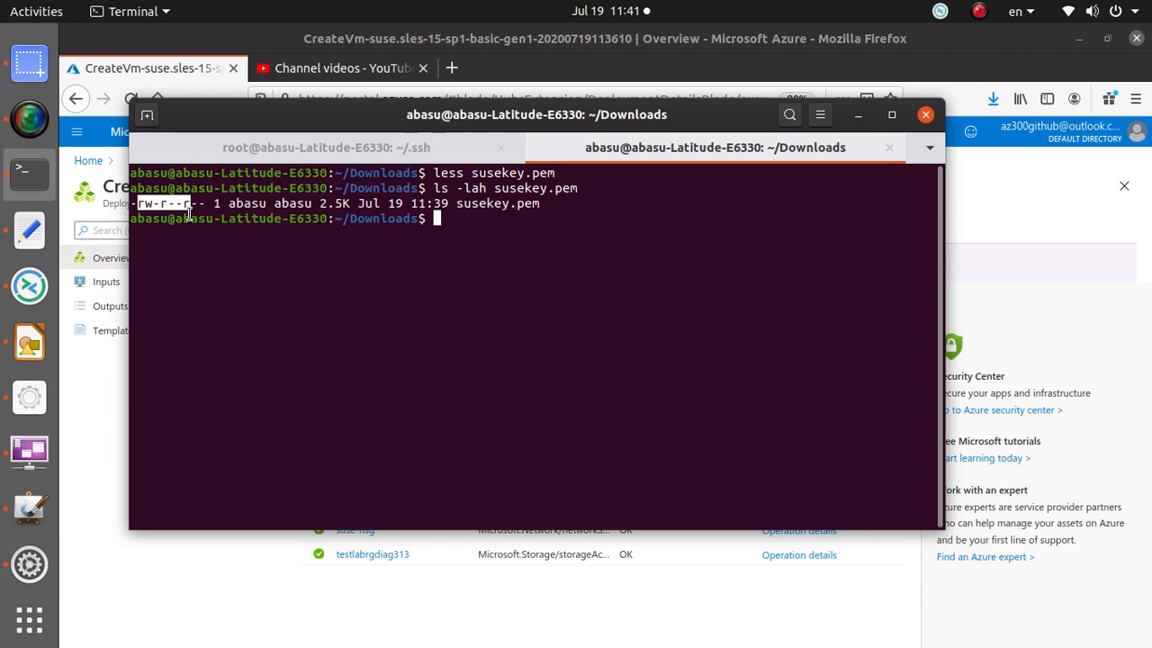
mouse_move(536, 227)
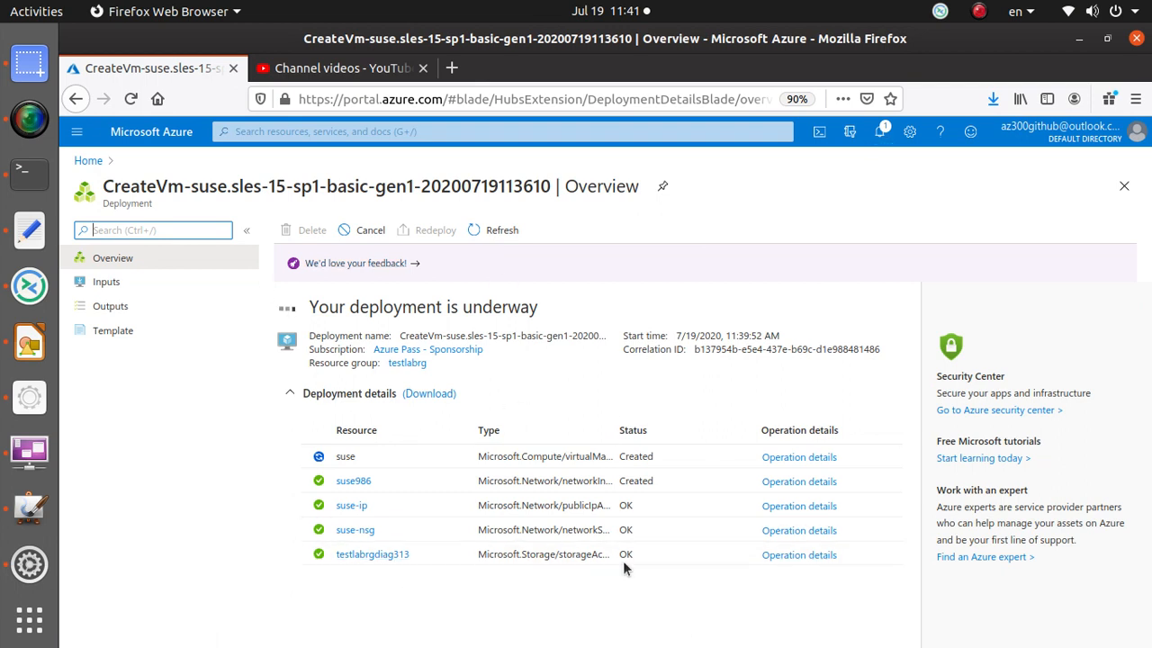
Step: Check deployment notifications, then open the testlabrg resource group with 14 resources
left_click(880, 131)
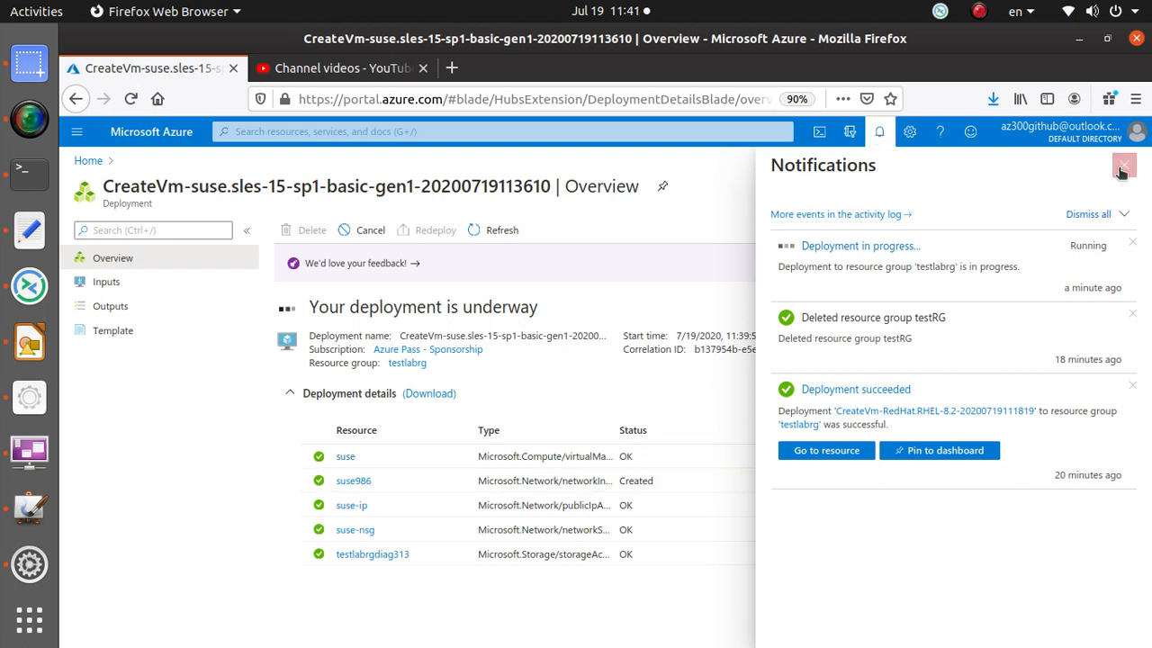
left_click(1123, 166)
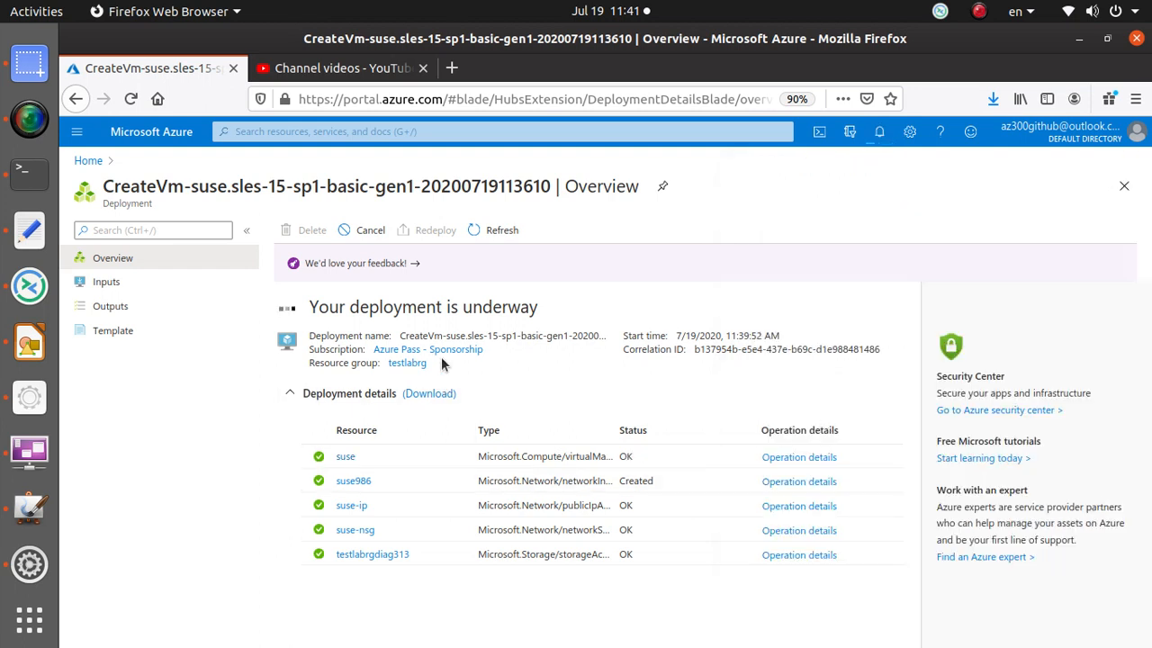
mouse_move(407, 362)
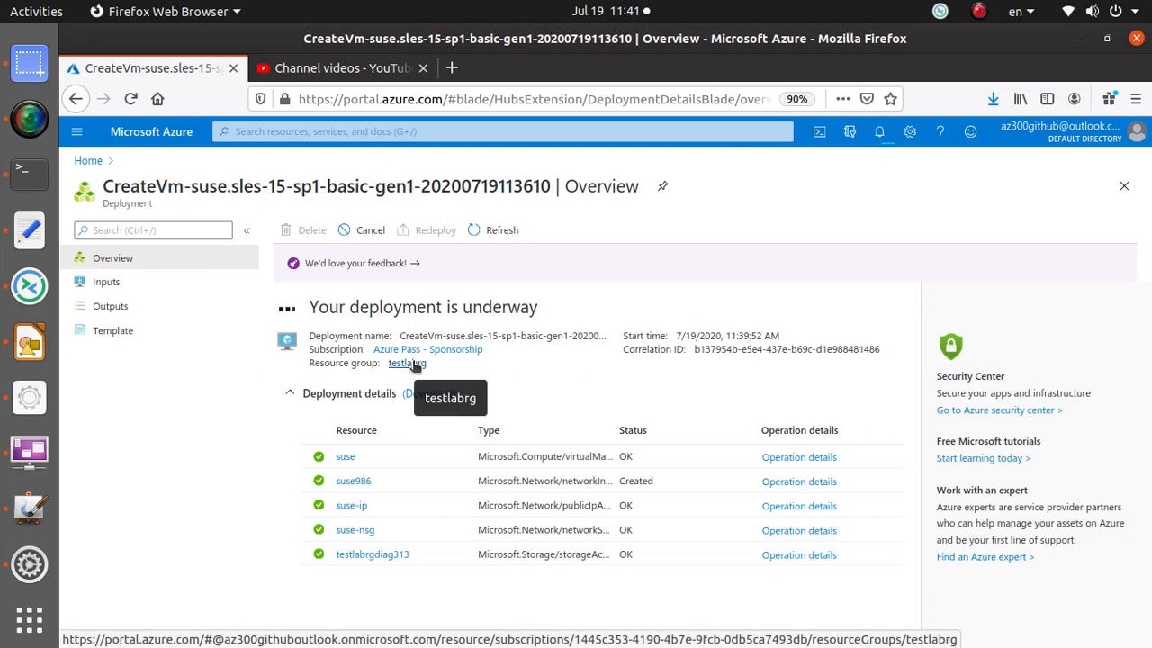
left_click(406, 363)
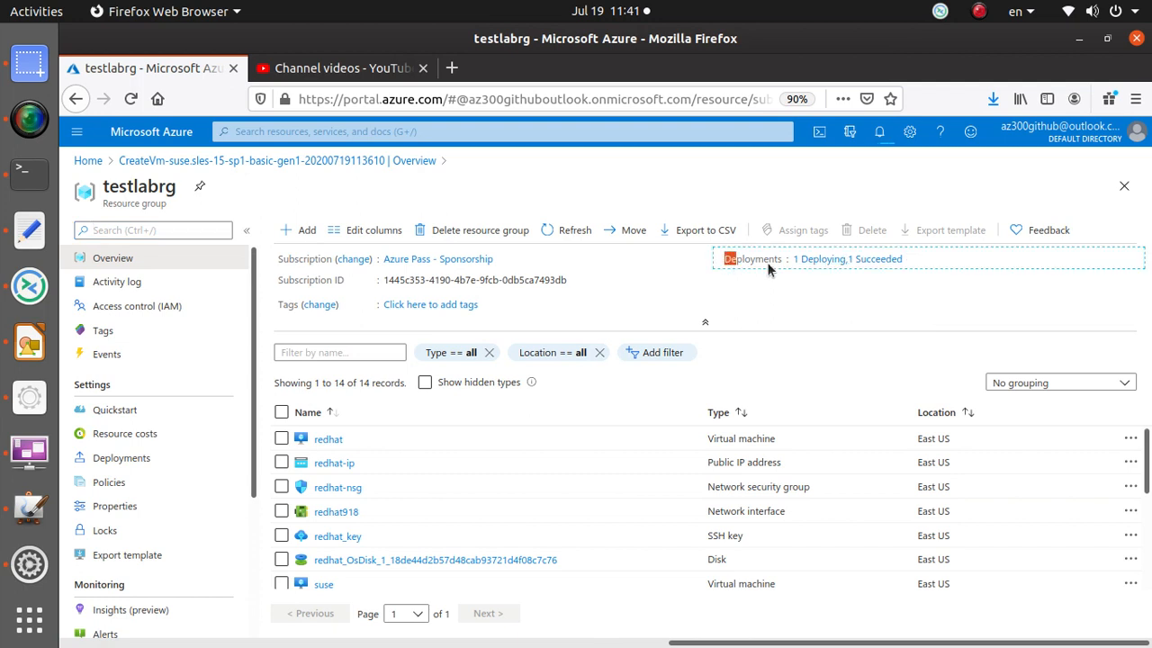
mouse_move(907, 268)
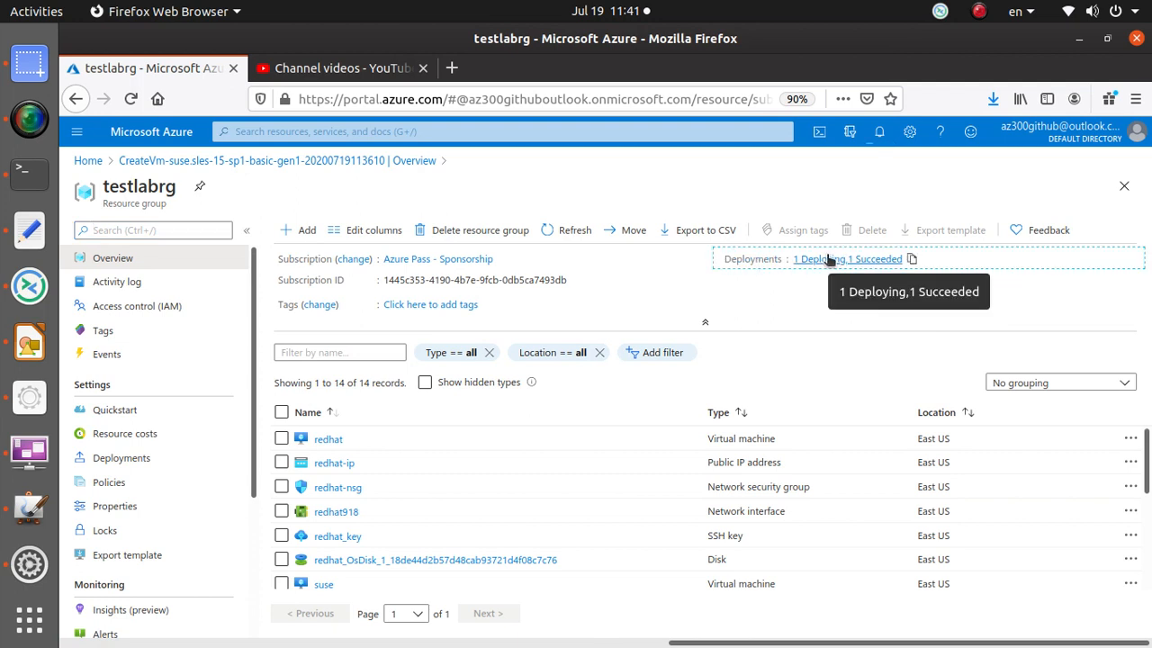
mouse_move(869, 280)
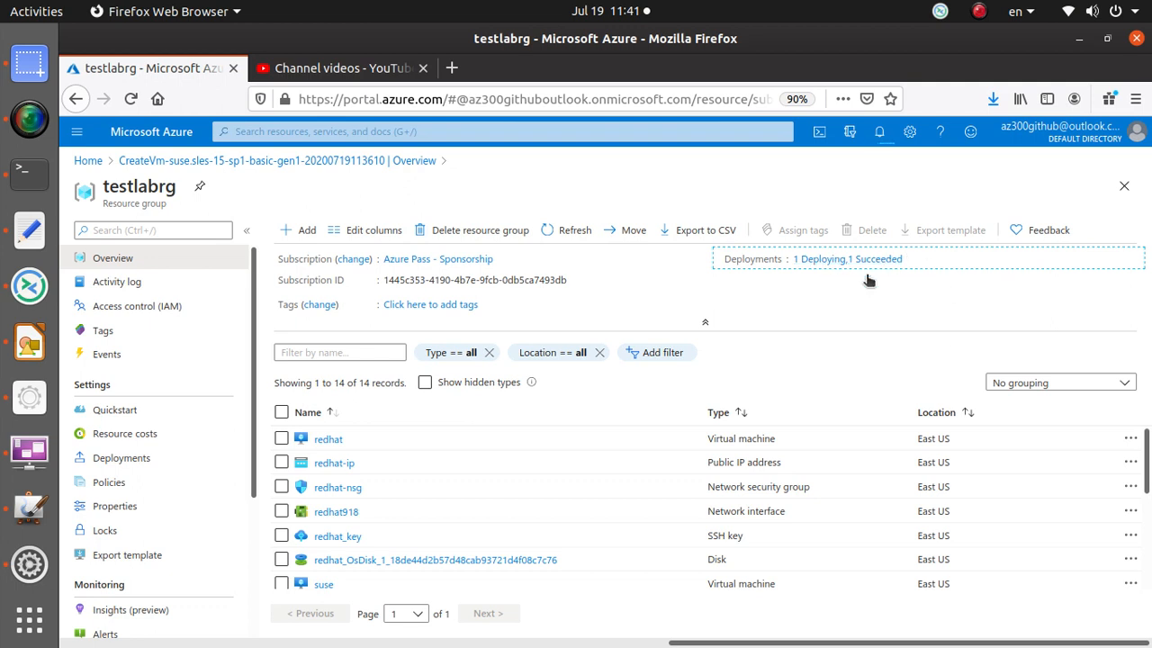
mouse_move(327, 438)
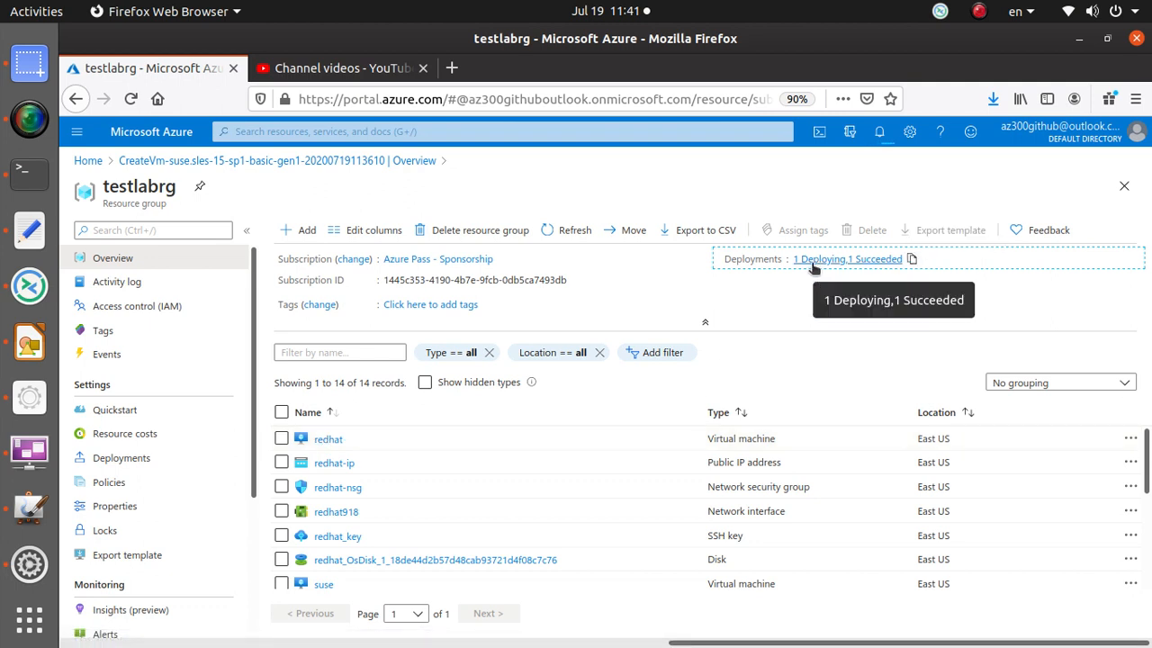
Step: Scroll the testlabrg resource list and open the susekey SSH key resource
scroll("down", 3)
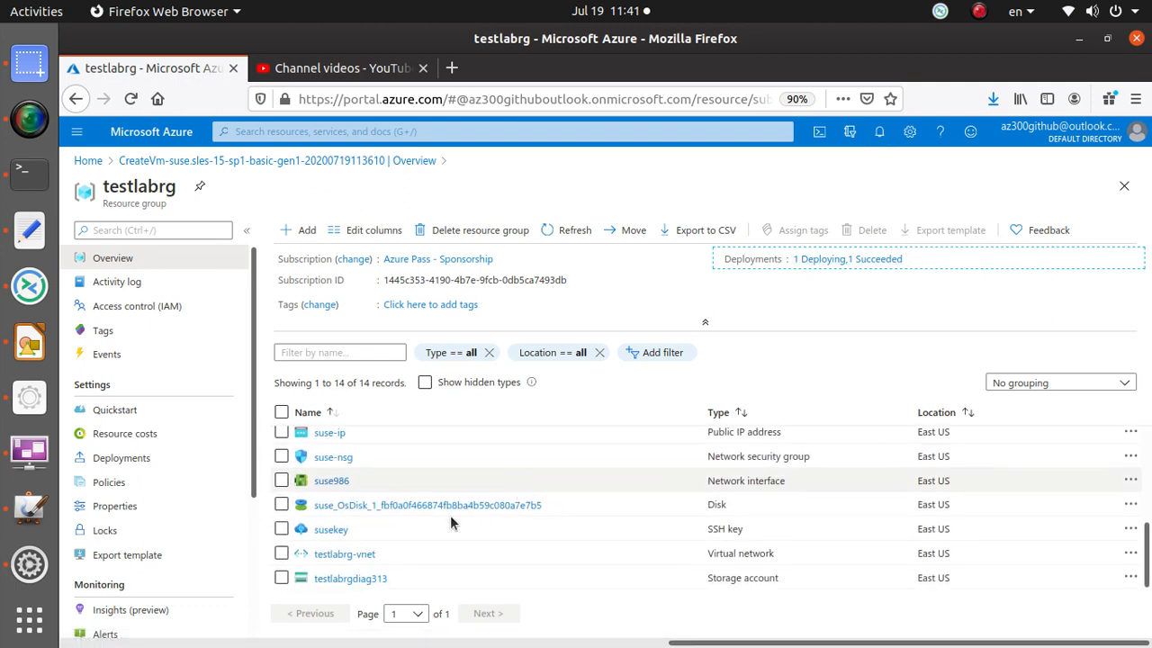
mouse_move(330, 529)
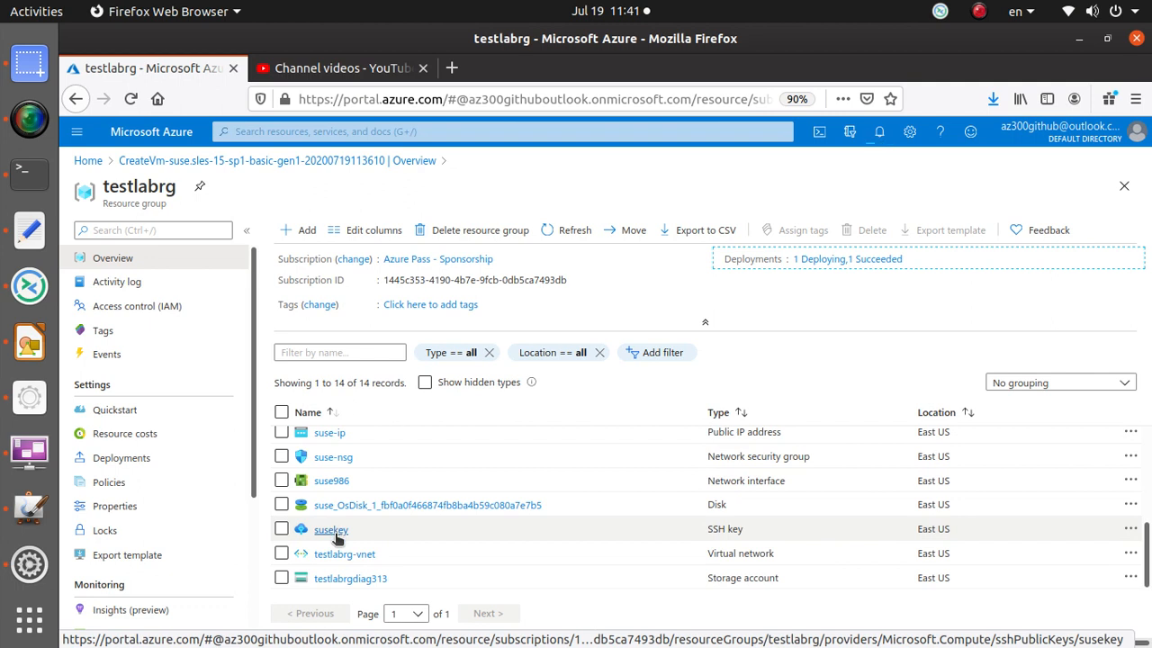
mouse_move(940, 529)
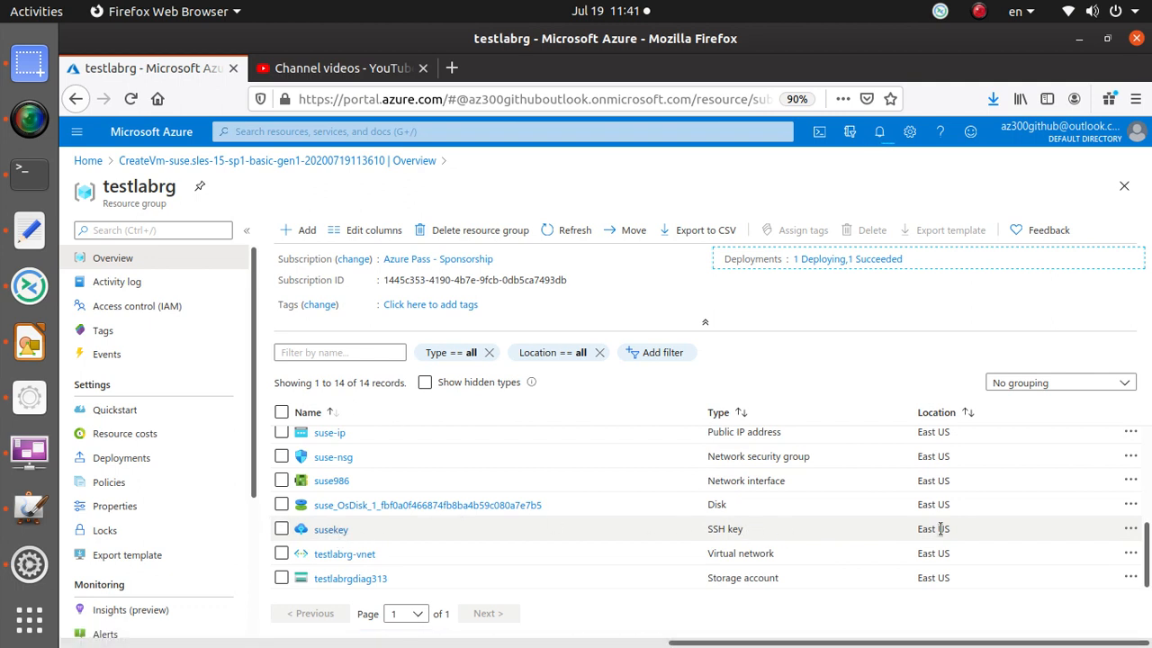
left_click(330, 528)
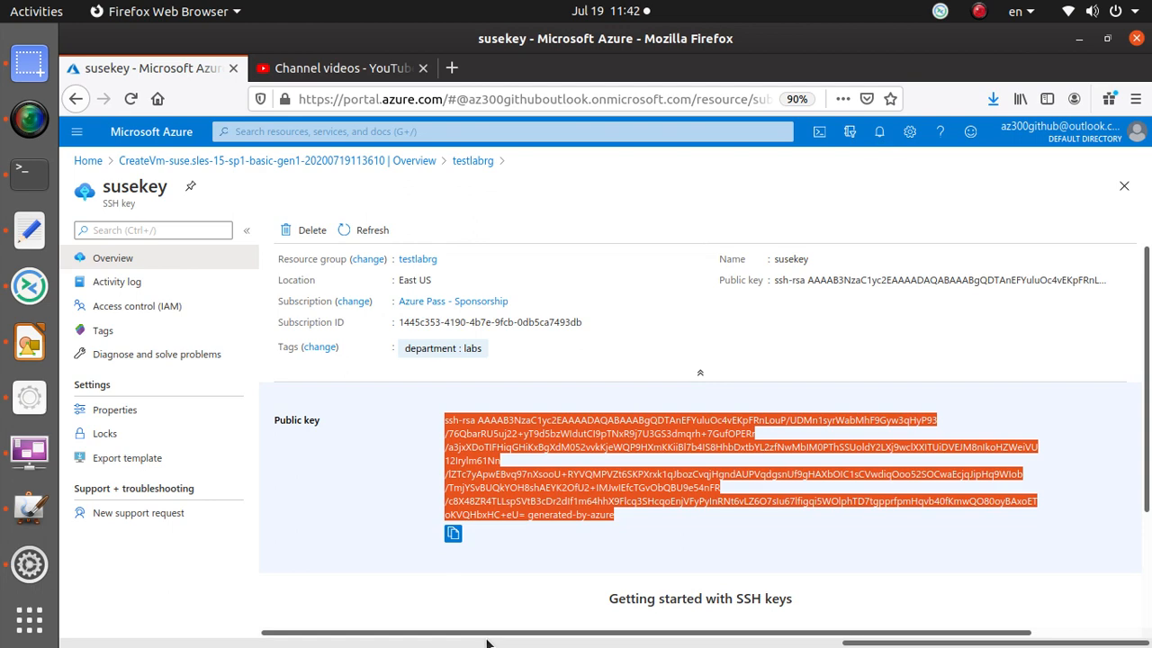
mouse_move(628, 469)
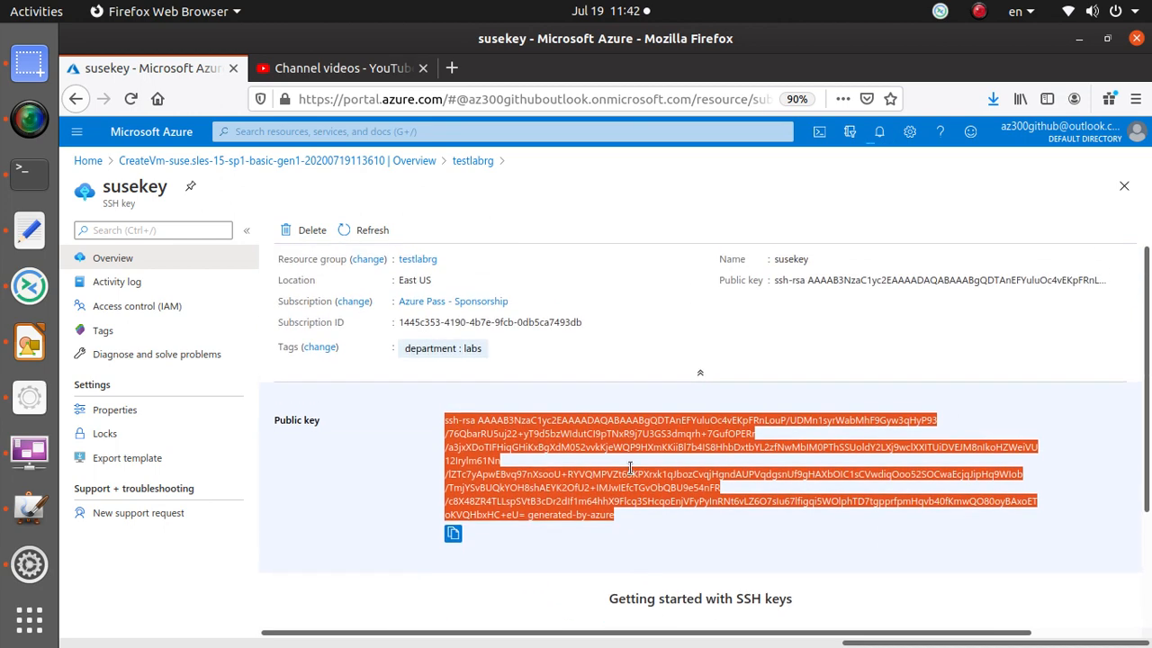
mouse_move(615, 479)
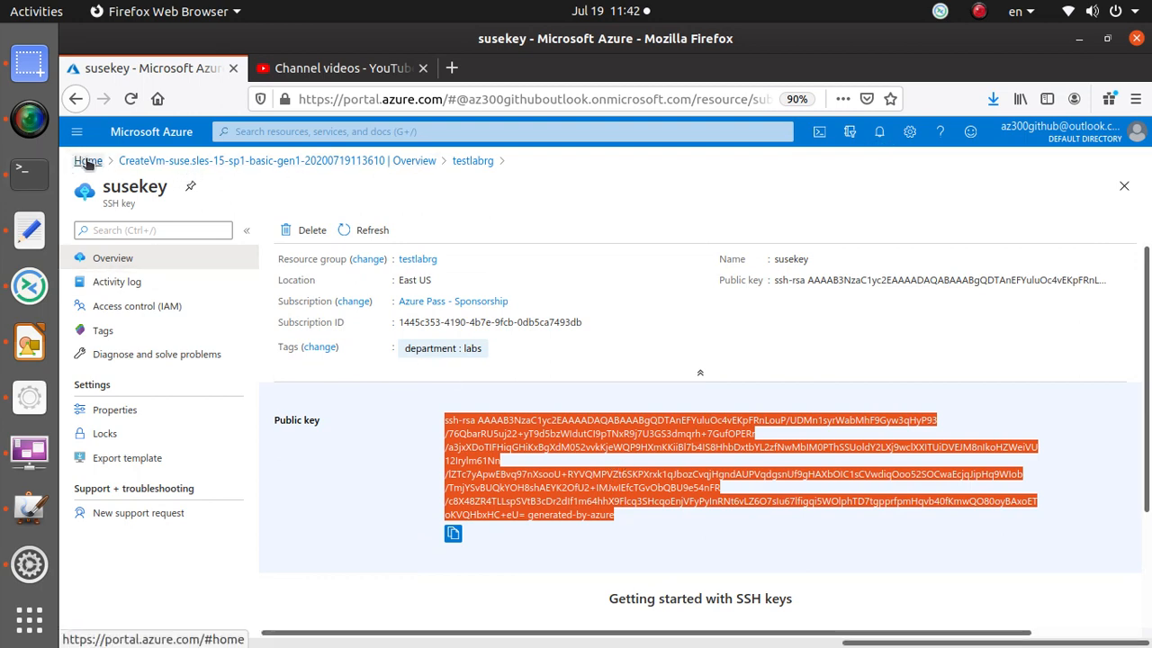
Step: Return from the susekey public key to the CreateVm-suse deployment overview
left_click(879, 131)
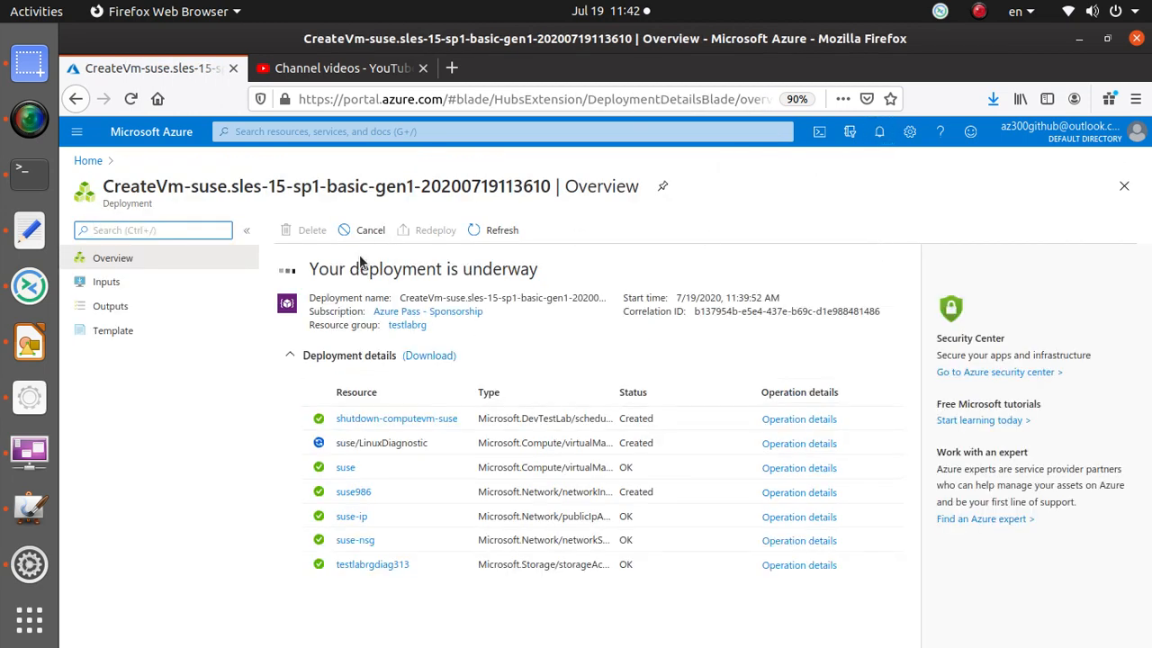
mouse_move(603, 241)
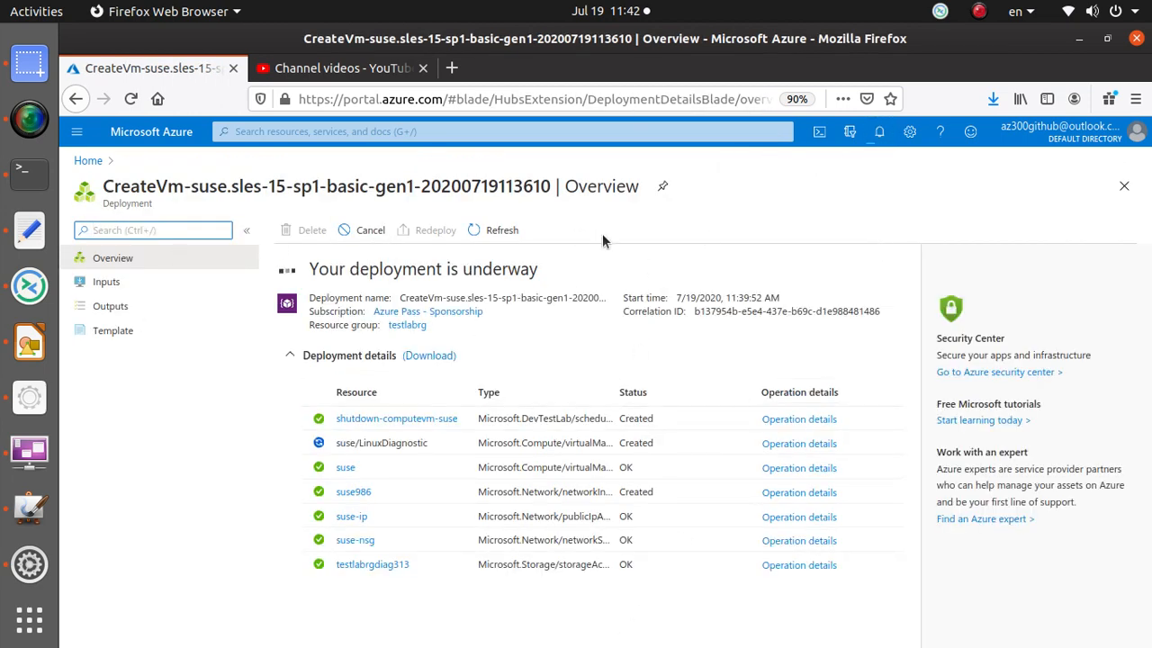
mouse_move(866, 610)
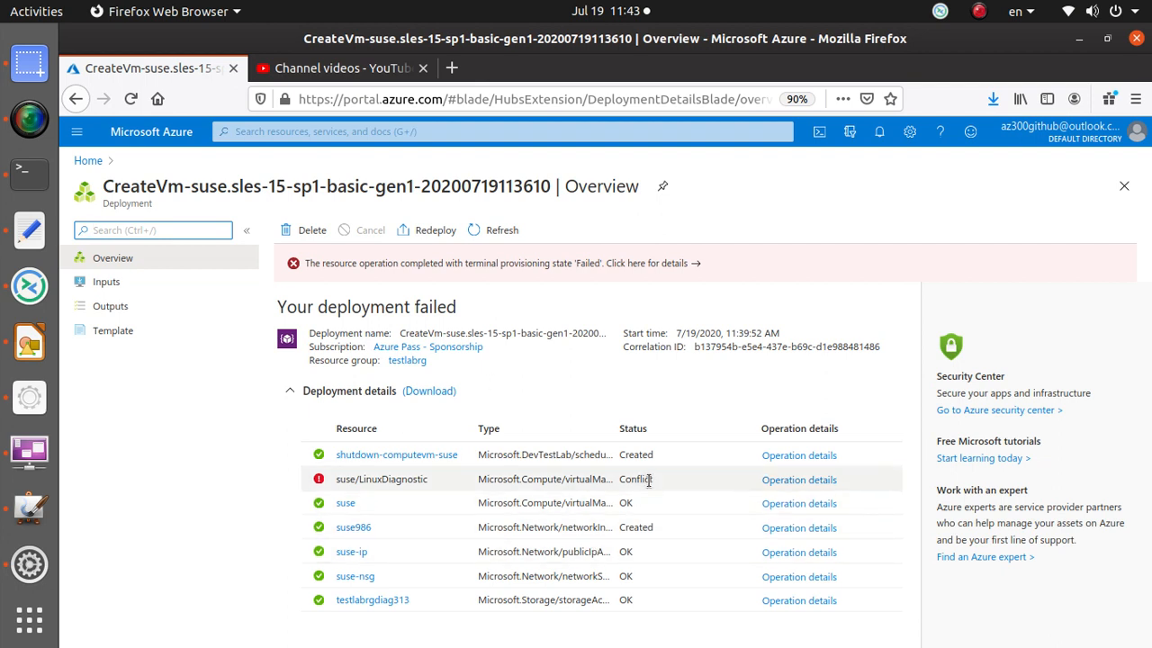
Step: Open suse/LinuxDiagnostic operation details, showing a failed create with Conflict
left_click(380, 479)
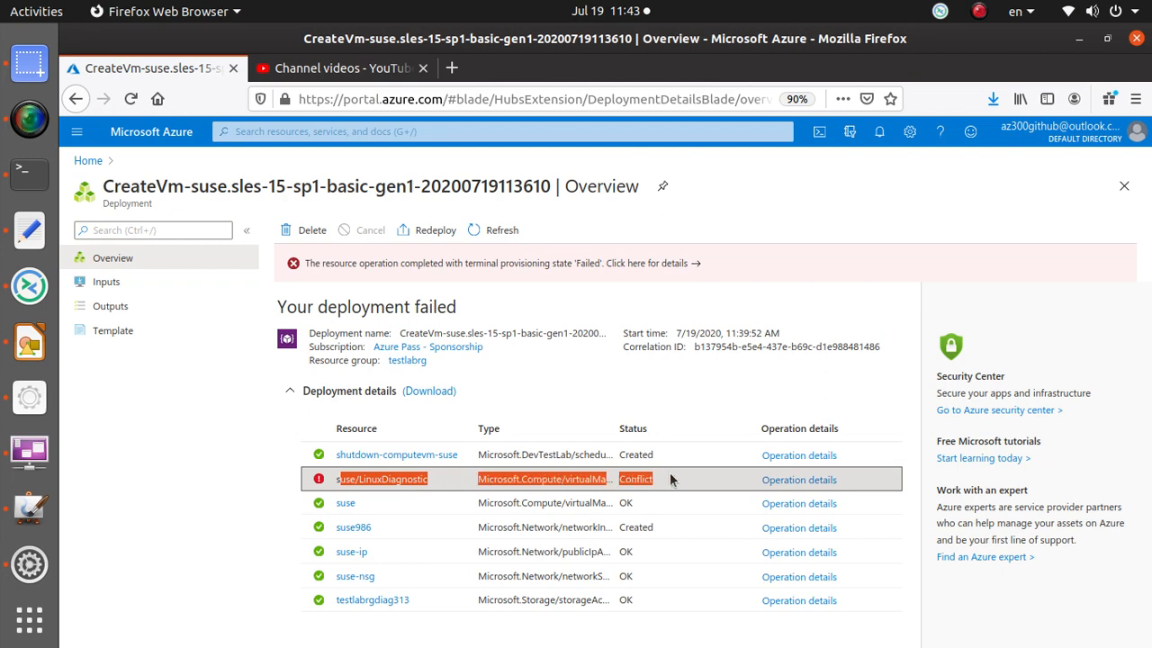
left_click(798, 479)
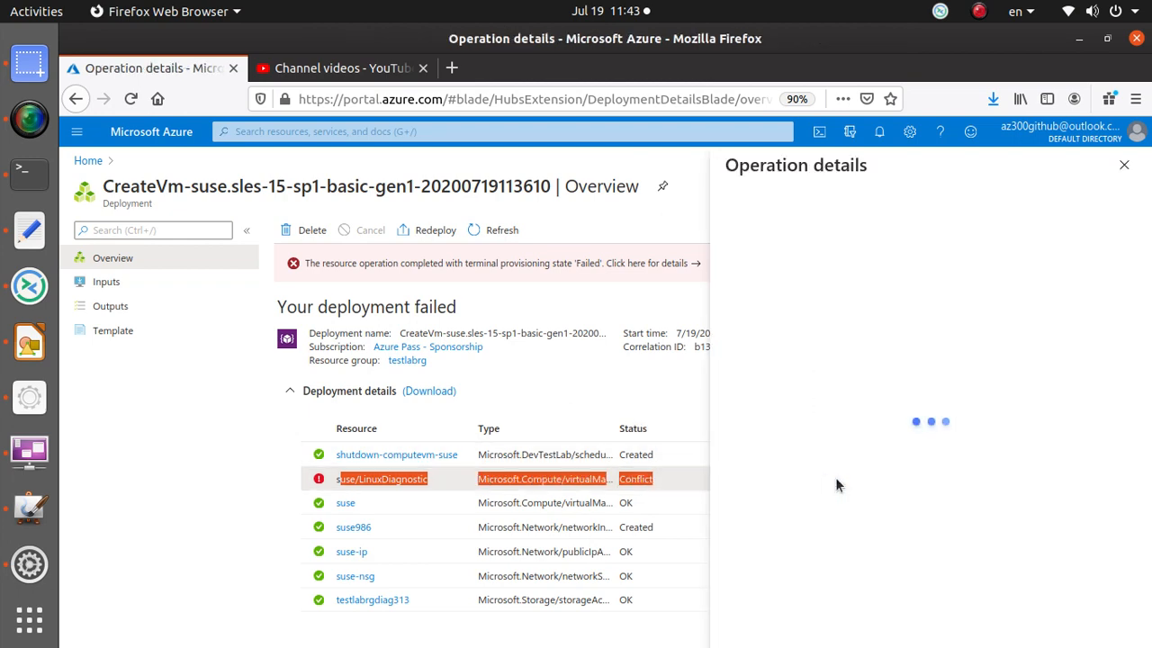
left_click(380, 478)
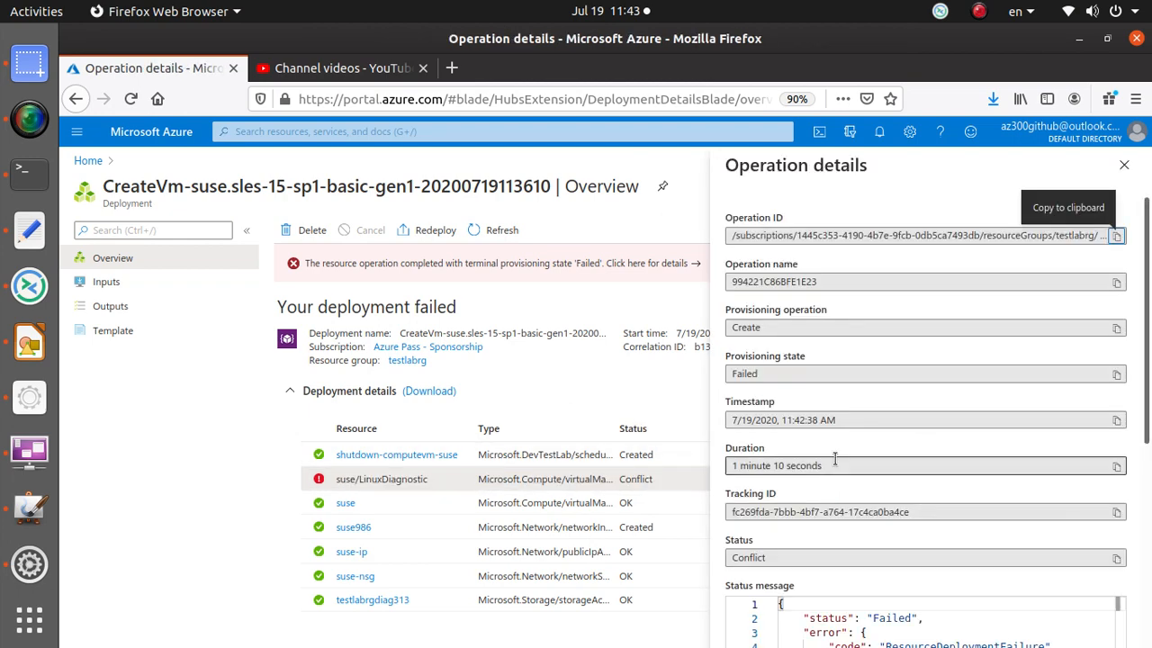
scroll("down", 3)
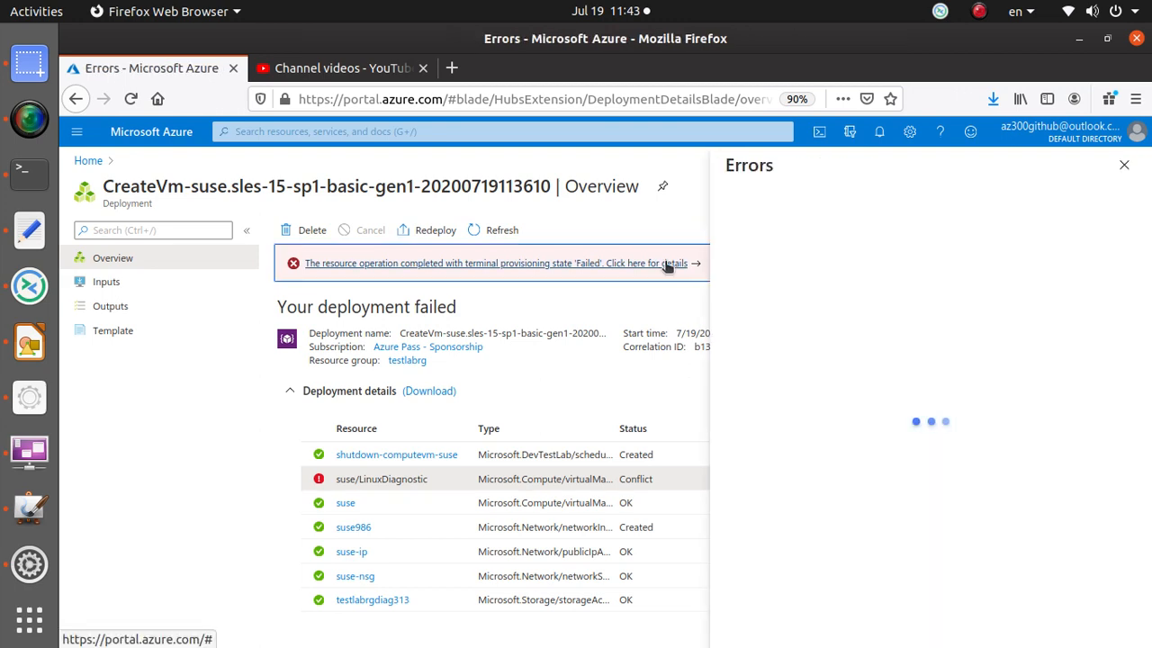
Step: Read the LinuxDiagnostic install error (python missing), close it, and return Home
left_click(666, 262)
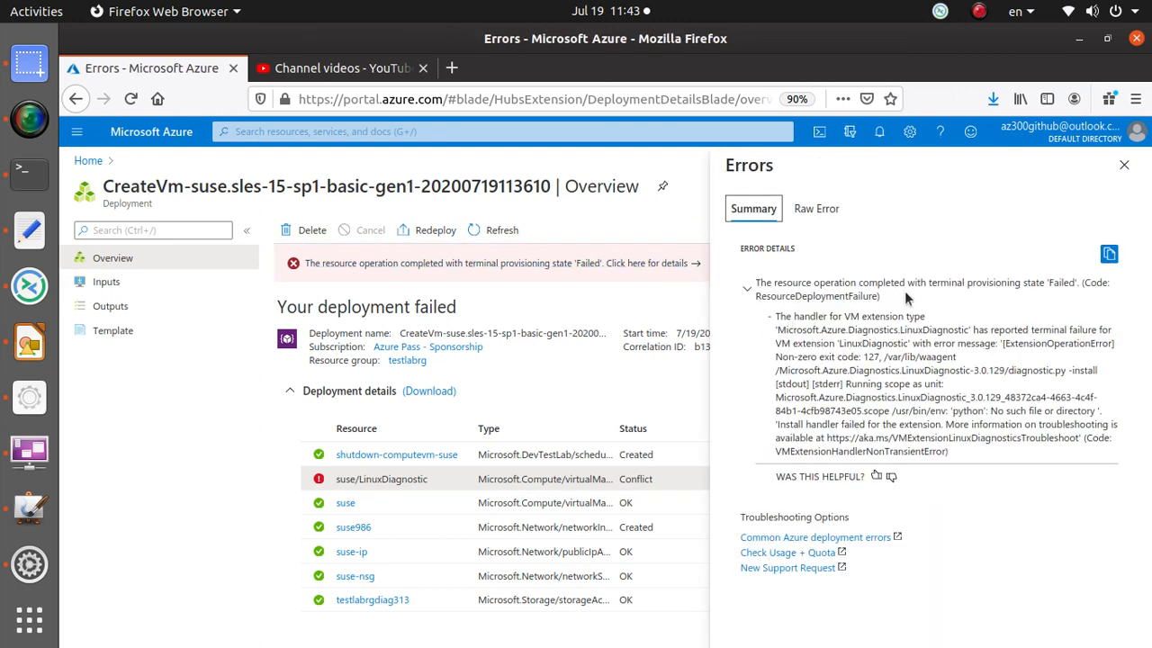
mouse_move(1059, 300)
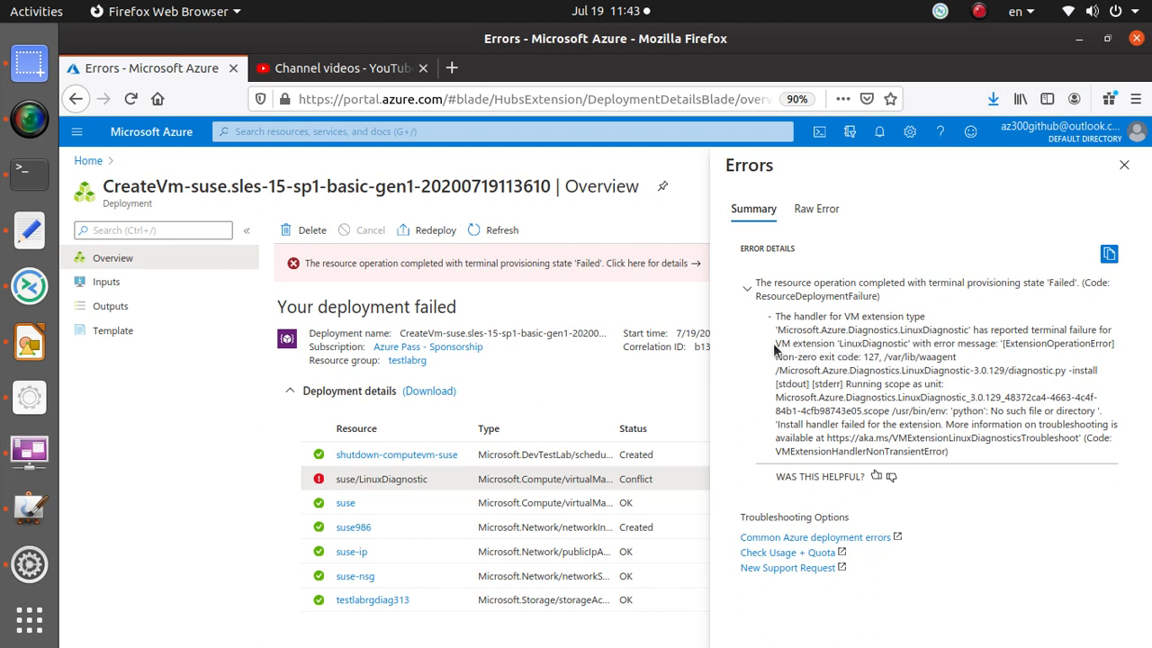
mouse_move(903, 351)
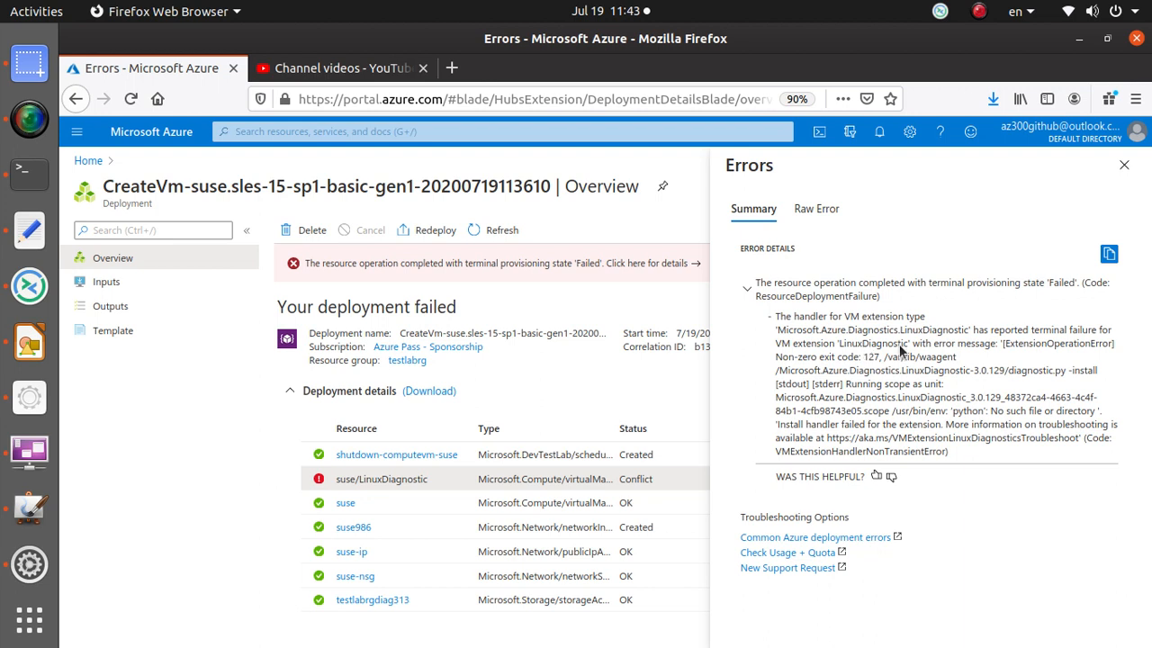
mouse_move(819, 459)
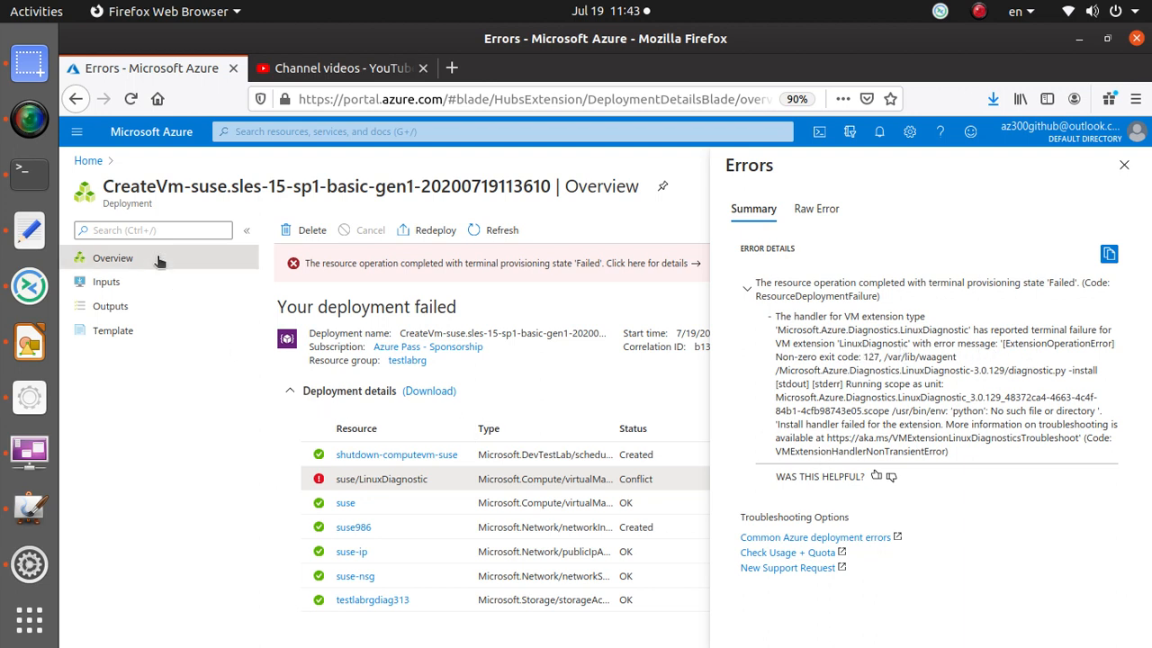
left_click(1124, 164)
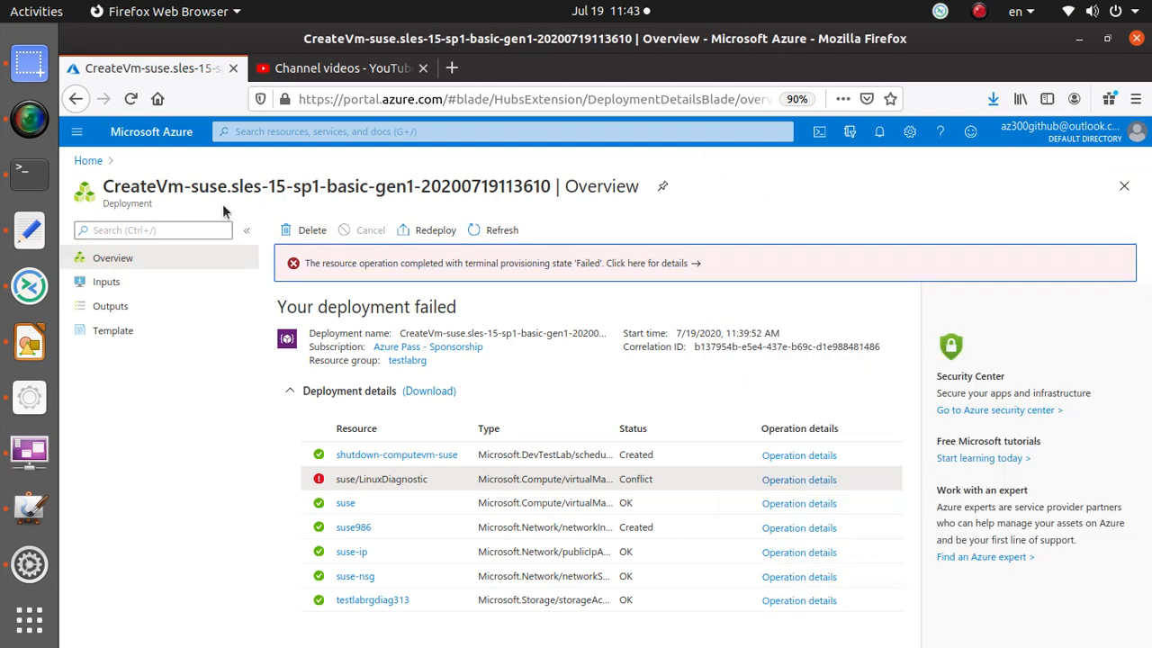
mouse_move(88, 160)
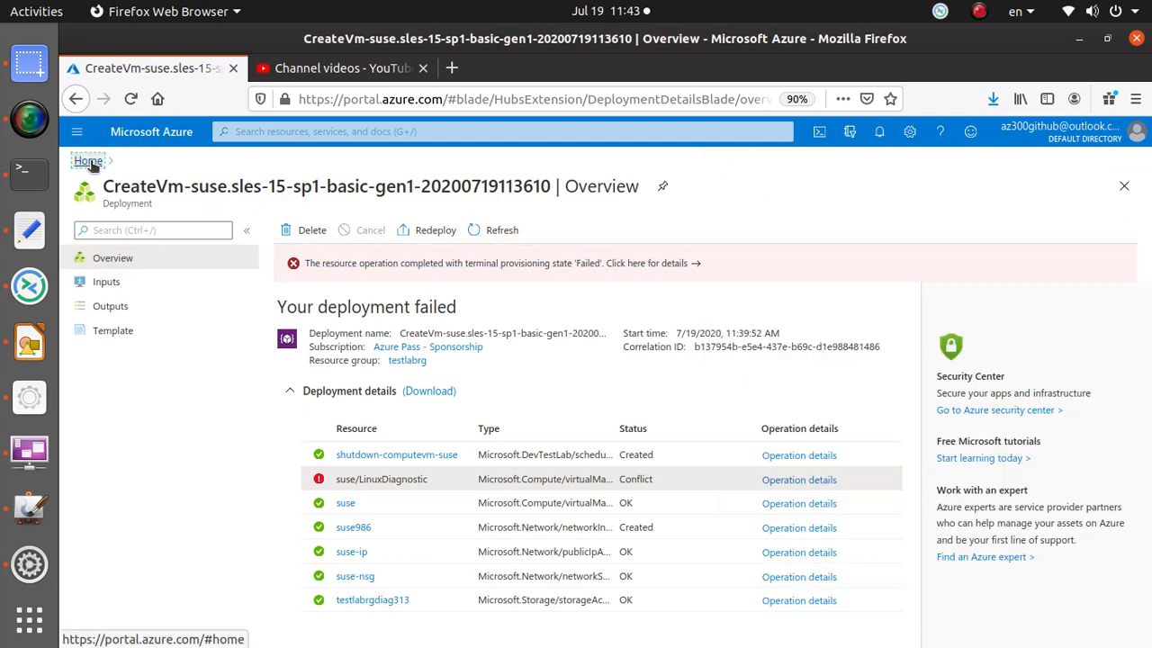
left_click(88, 160)
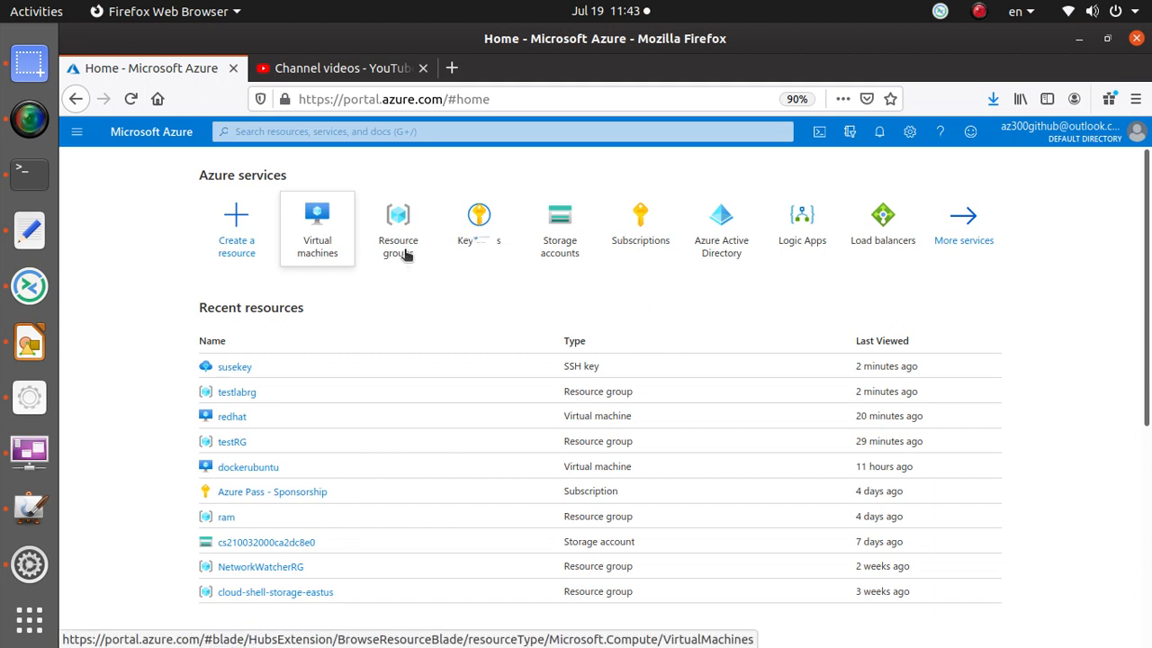
Step: Open the suse virtual machine from the virtual machines list
left_click(316, 225)
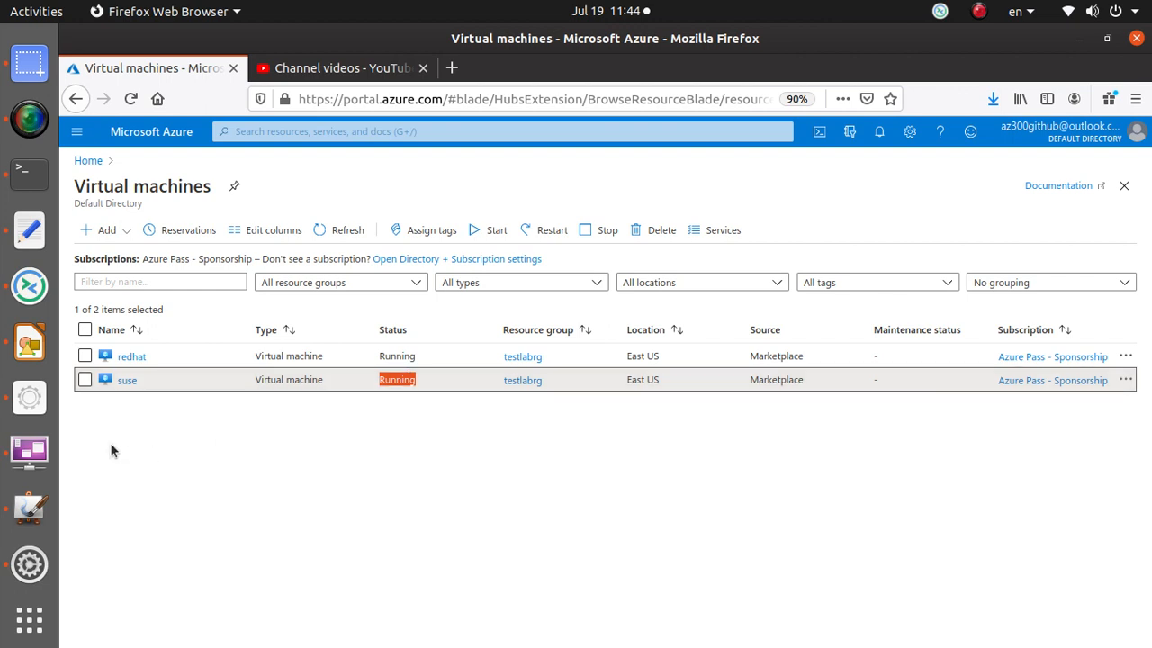
left_click(127, 378)
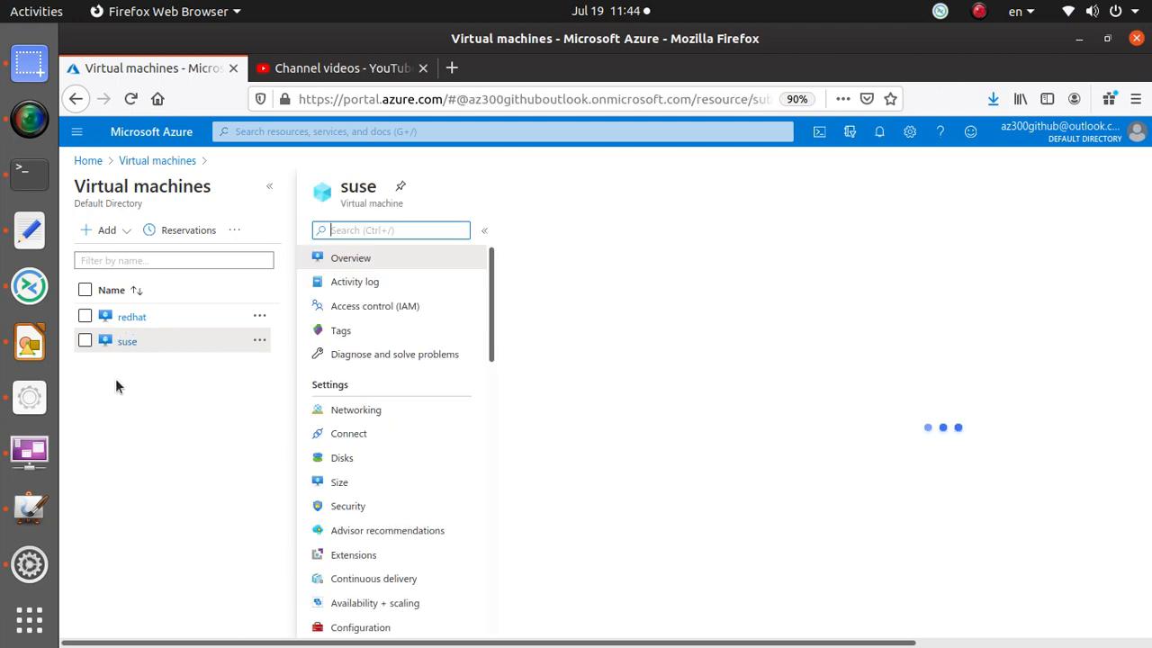
left_click(126, 340)
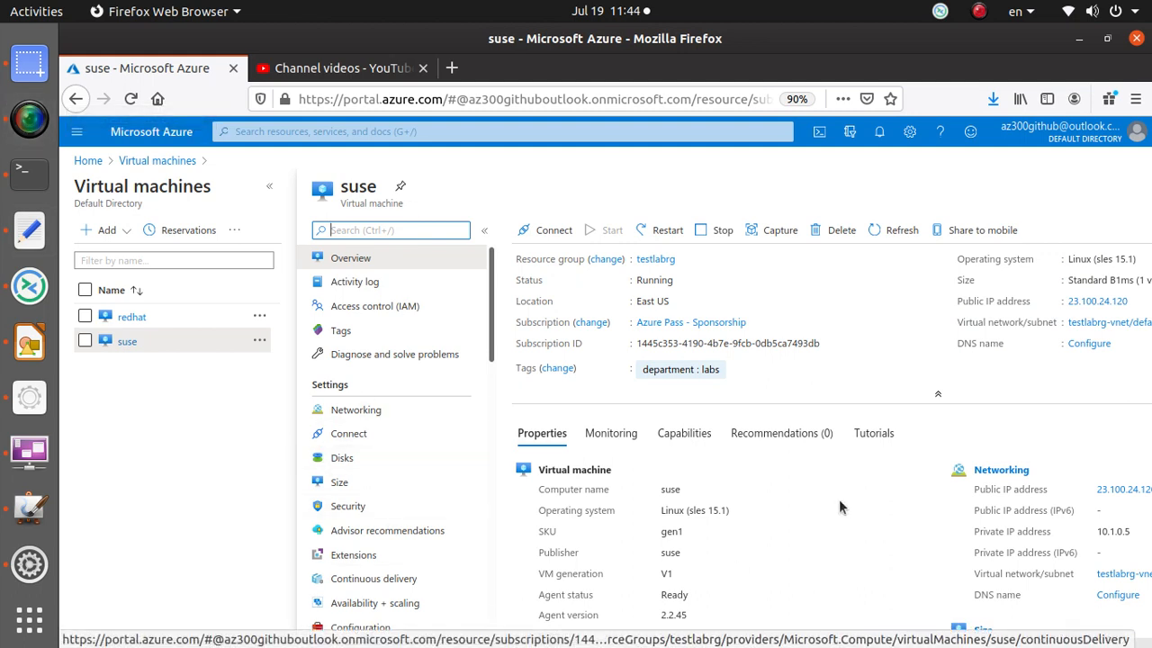
Step: Scroll the suse VM properties and highlight its private IP address
scroll("down", 3)
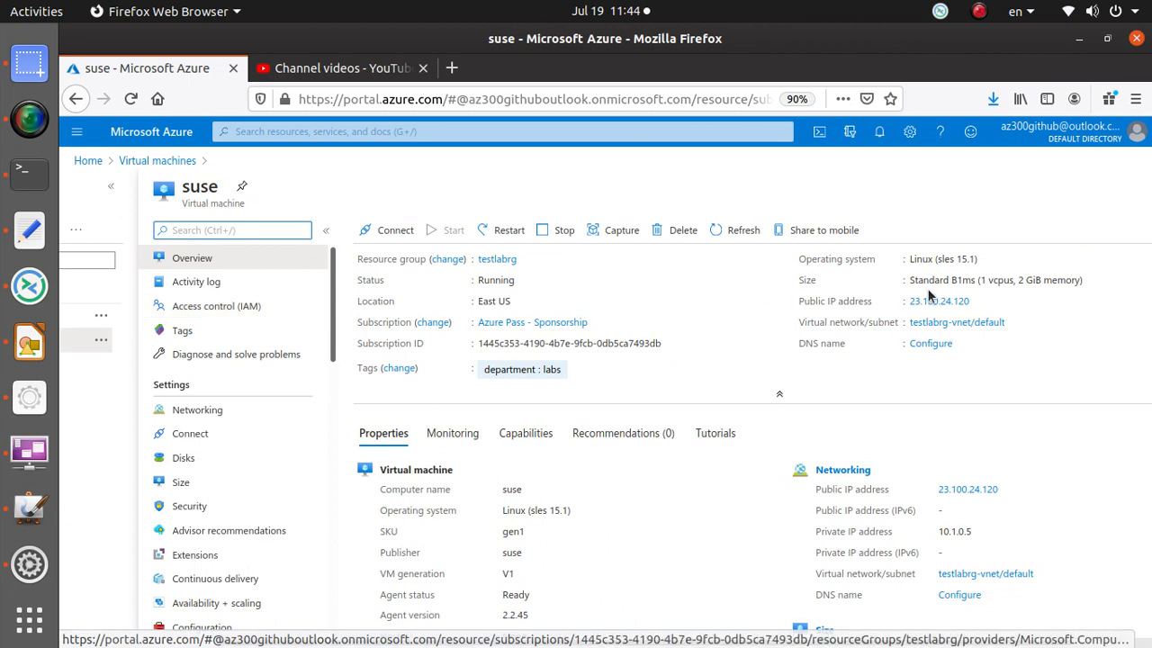
mouse_move(938, 301)
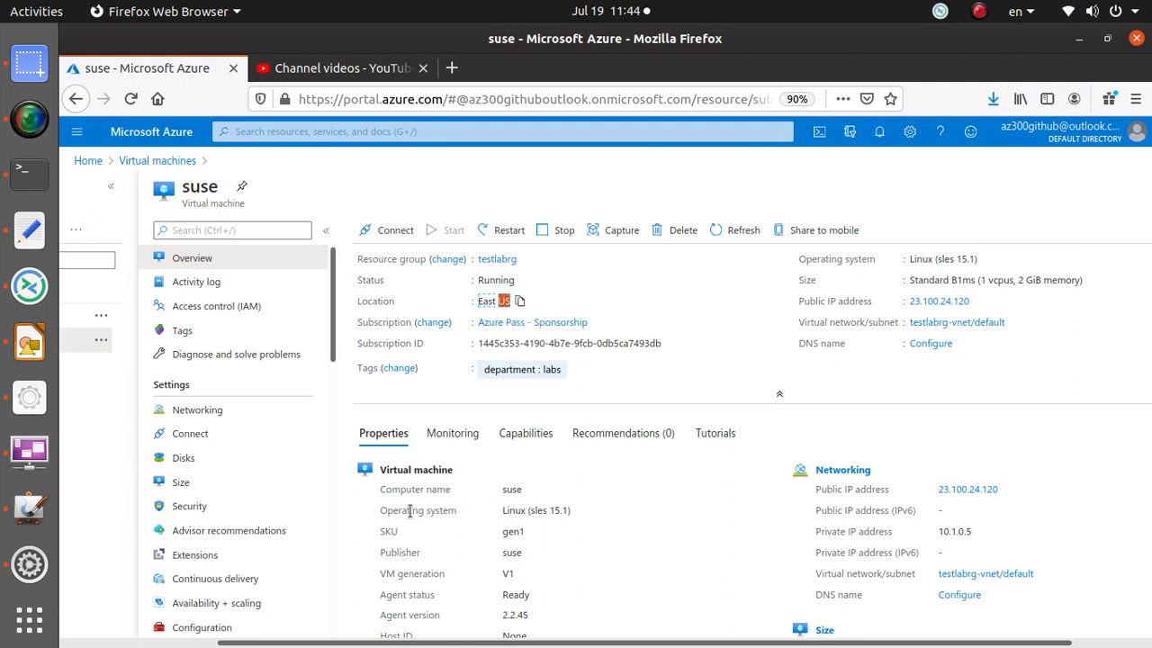
scroll("down", 3)
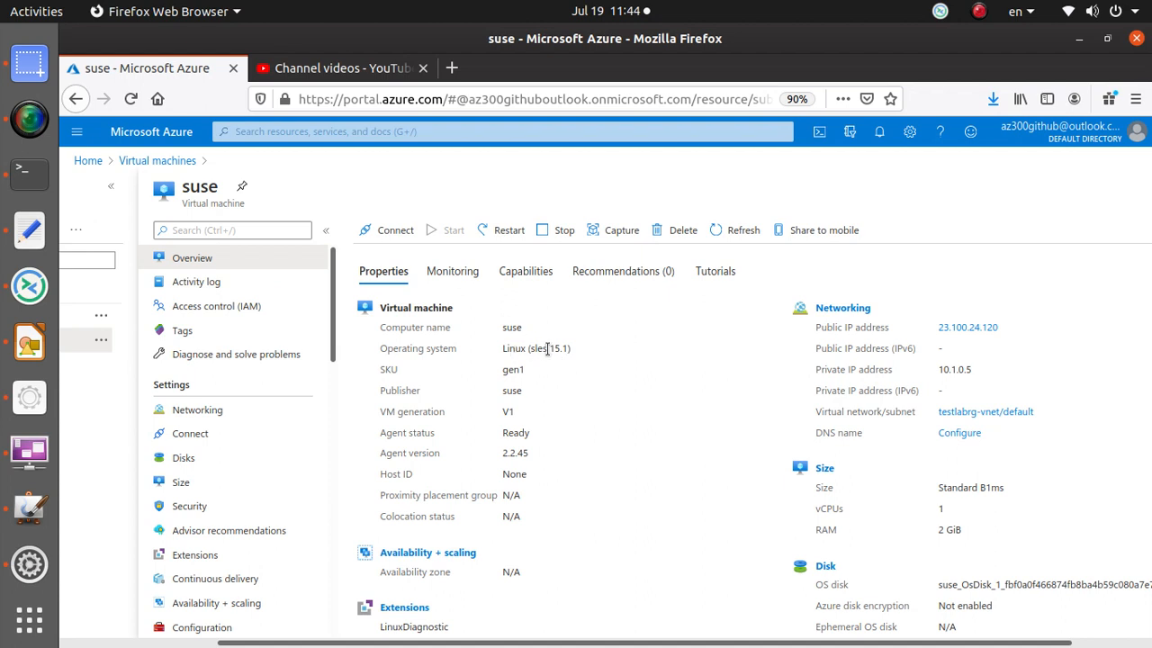
double_click(558, 349)
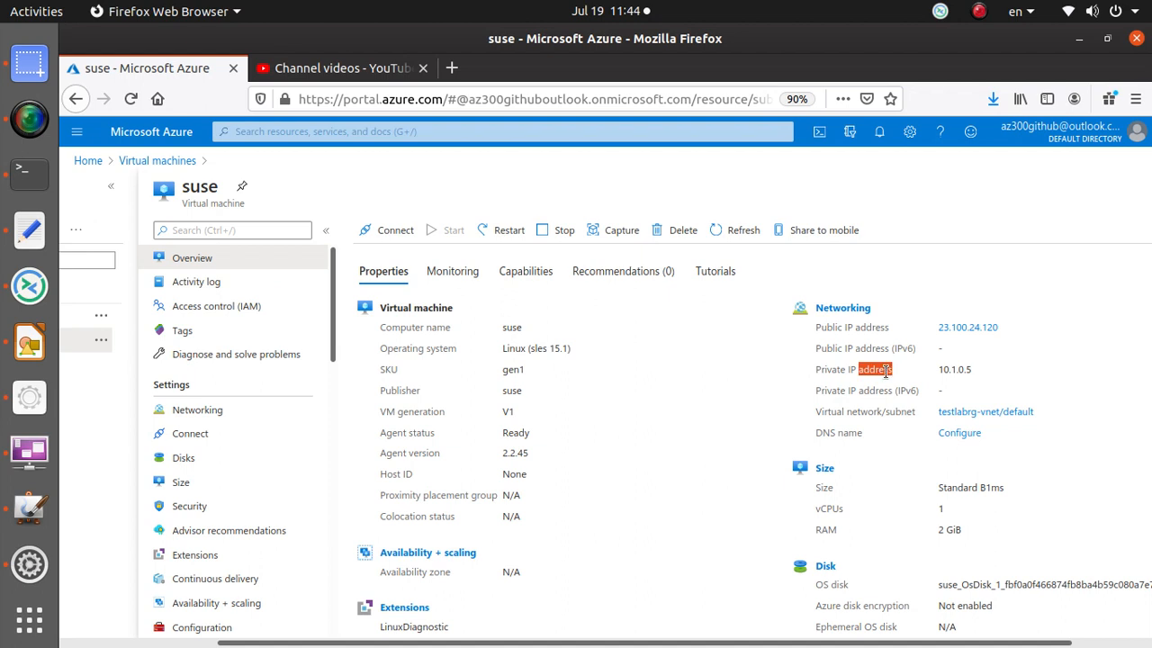
scroll("down", 3)
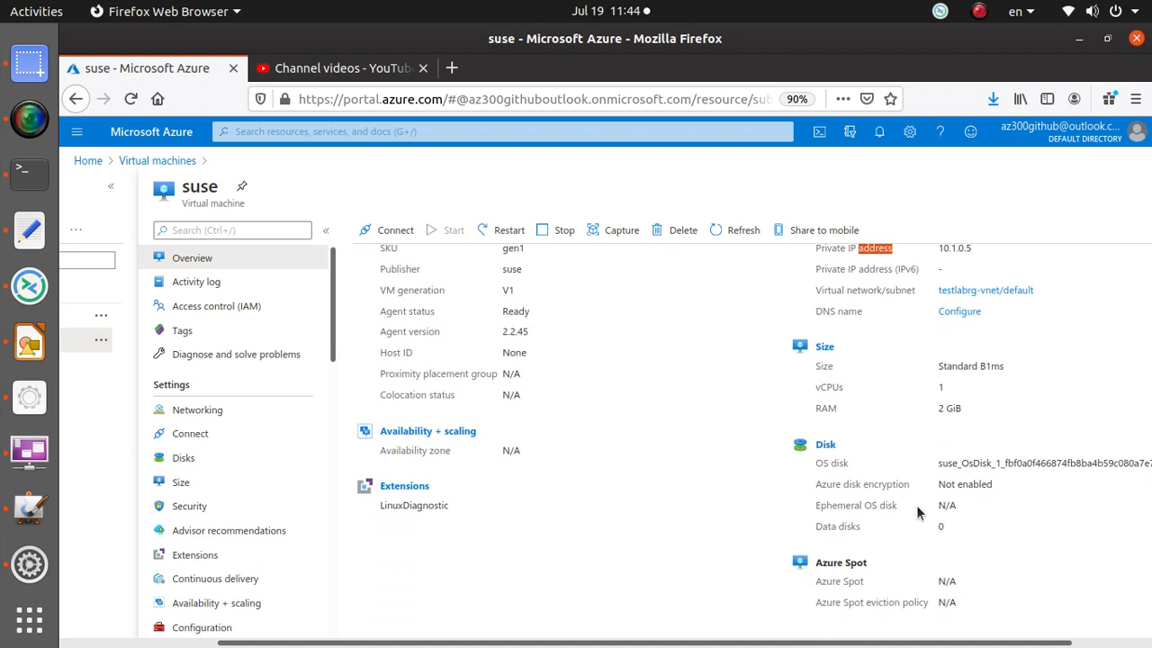
mouse_move(966, 416)
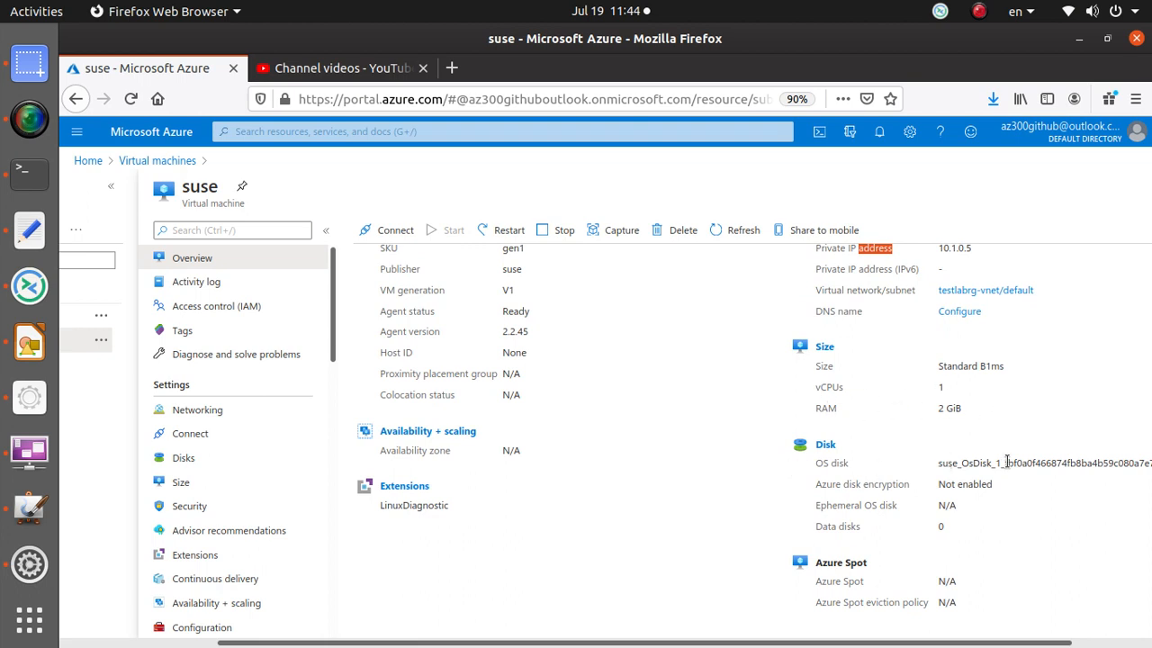
scroll("down", 3)
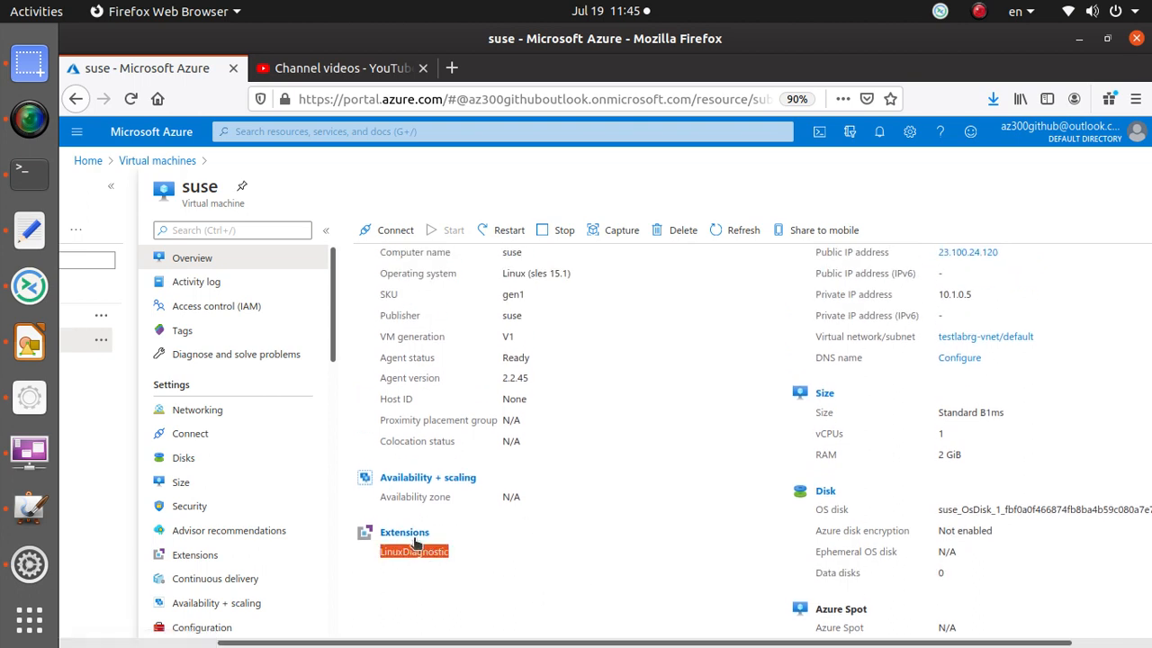
mouse_move(475, 542)
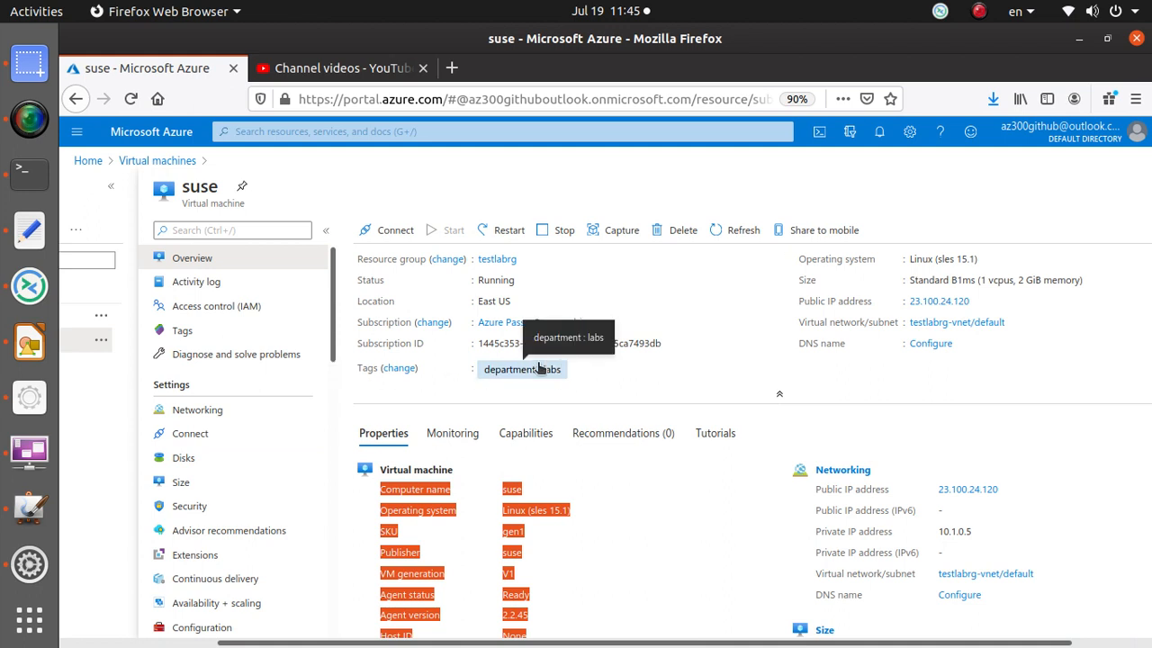
left_click(393, 230)
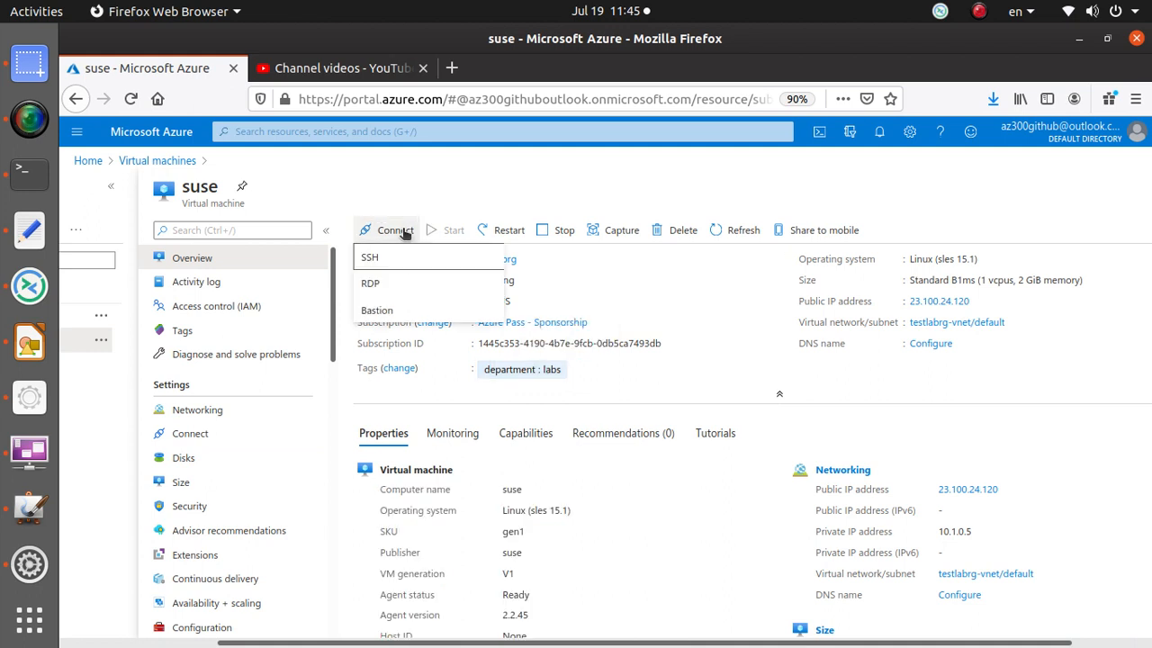
mouse_move(402, 274)
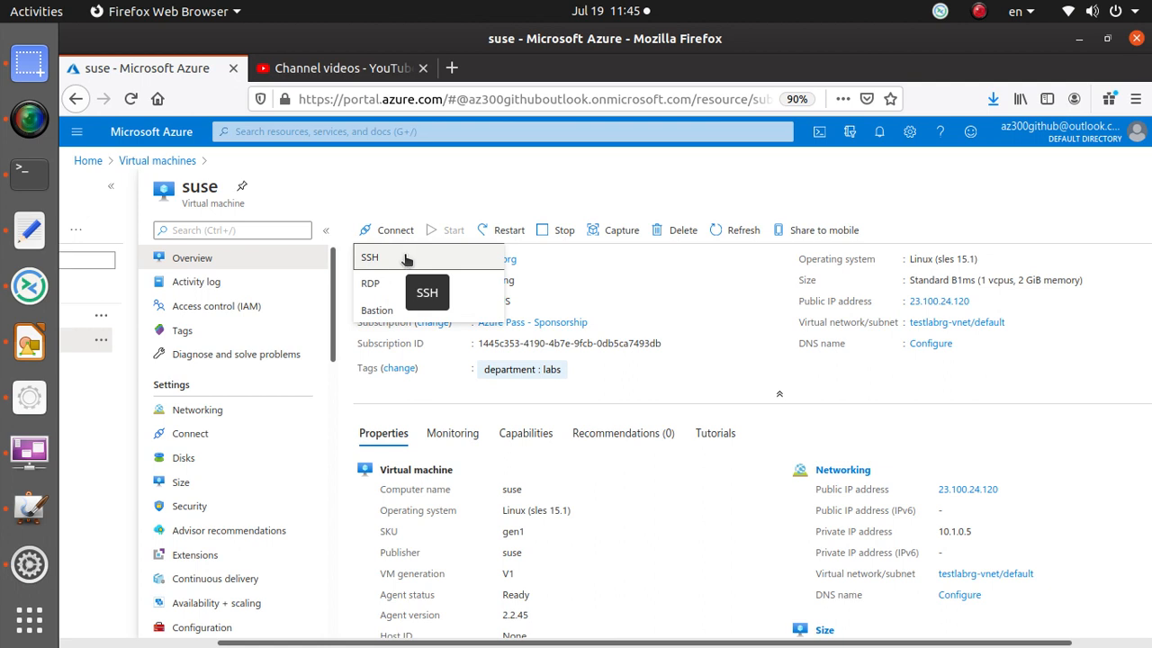
left_click(196, 410)
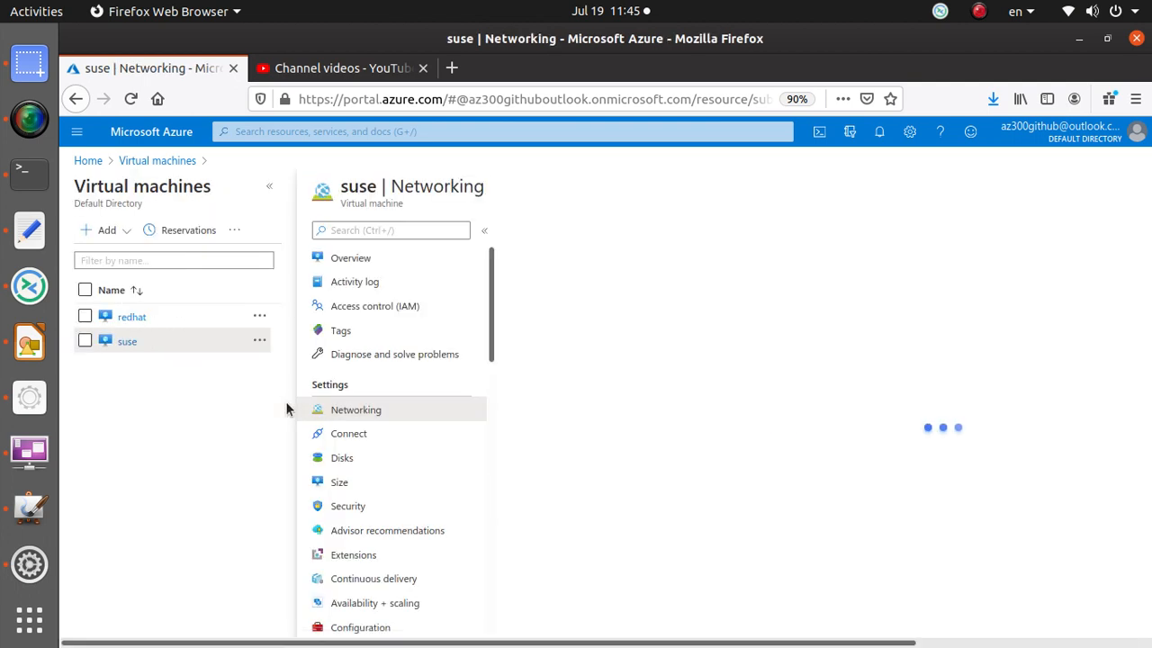
left_click(356, 410)
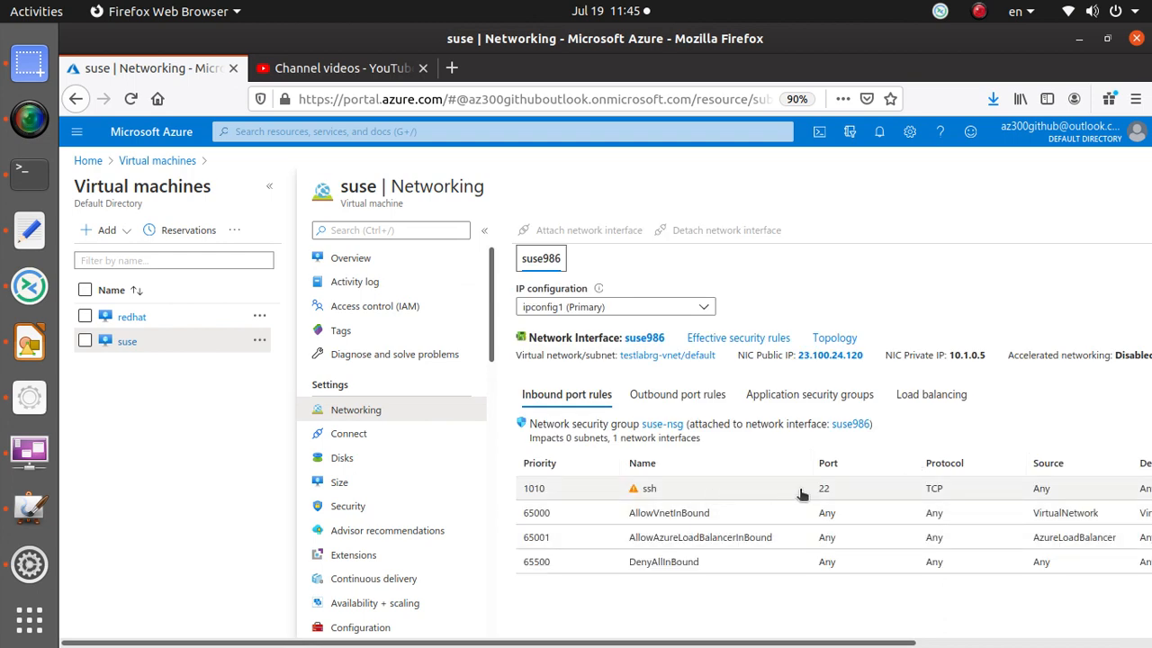
left_click(801, 488)
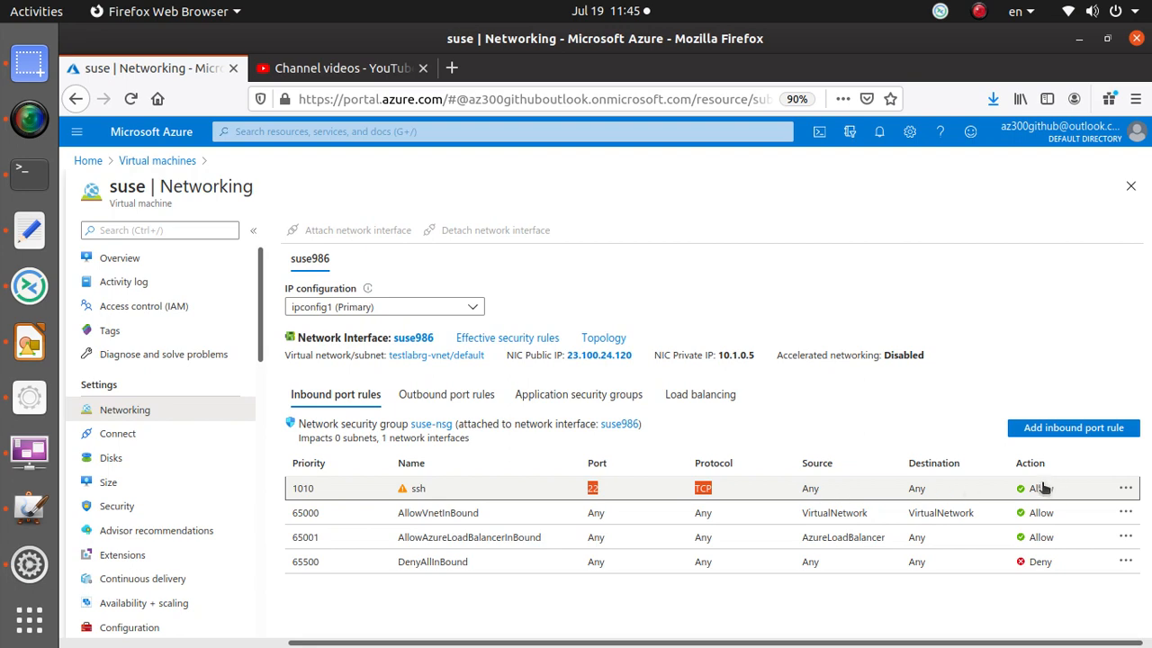
left_click(157, 160)
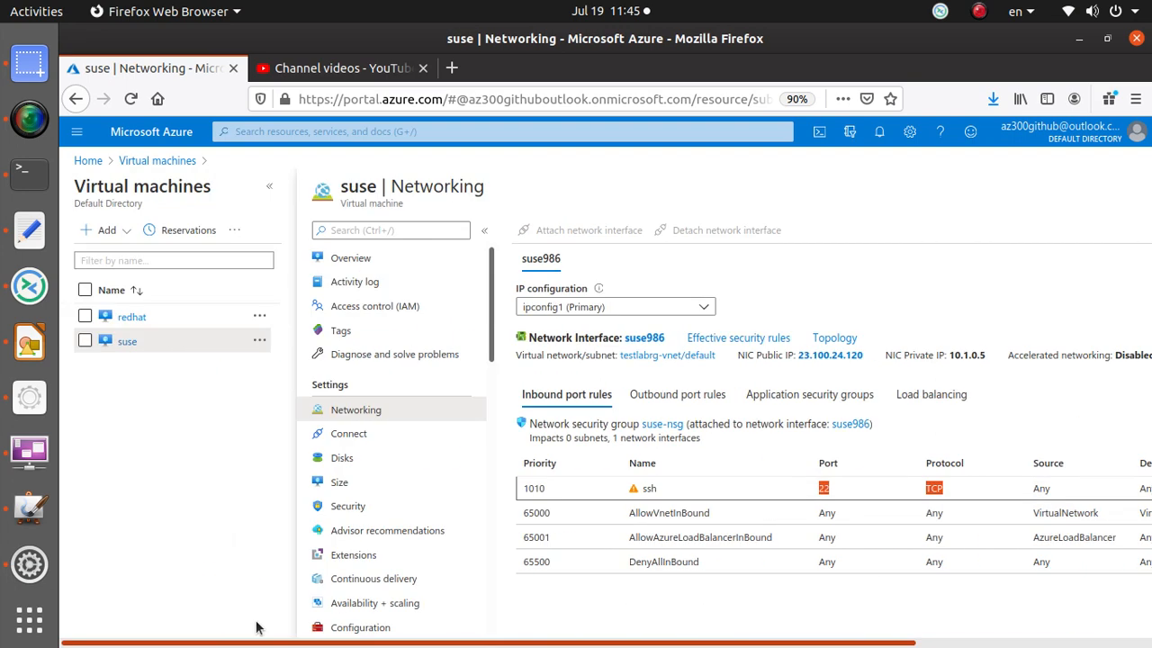
mouse_move(602, 538)
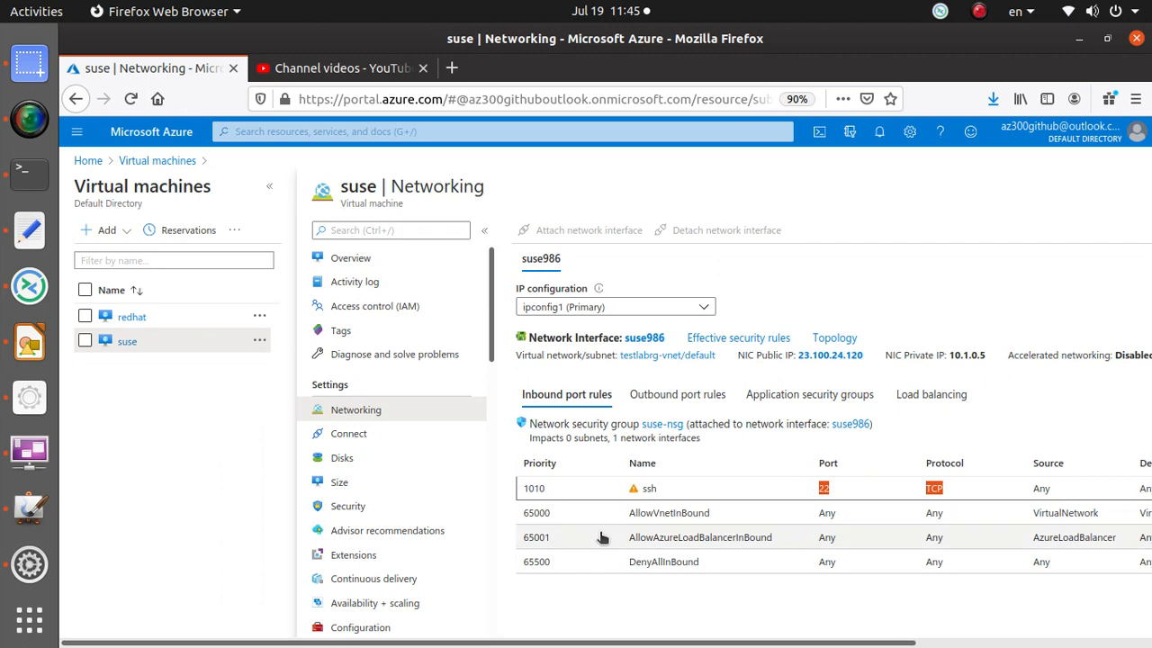
left_click(350, 257)
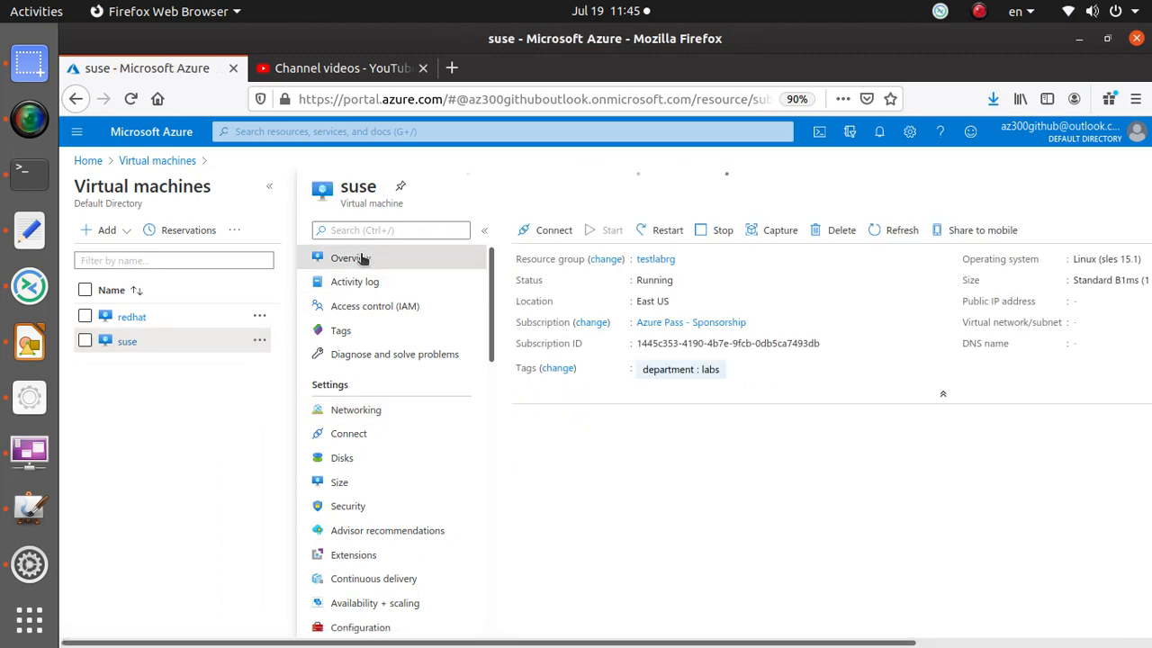
Step: Copy the example ssh command from the suse VM's SSH connection instructions
left_click(553, 230)
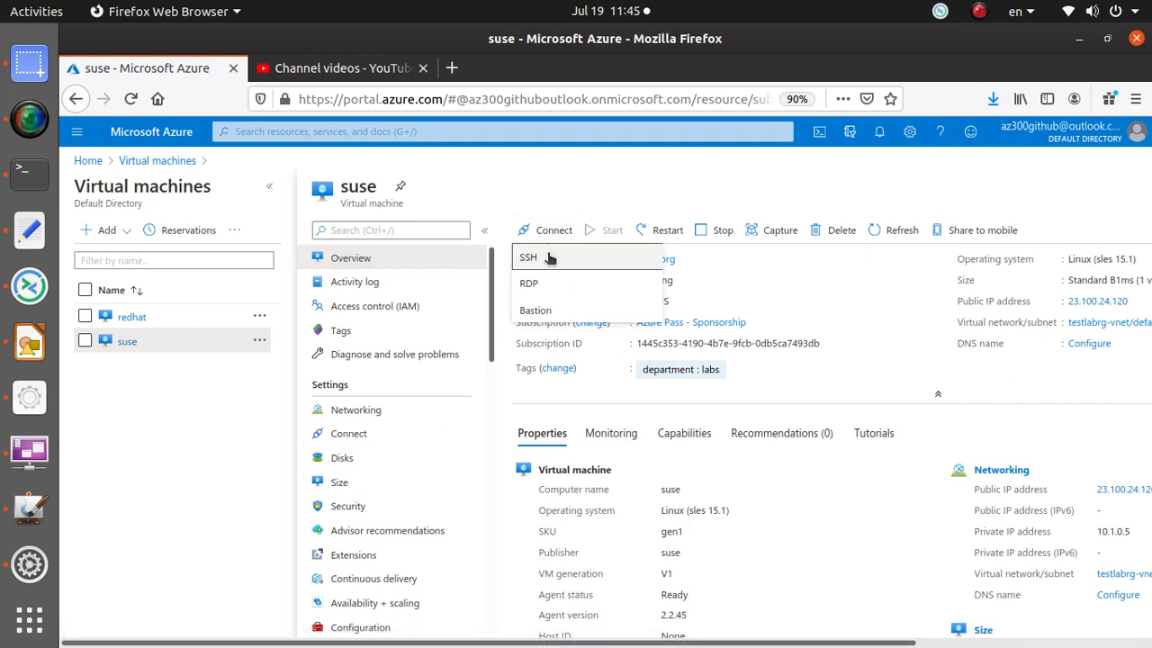
left_click(528, 257)
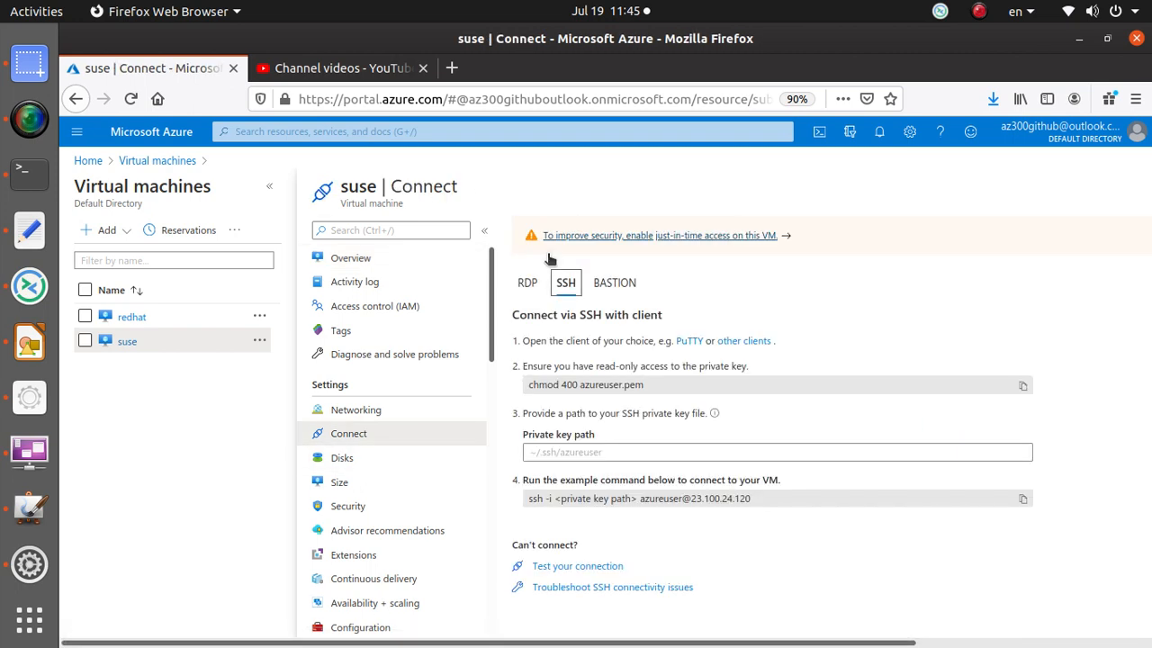
right_click(639, 498)
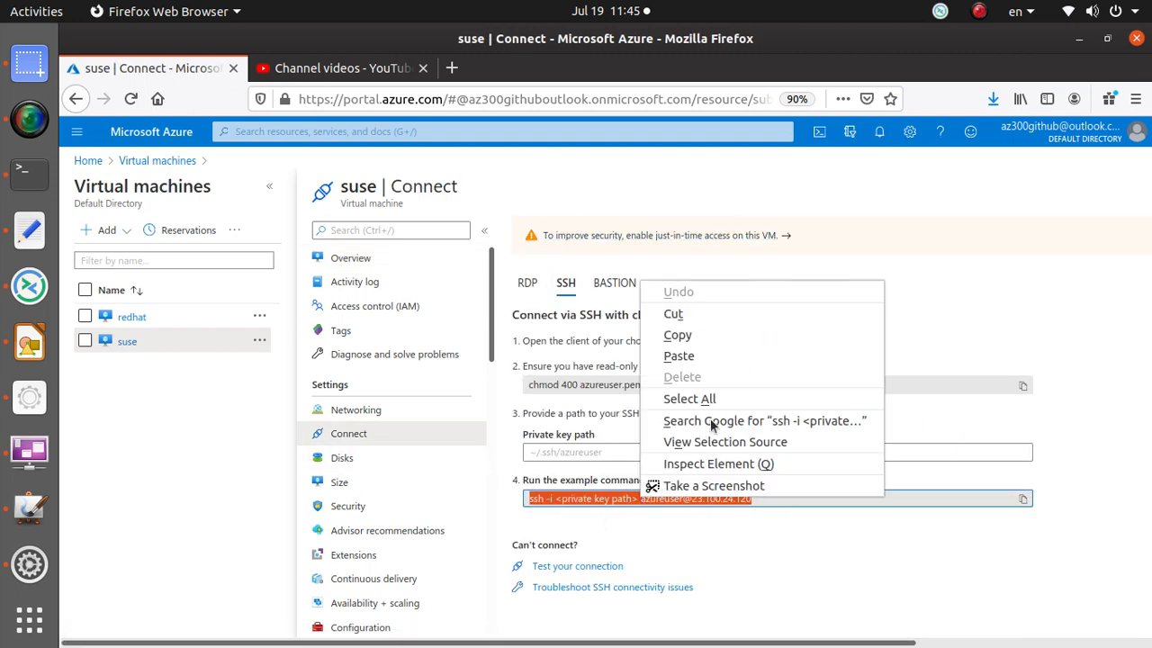
left_click(543, 513)
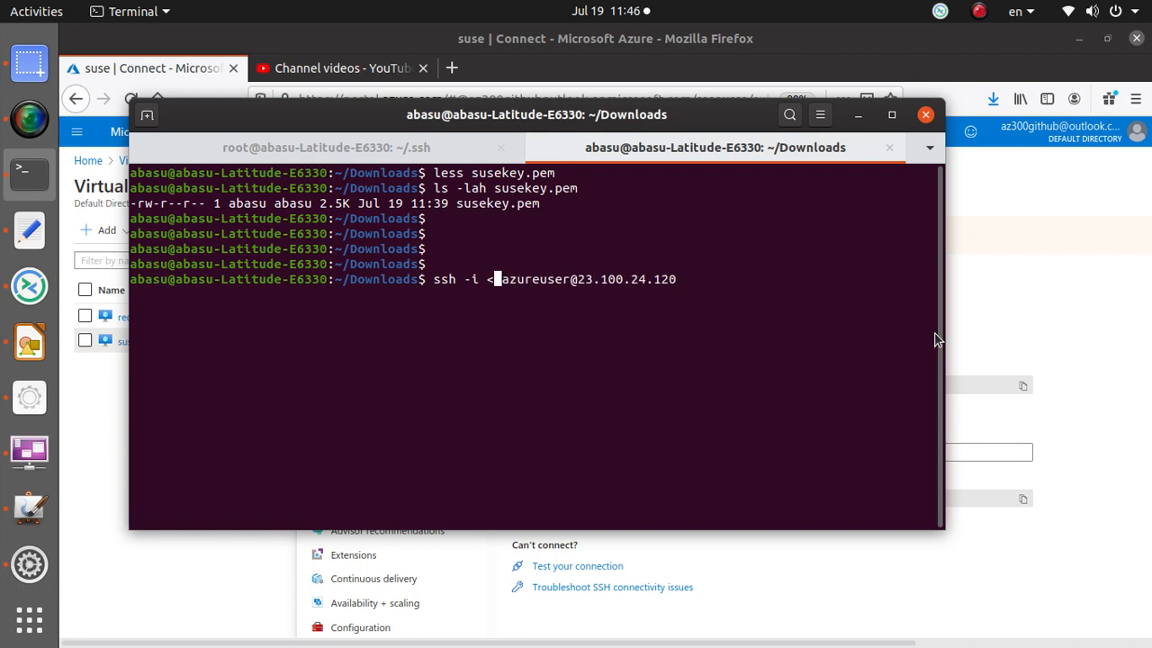
type("susekey.pem")
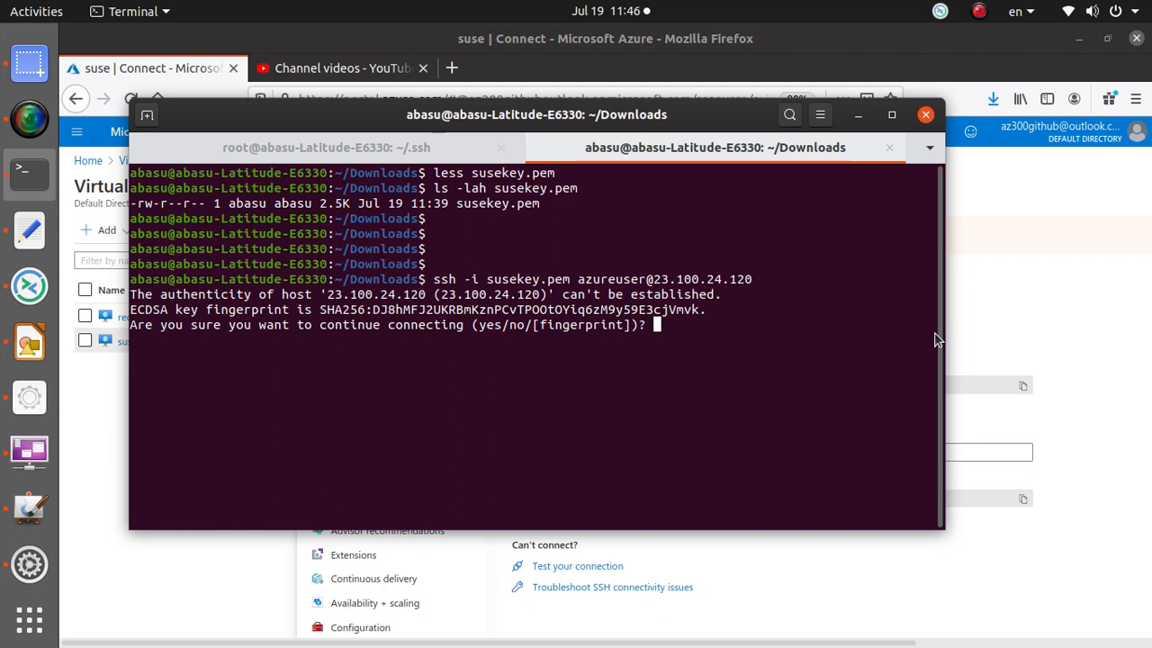
type("yes")
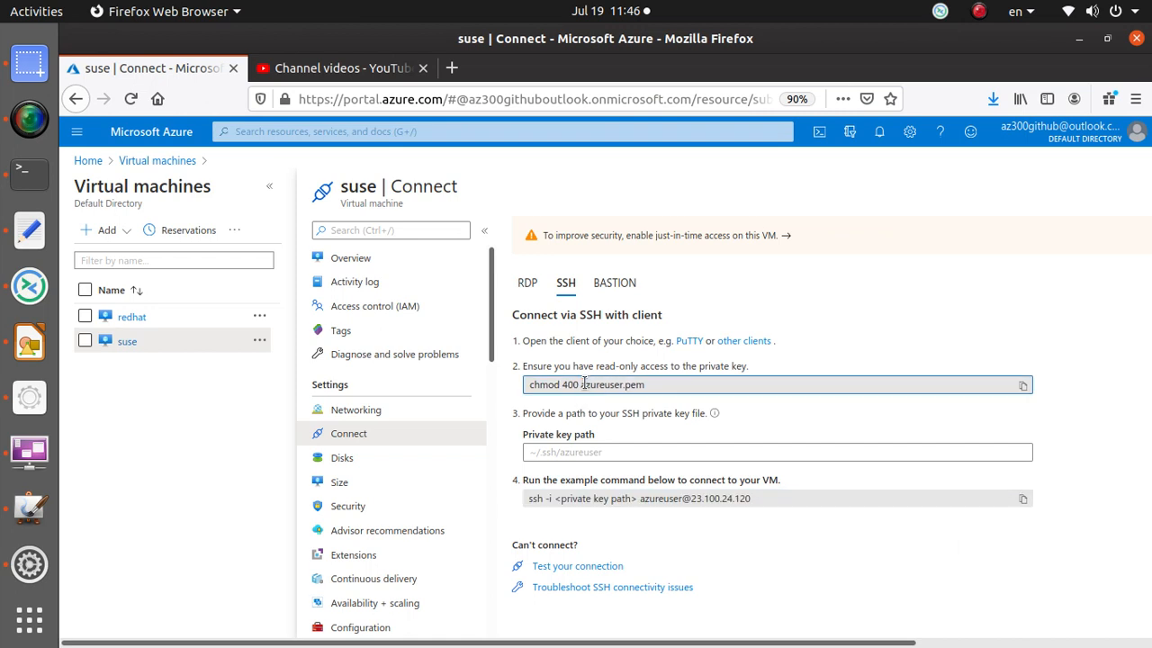
Step: Copy the chmod 400 azureuser.pem command from step 2 of the SSH instructions
right_click(584, 385)
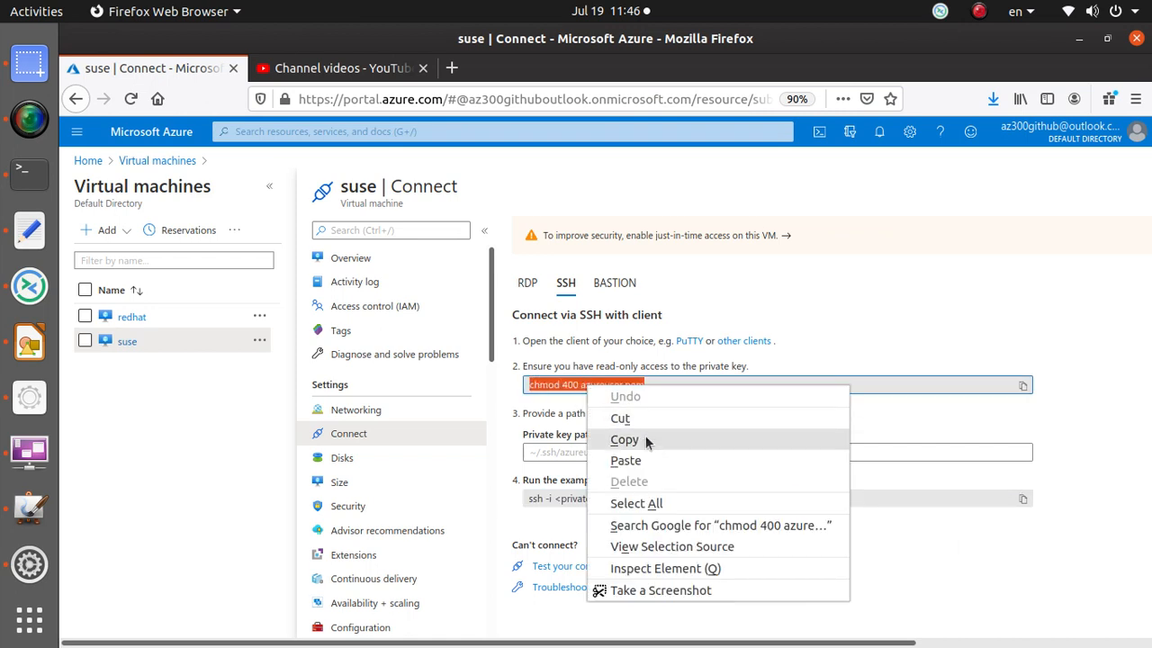
left_click(625, 439)
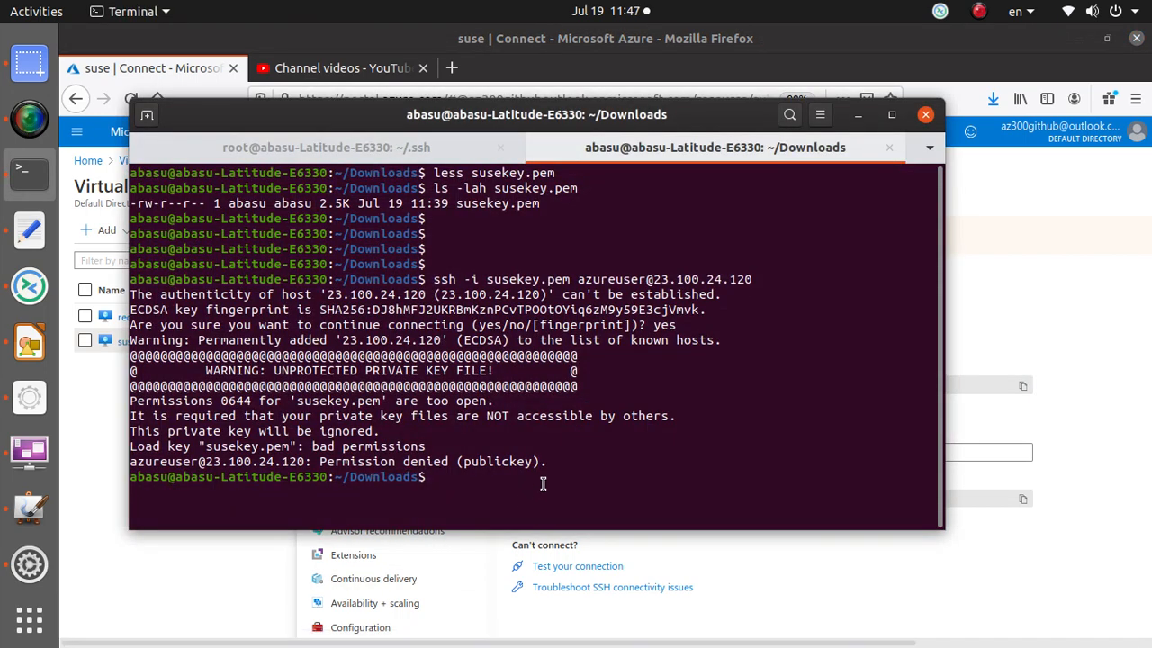
Step: Run sudo chmod 400 on the key file to make it owner read-only
type("suc")
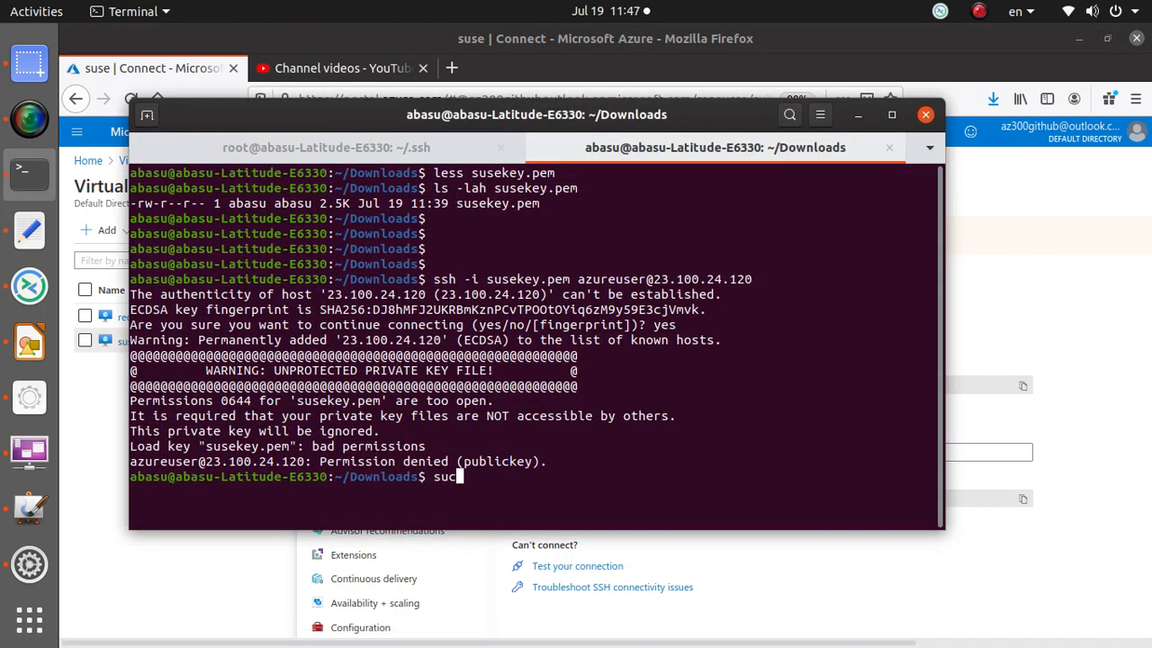
type("do")
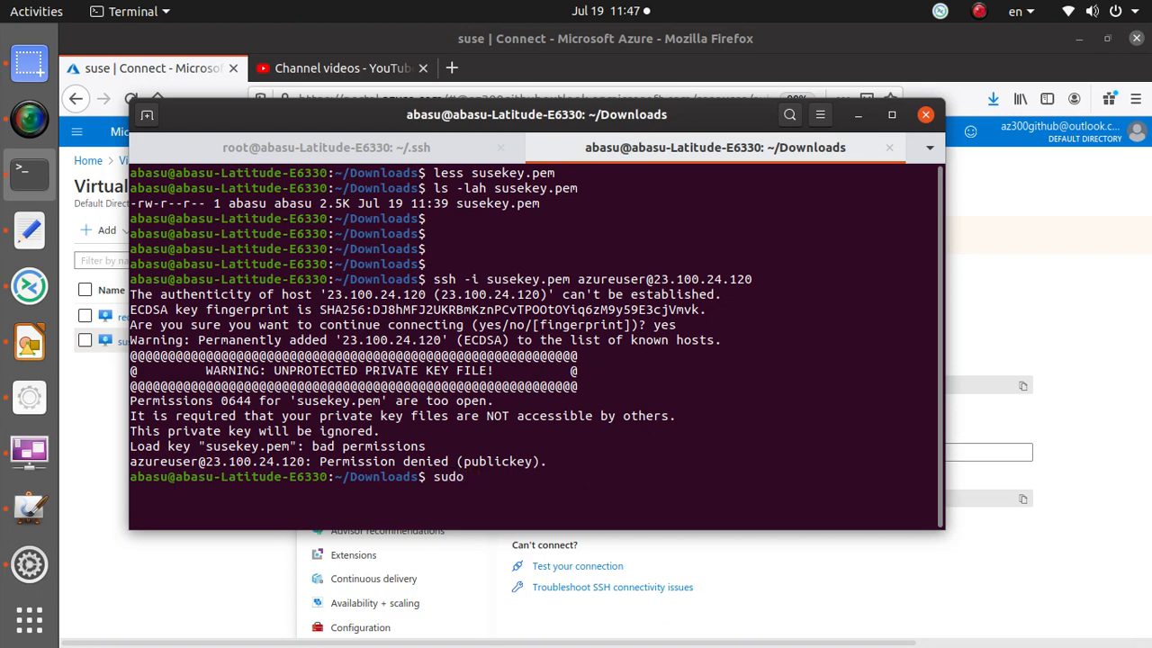
type("chmod 400 azureuser.pem")
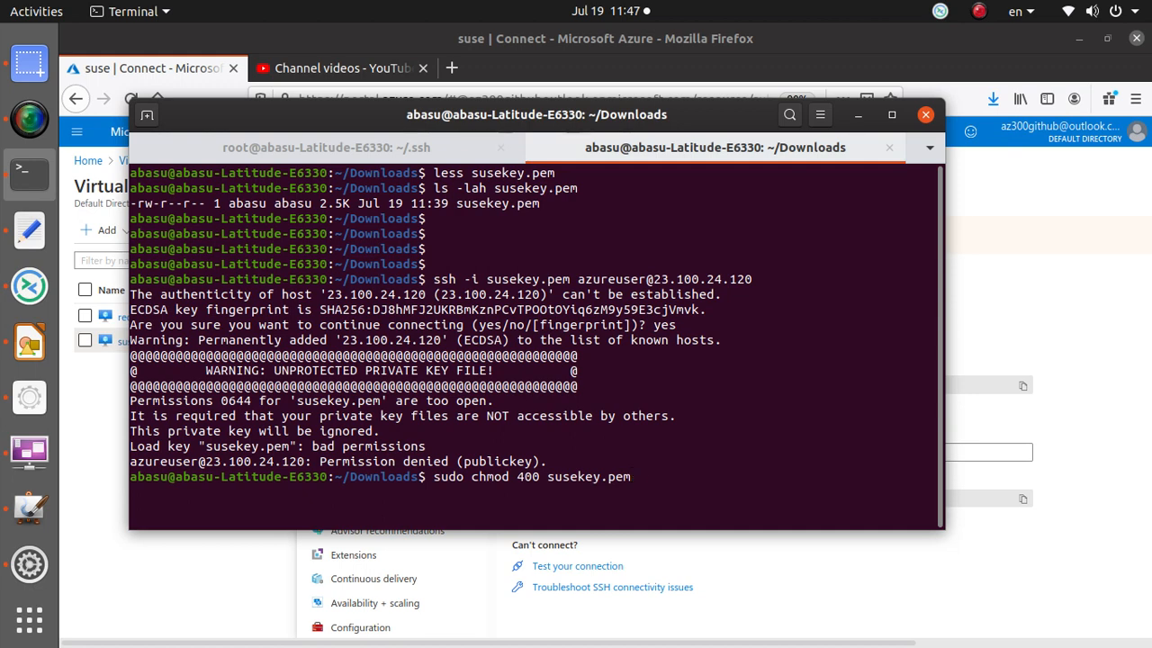
key("Return")
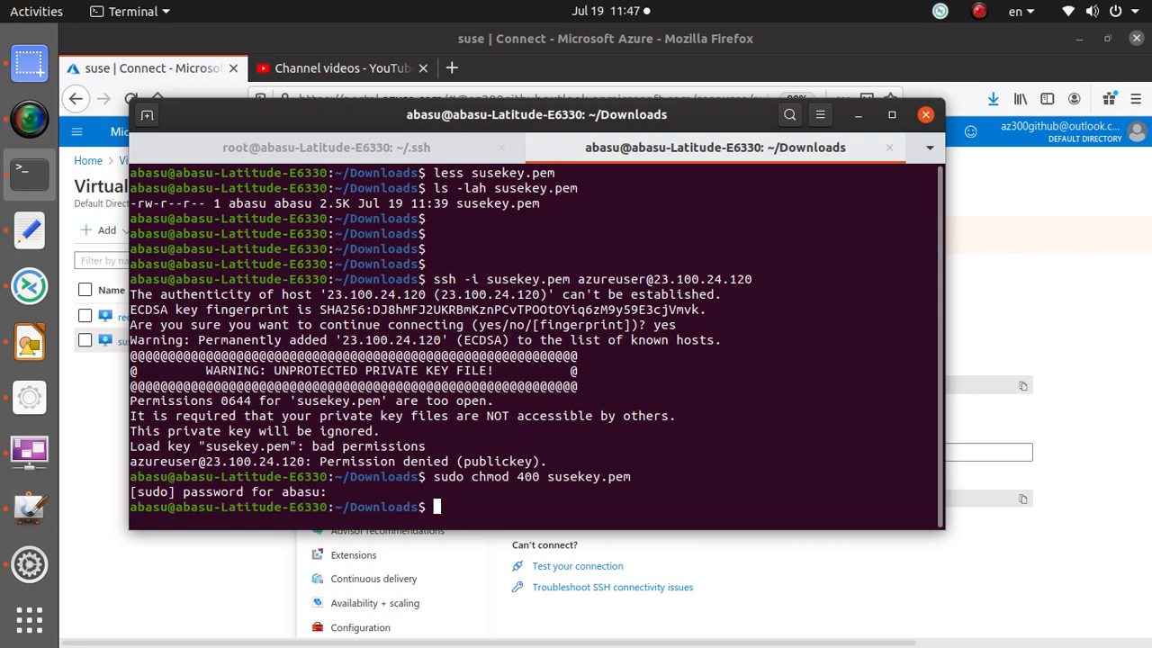
Step: List susekey.pem to confirm -r-------- permissions, then clear the terminal
type("ls")
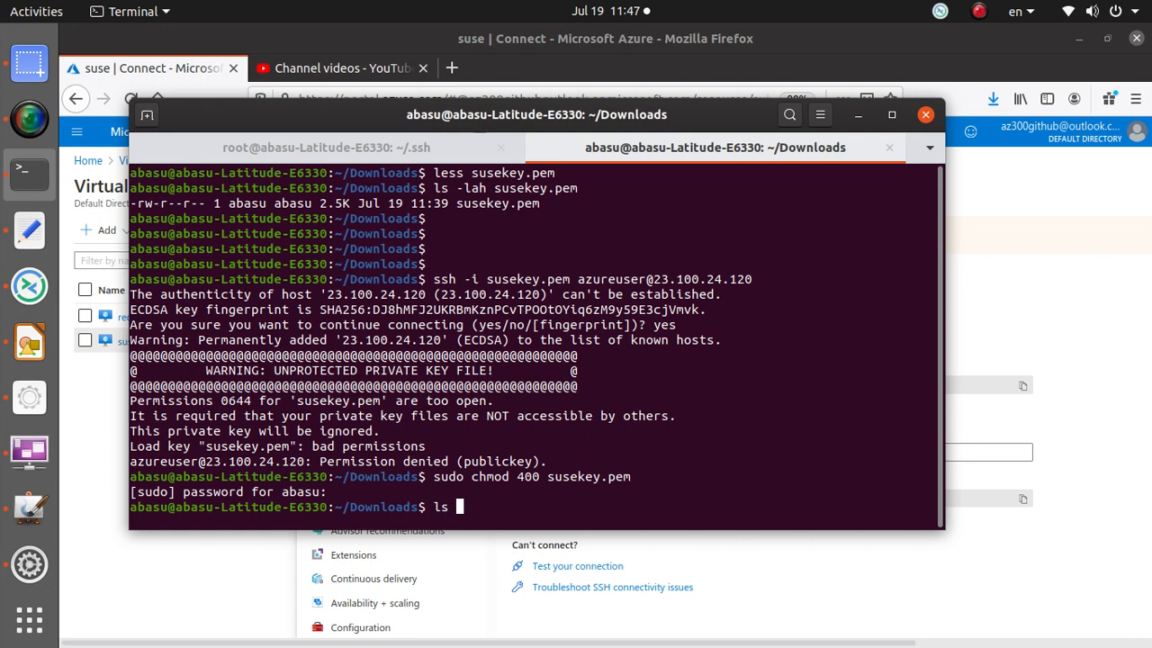
type("-lah susekey.pem")
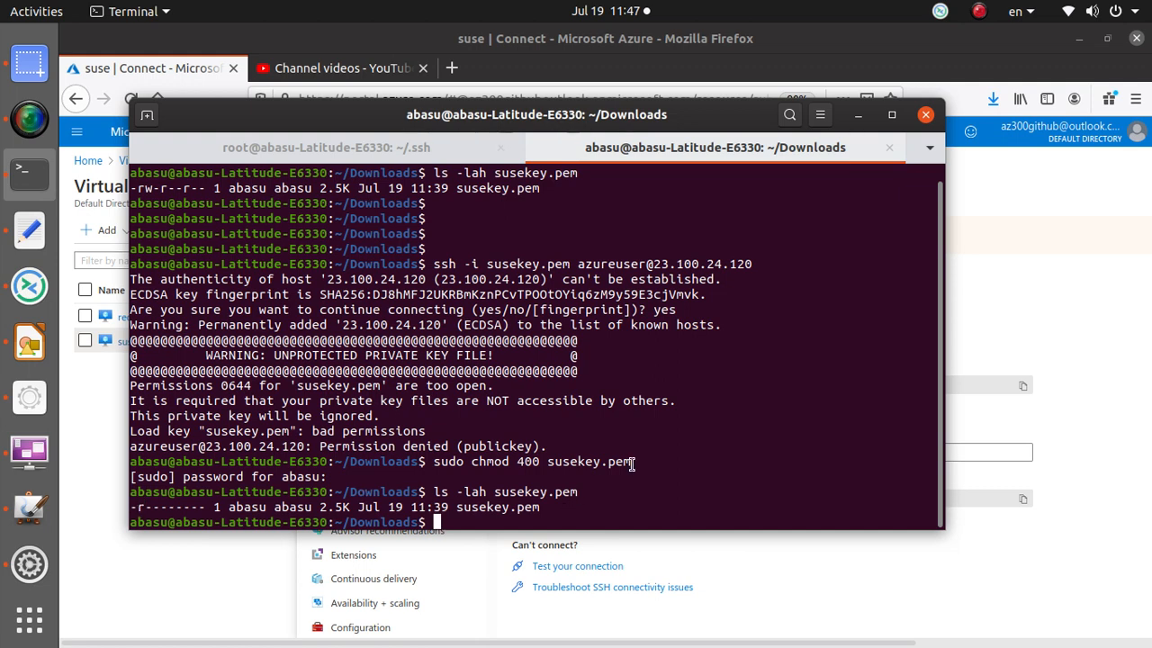
type("clea")
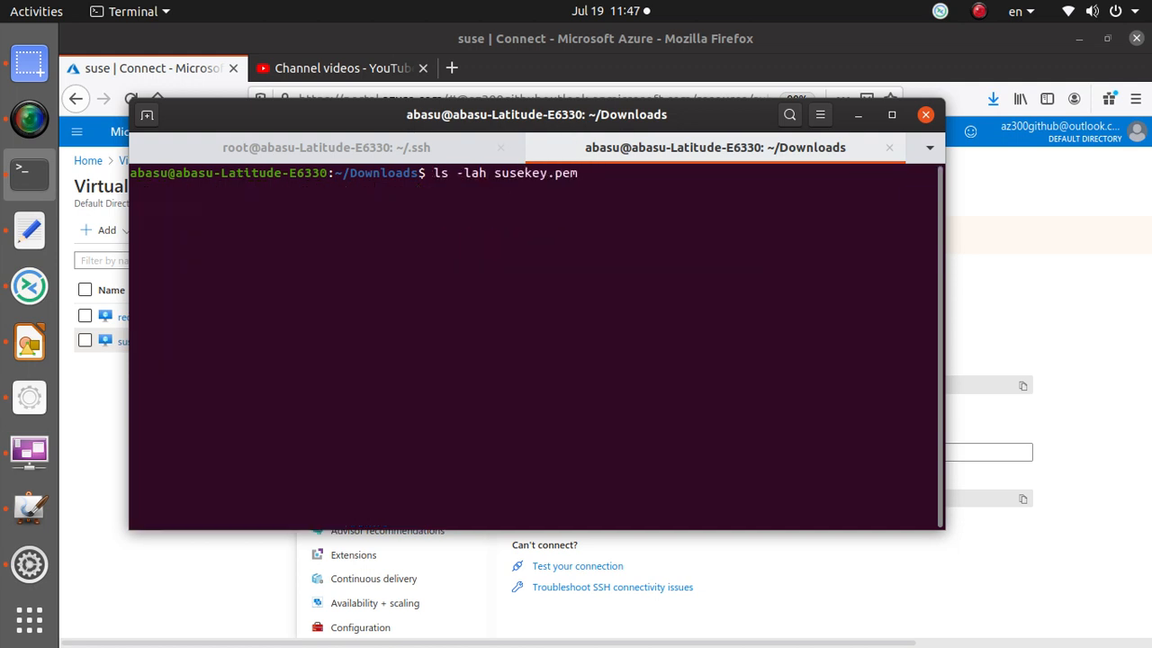
type("ssh -i susekey.pem azureuser@23.100.24.120")
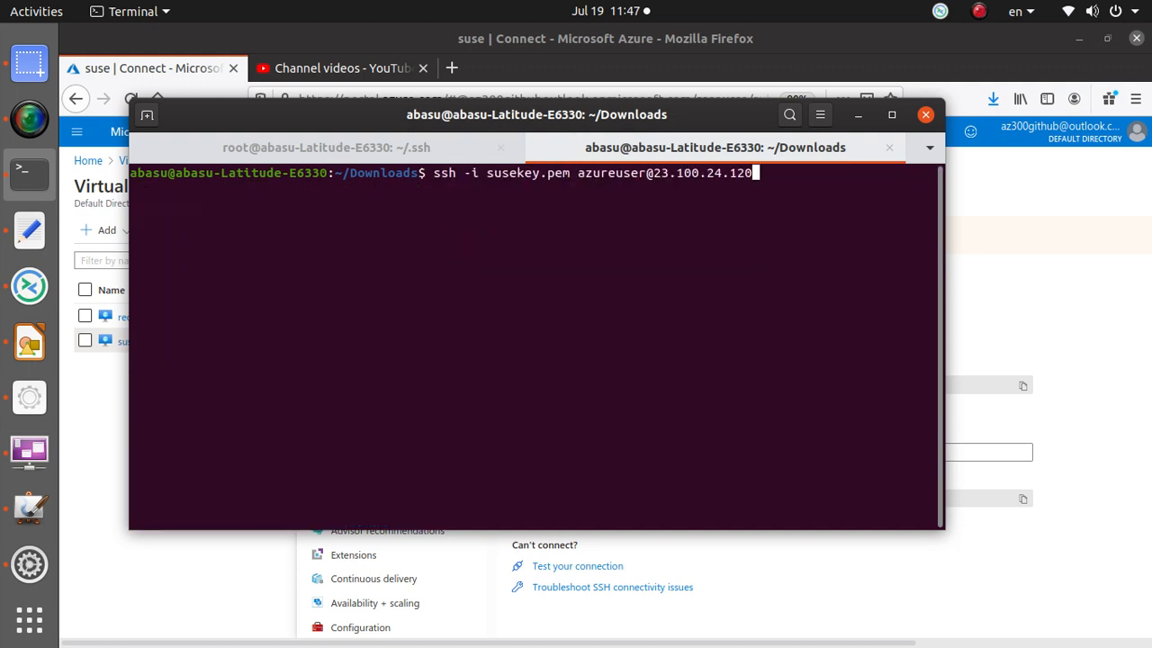
key("Return")
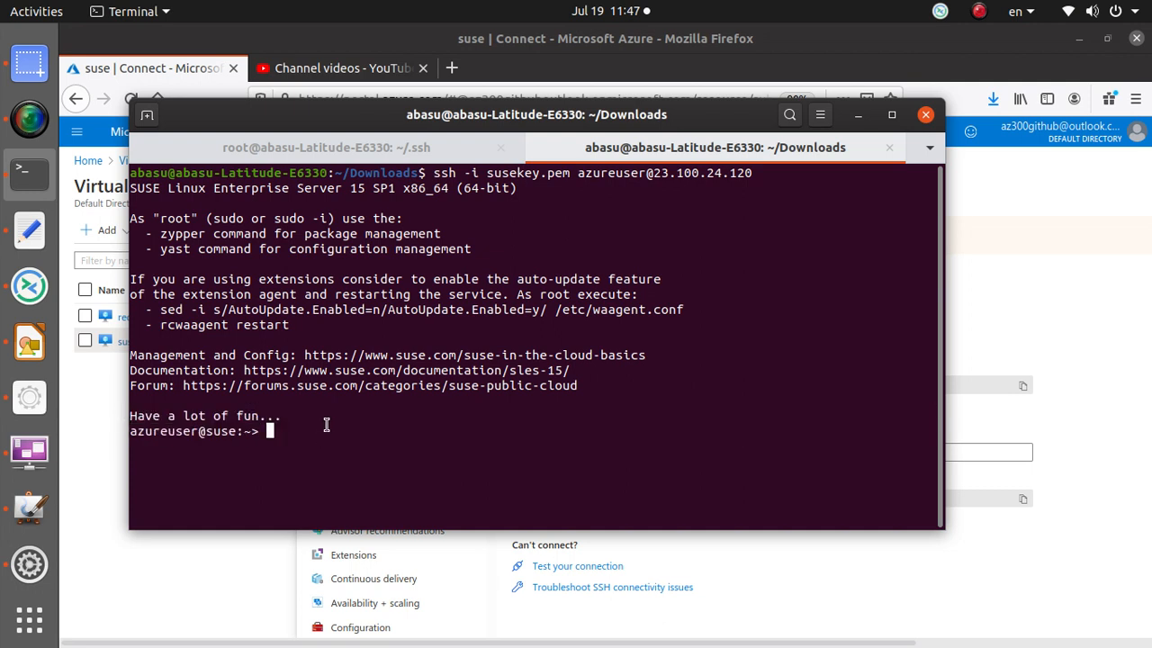
type("ls")
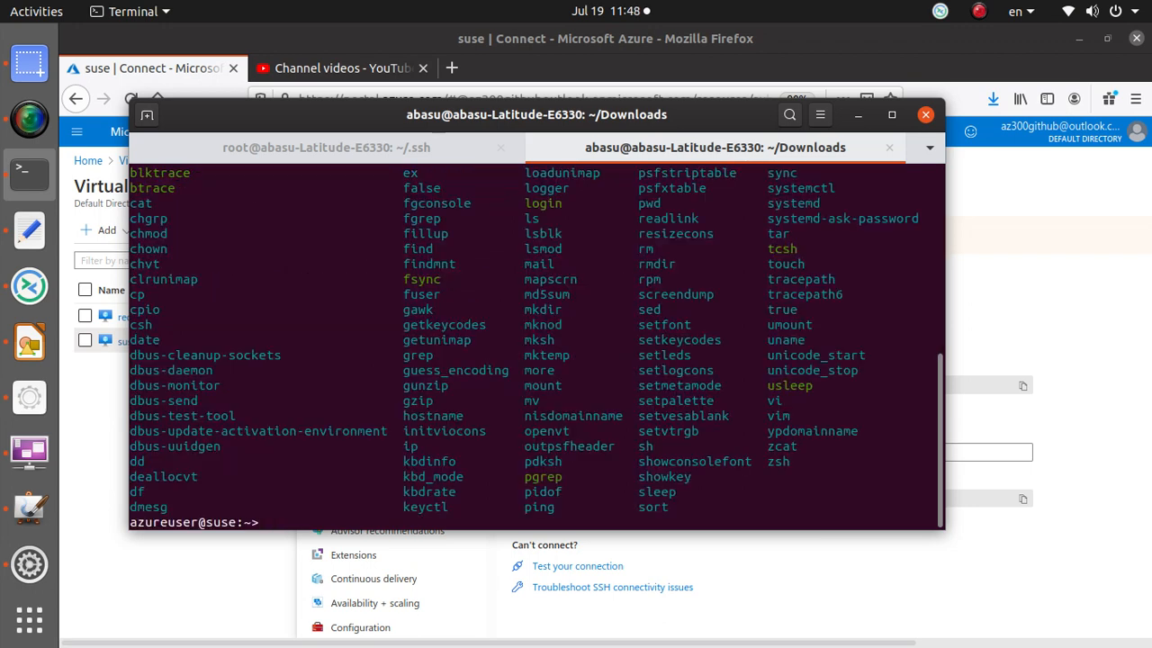
type("to")
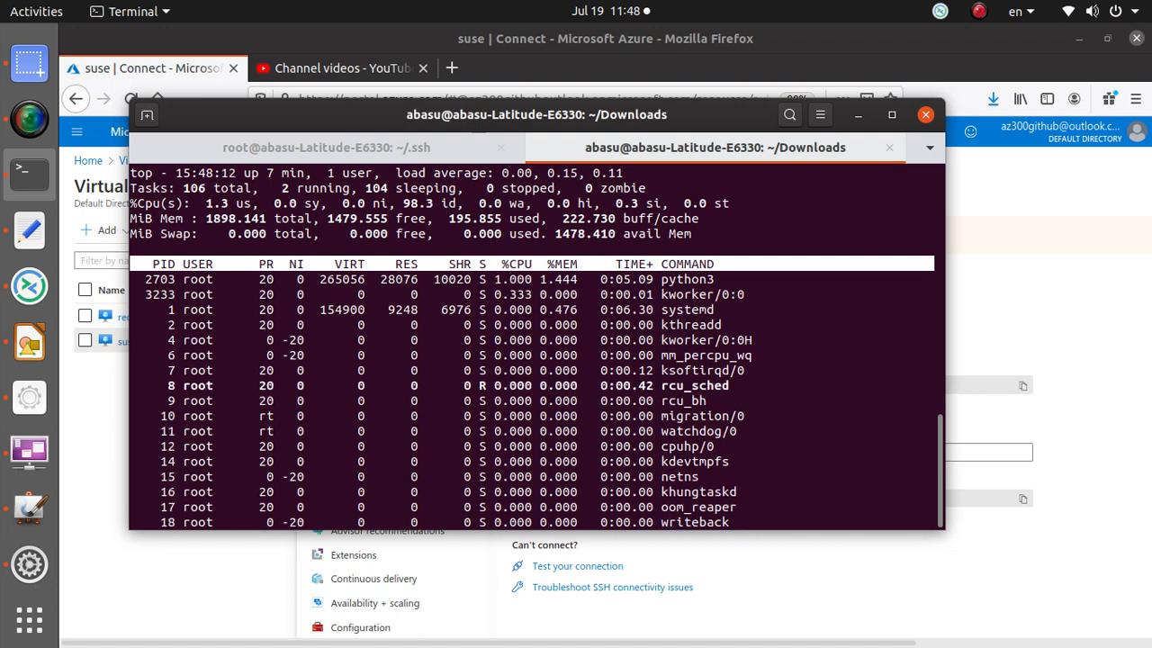
mouse_move(326, 421)
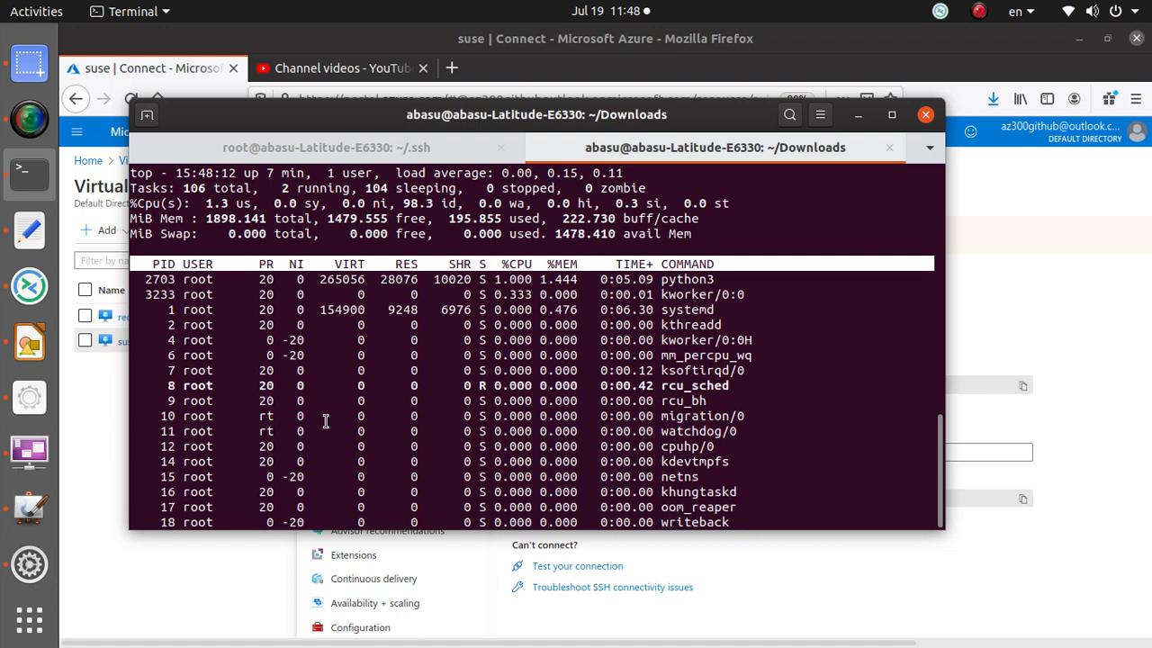